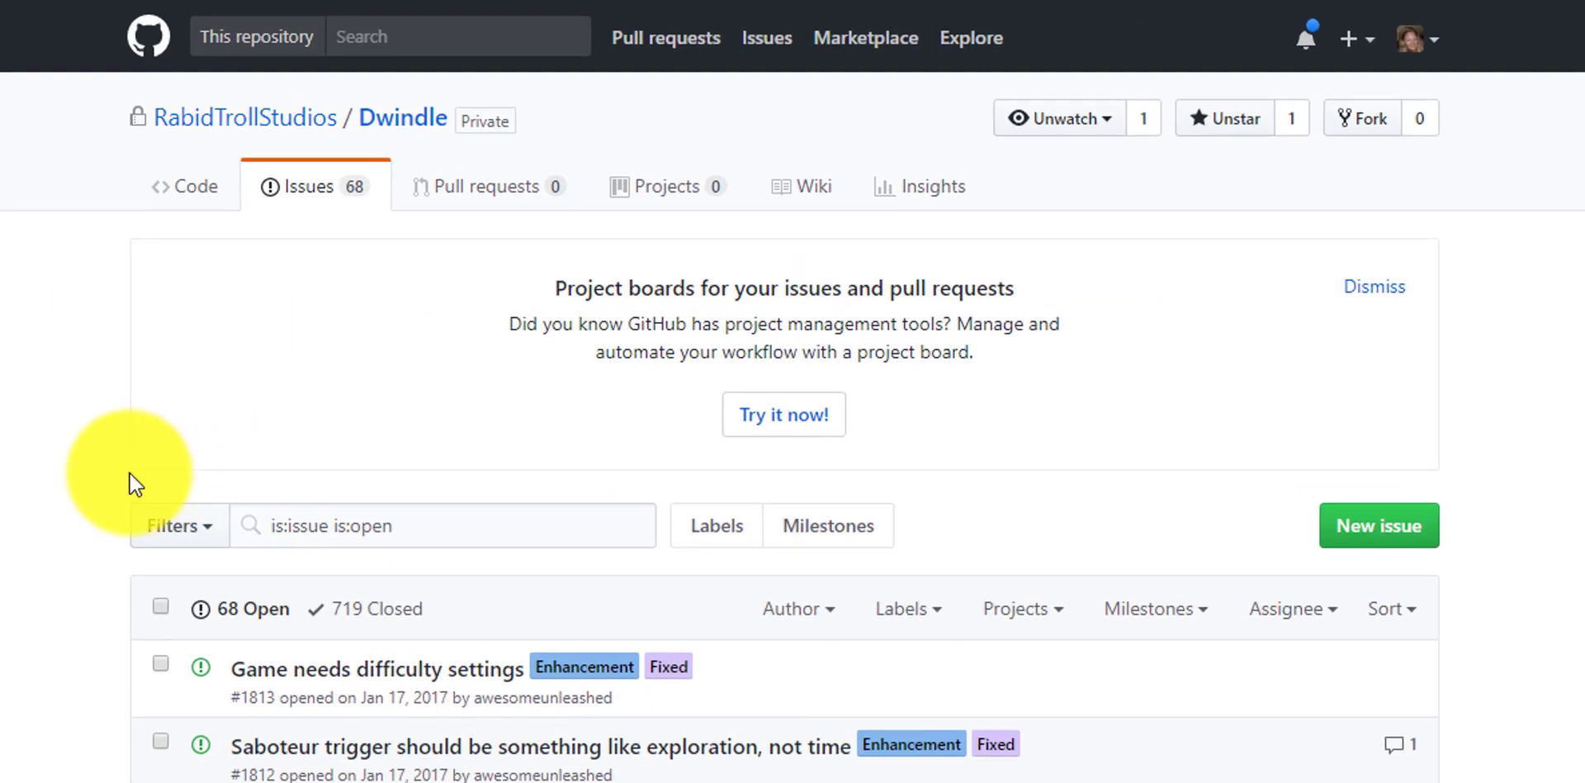
Search the Dwindle open issues for "bridge".
{"action": "left_click", "coordinate": [310, 186]}
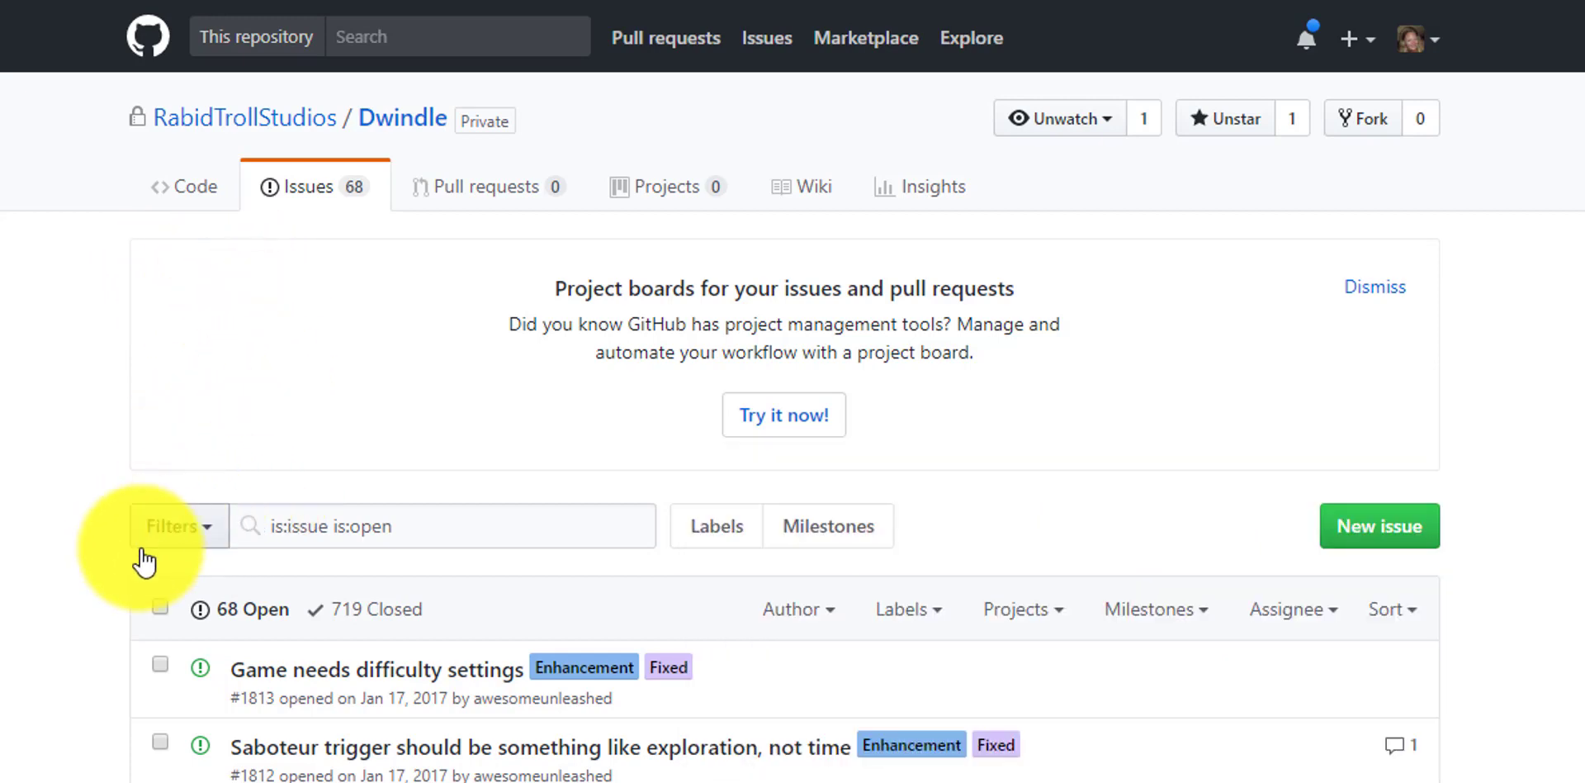
{"action": "left_click", "coordinate": [482, 525]}
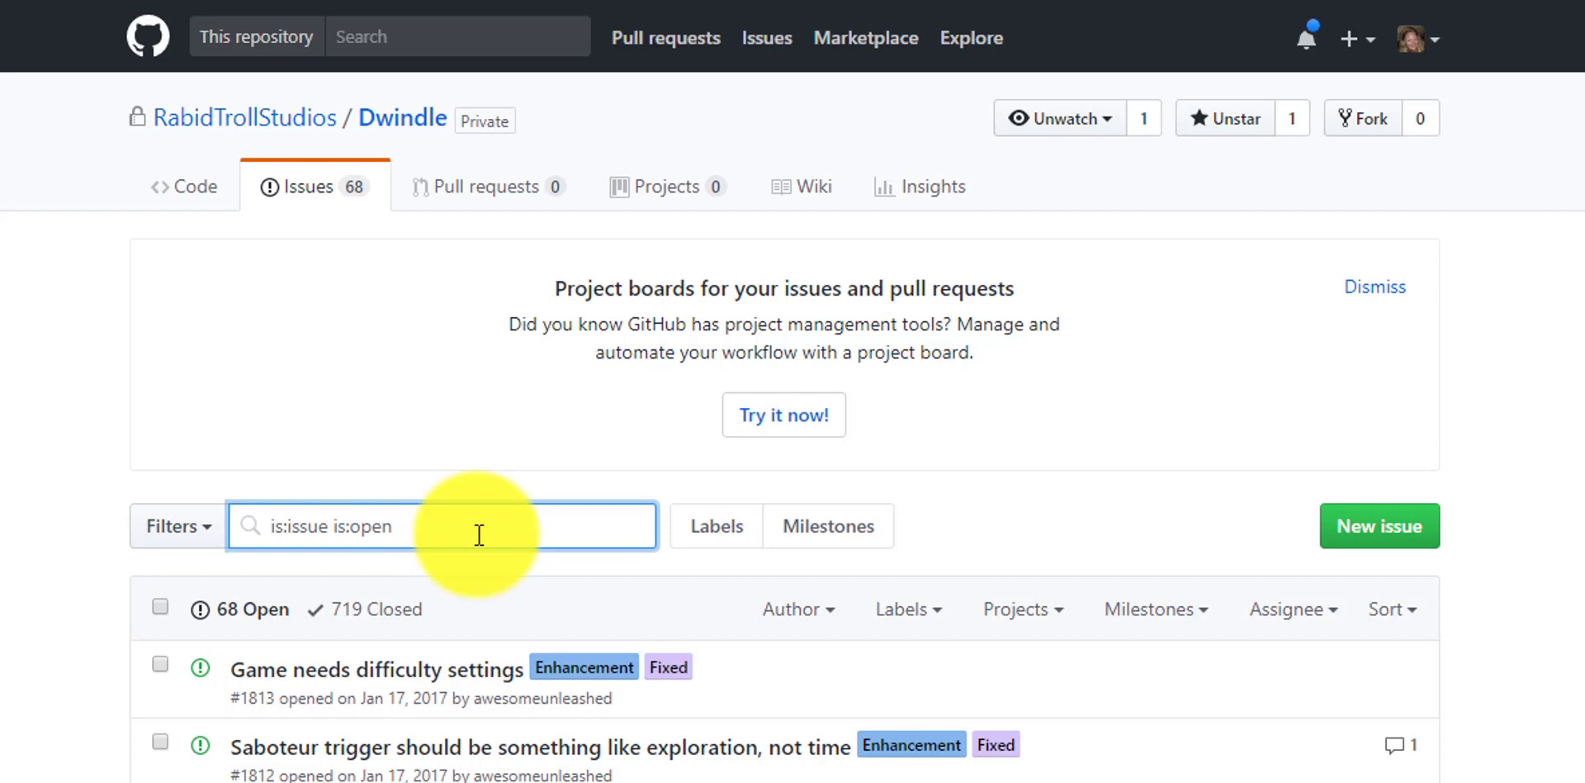
{"action": "type", "text": "br"}
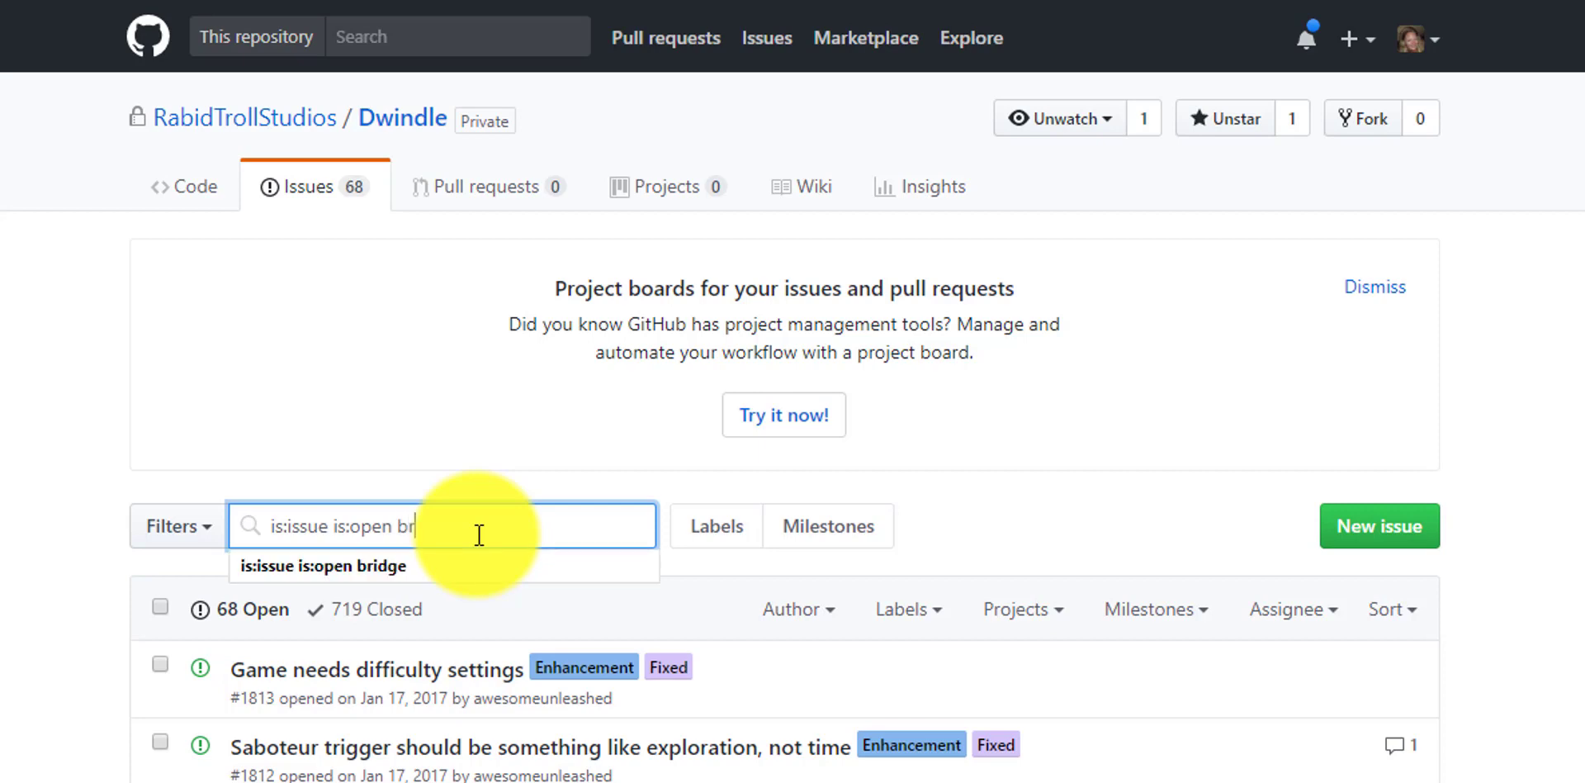
{"action": "key", "text": "Enter"}
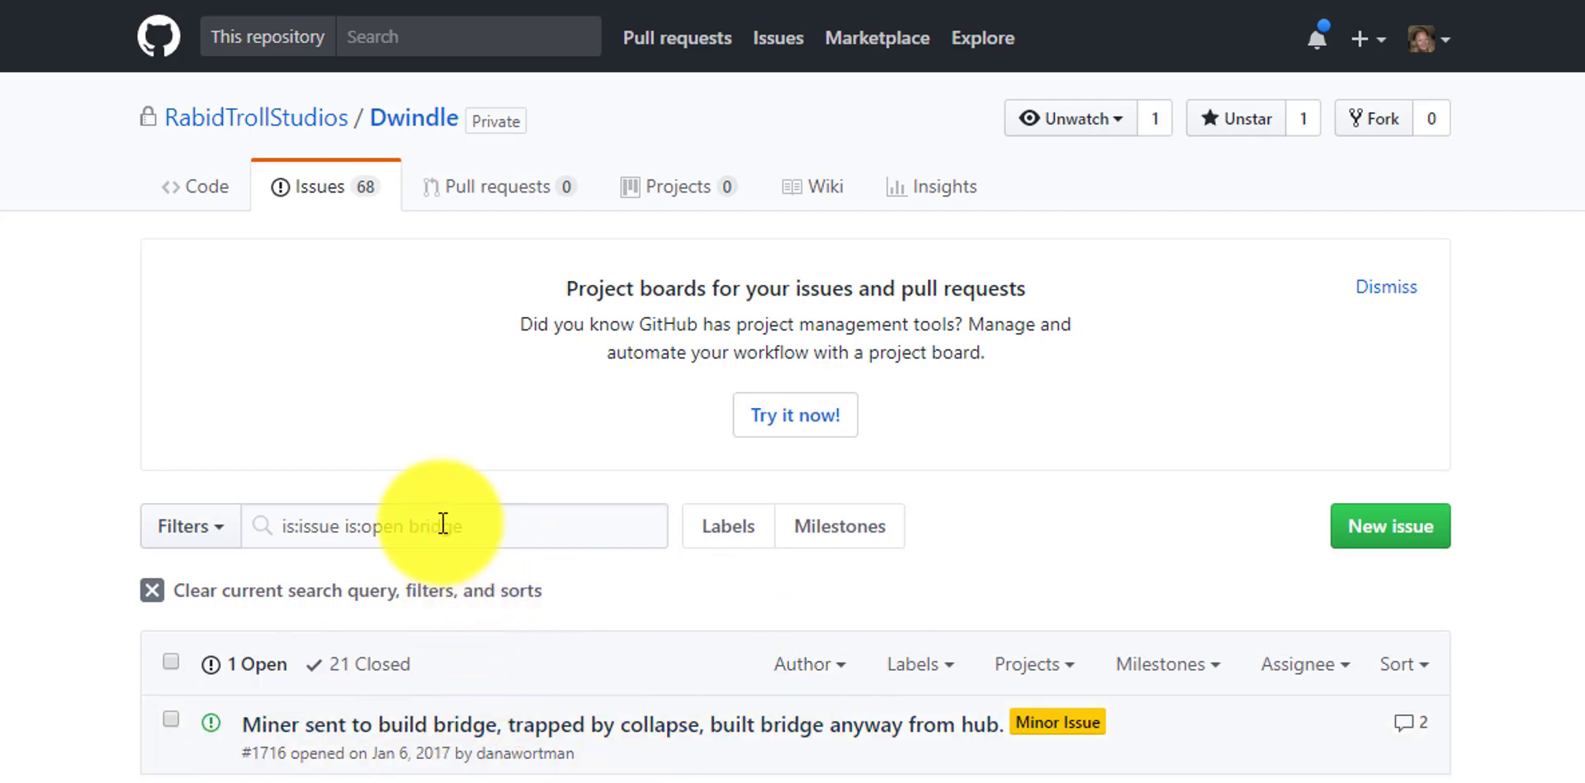
Replace the search term with "floor", then "ground", leaving one miner-jumping critical issue.
{"action": "double_click", "coordinate": [436, 526]}
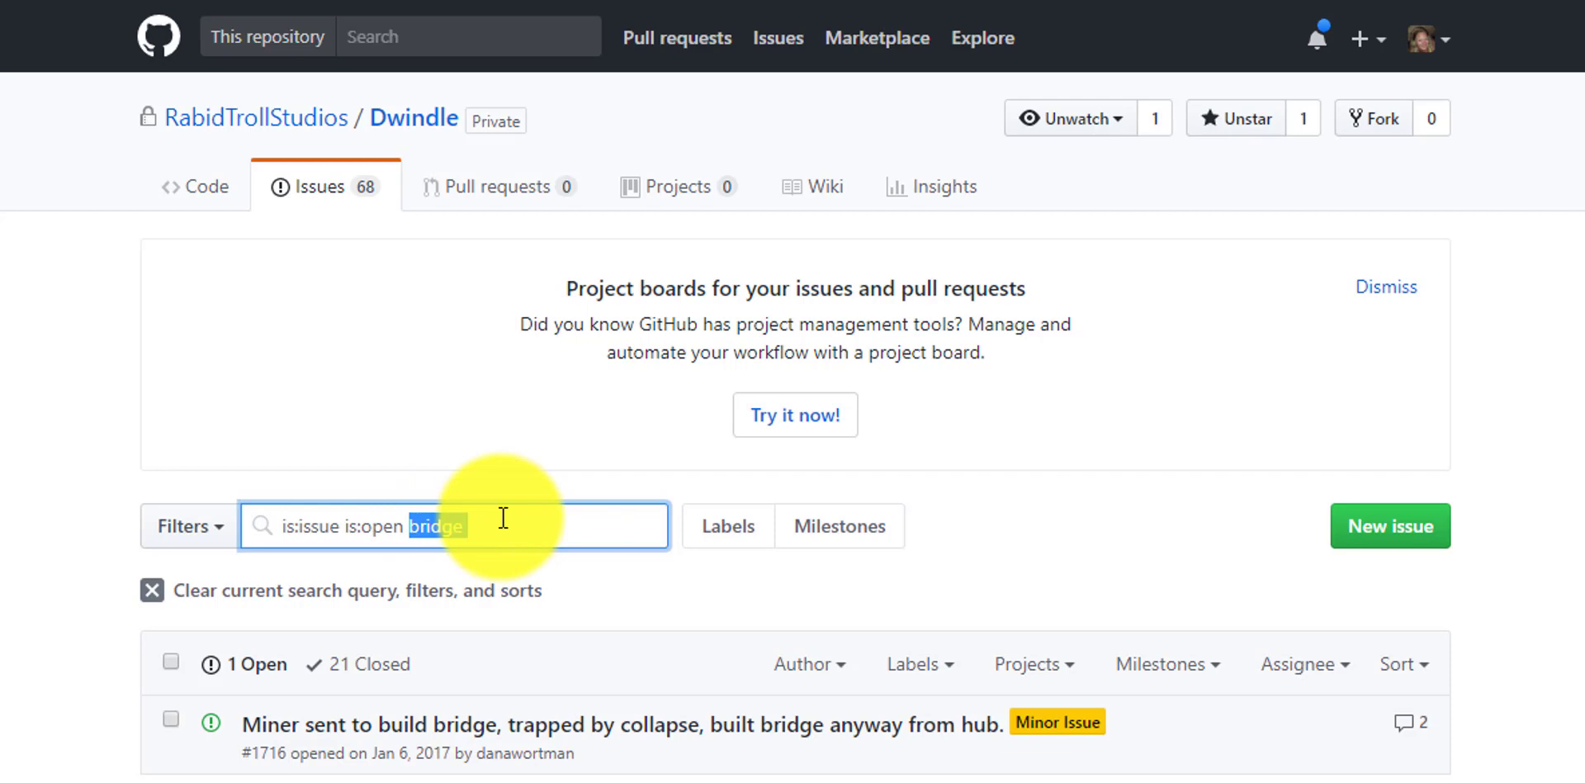
{"action": "type", "text": "floor"}
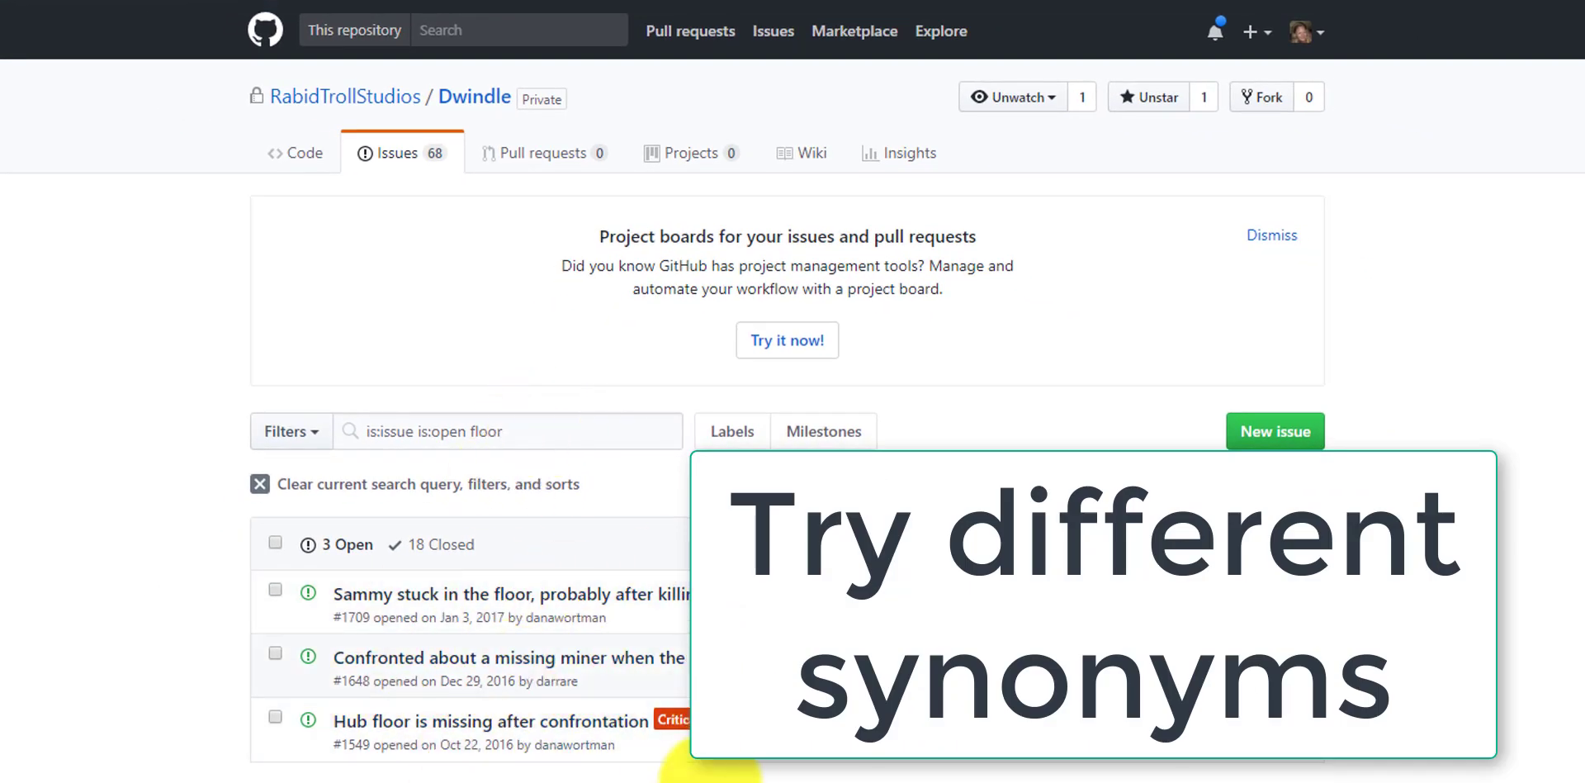
{"action": "left_click", "coordinate": [489, 431]}
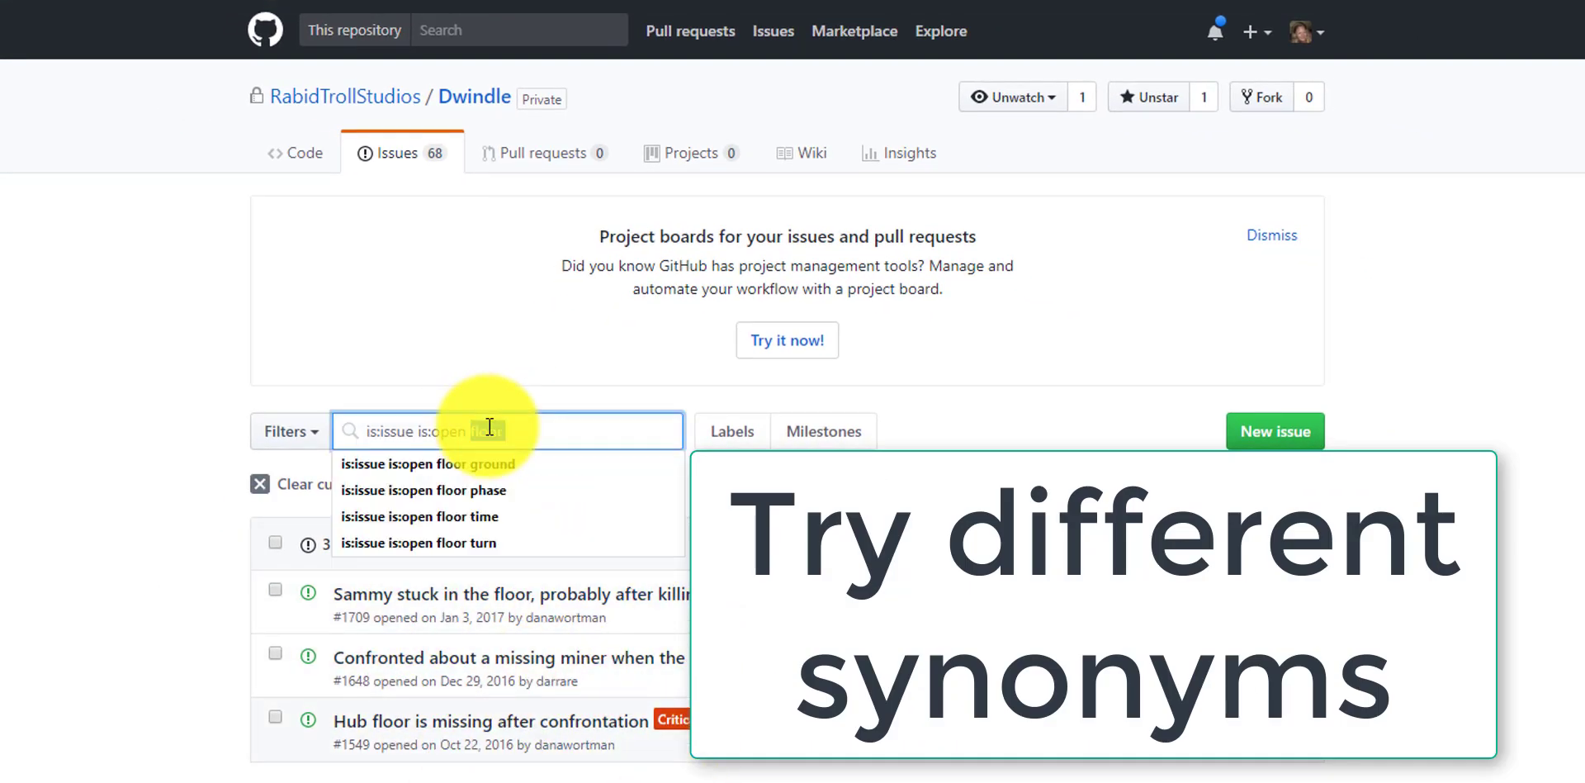
{"action": "left_click", "coordinate": [433, 464]}
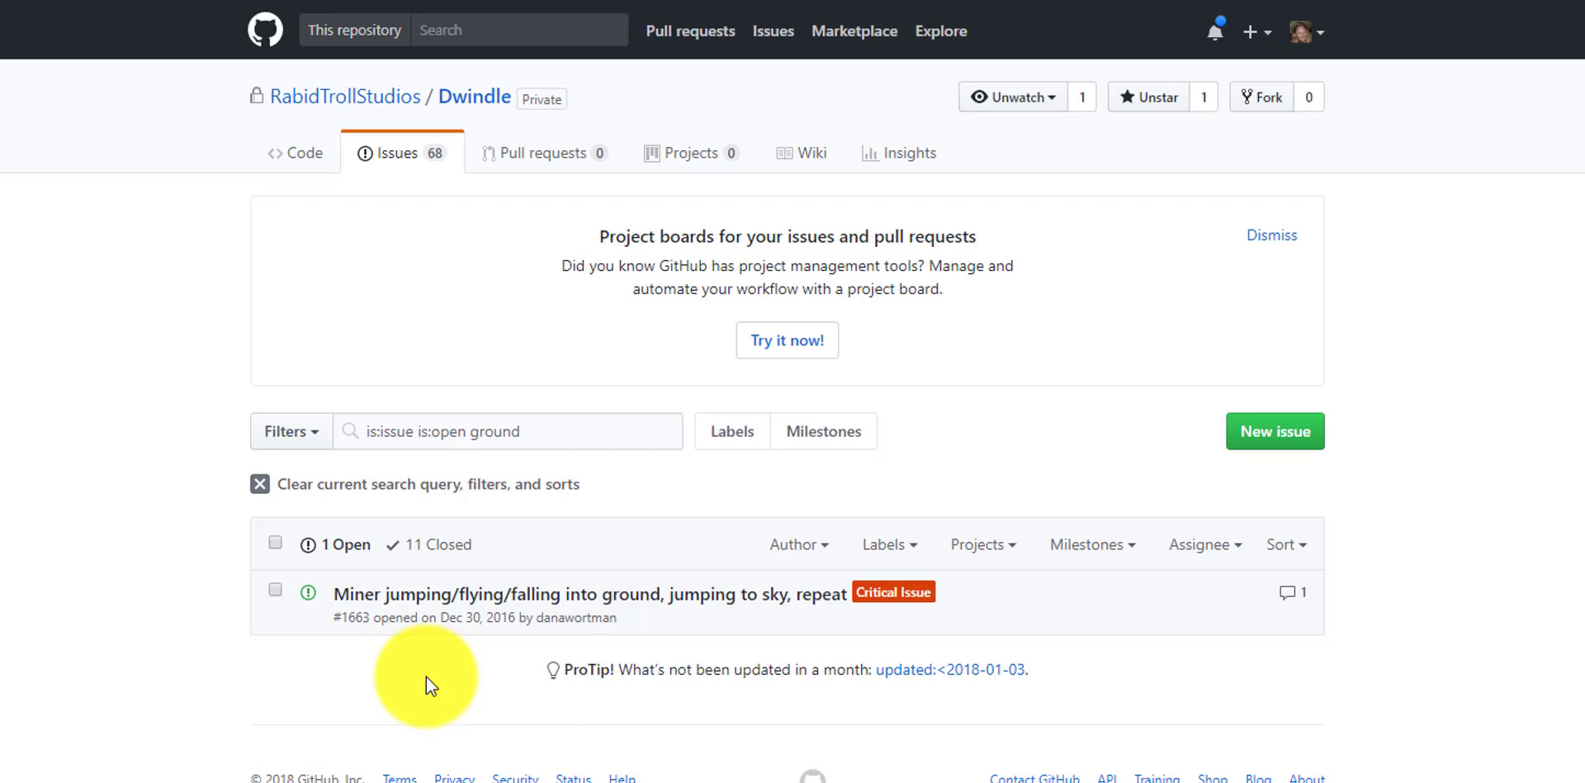
{"action": "scroll", "scroll_direction": "down", "scroll_amount": 3}
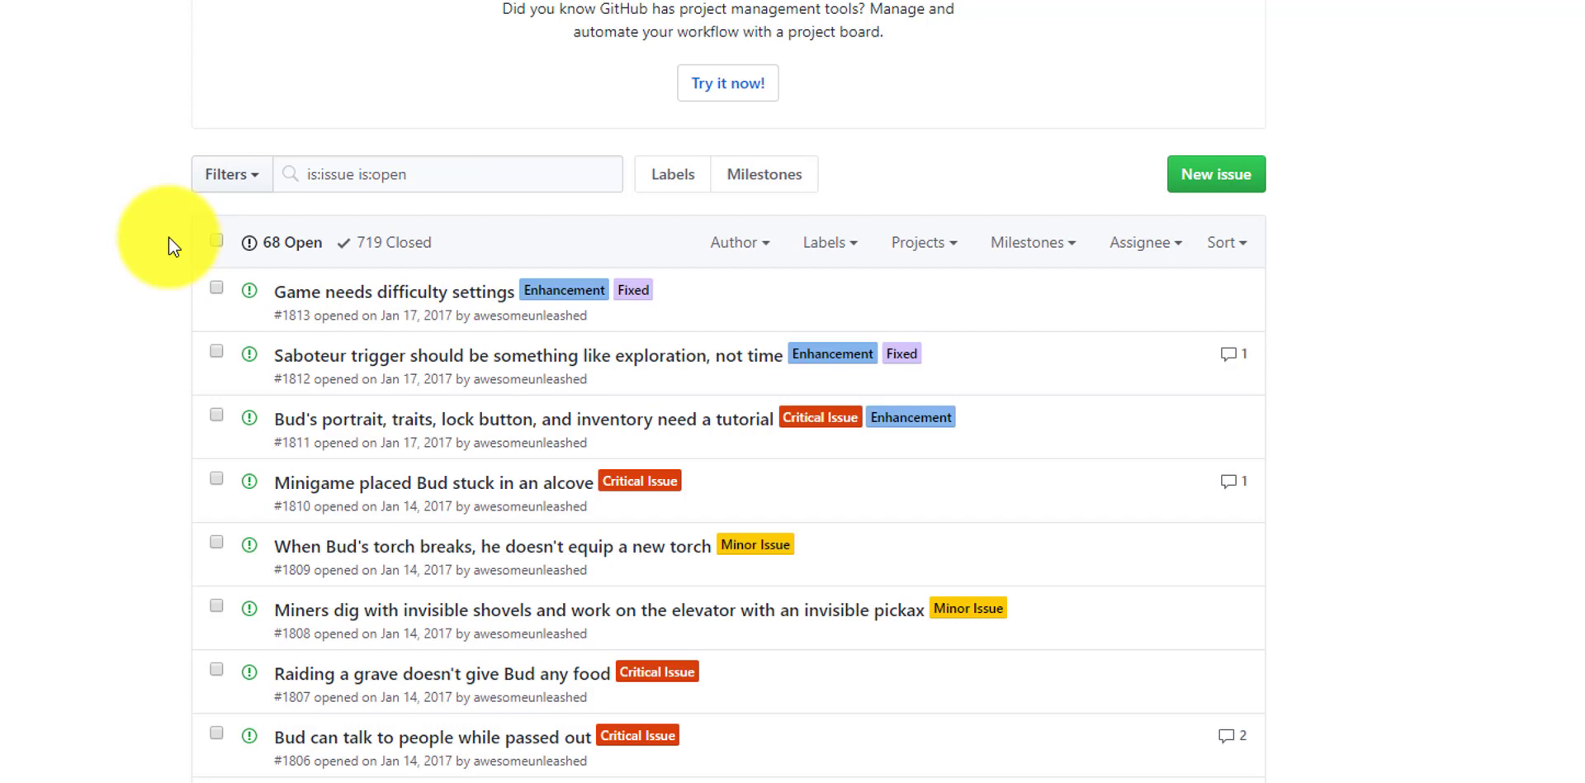
{"action": "left_click", "coordinate": [738, 242]}
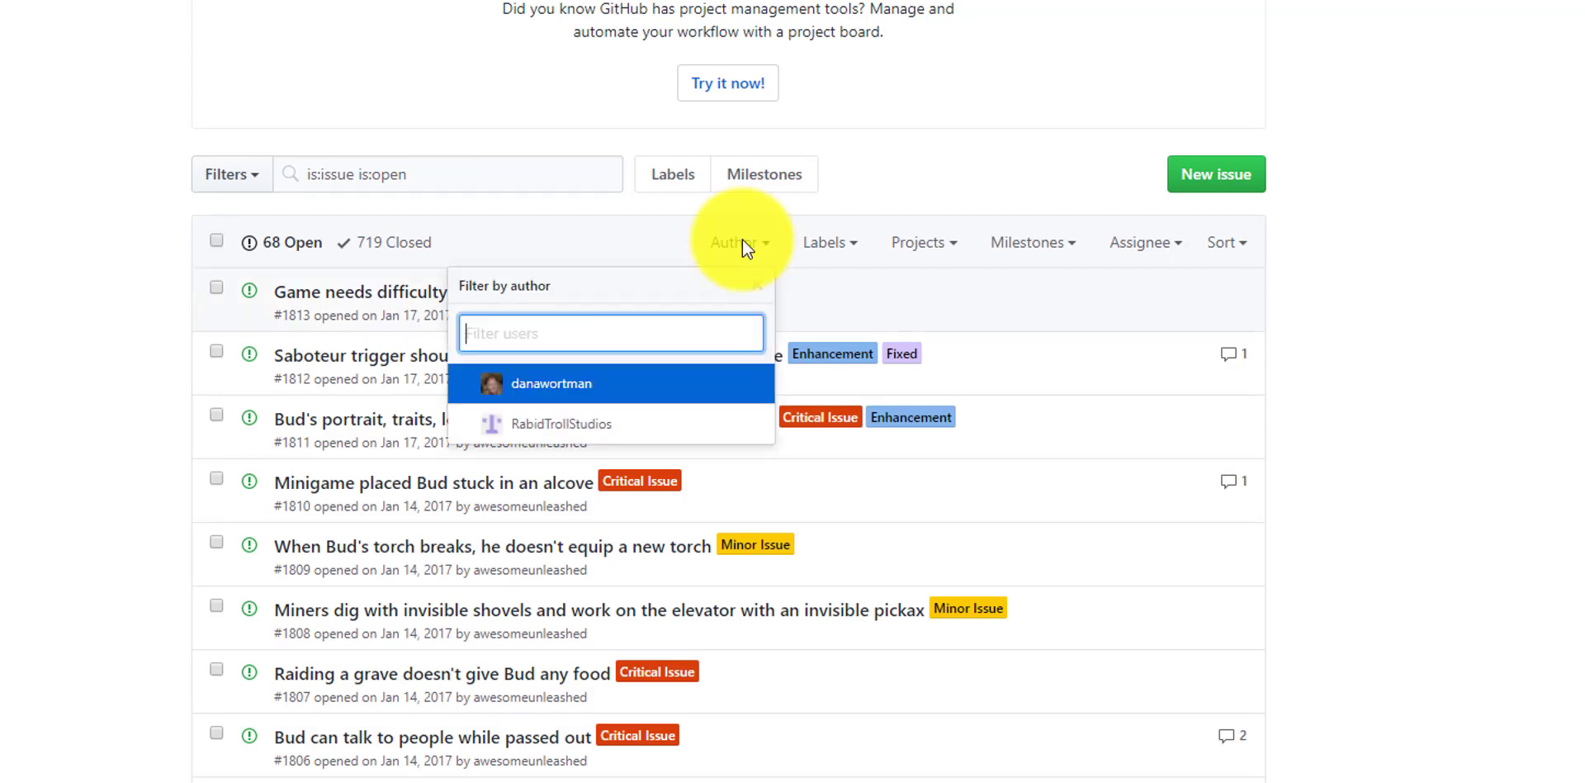
{"action": "left_click", "coordinate": [740, 243]}
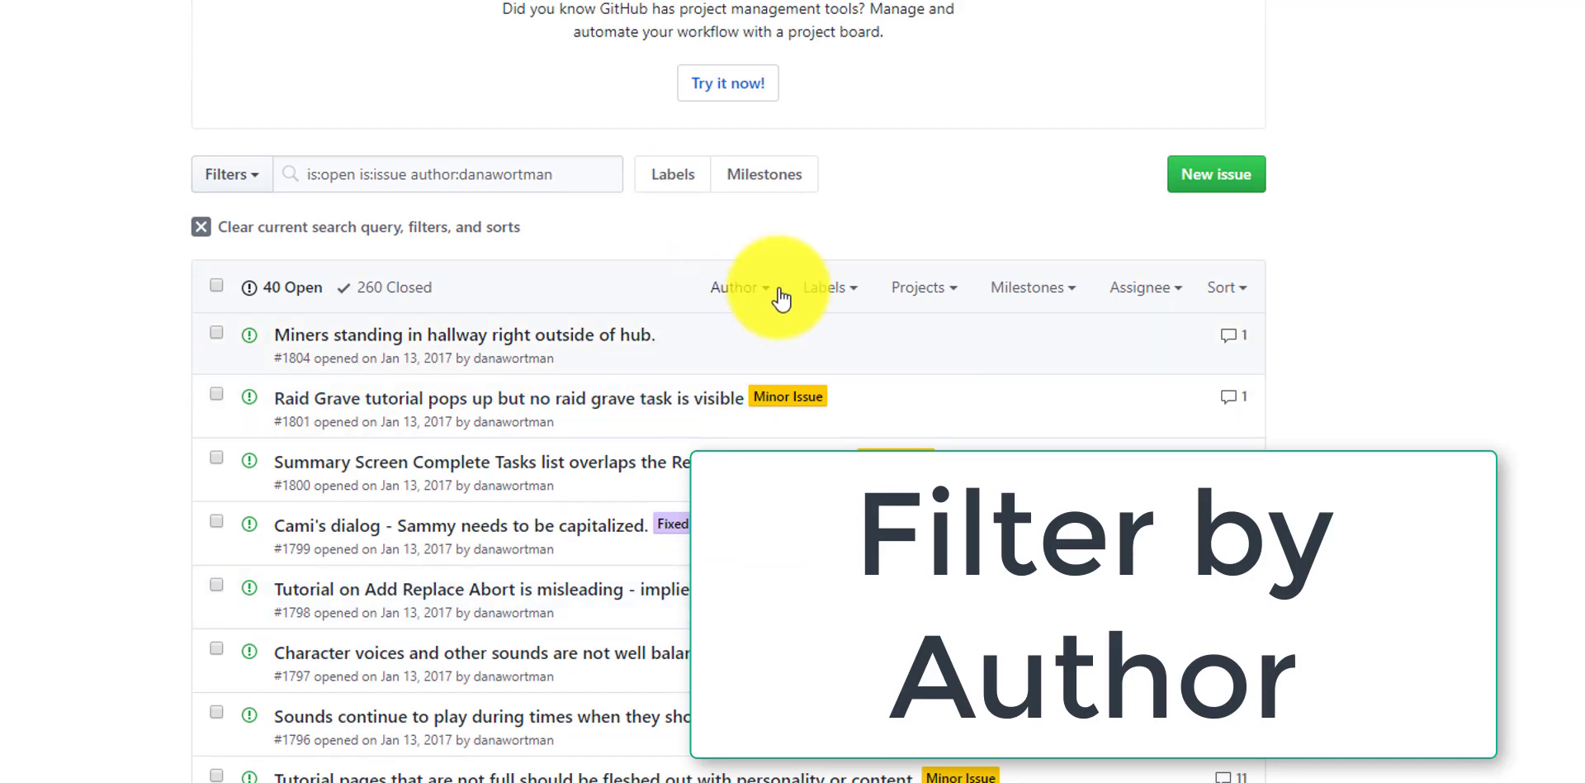
{"action": "left_click", "coordinate": [826, 287]}
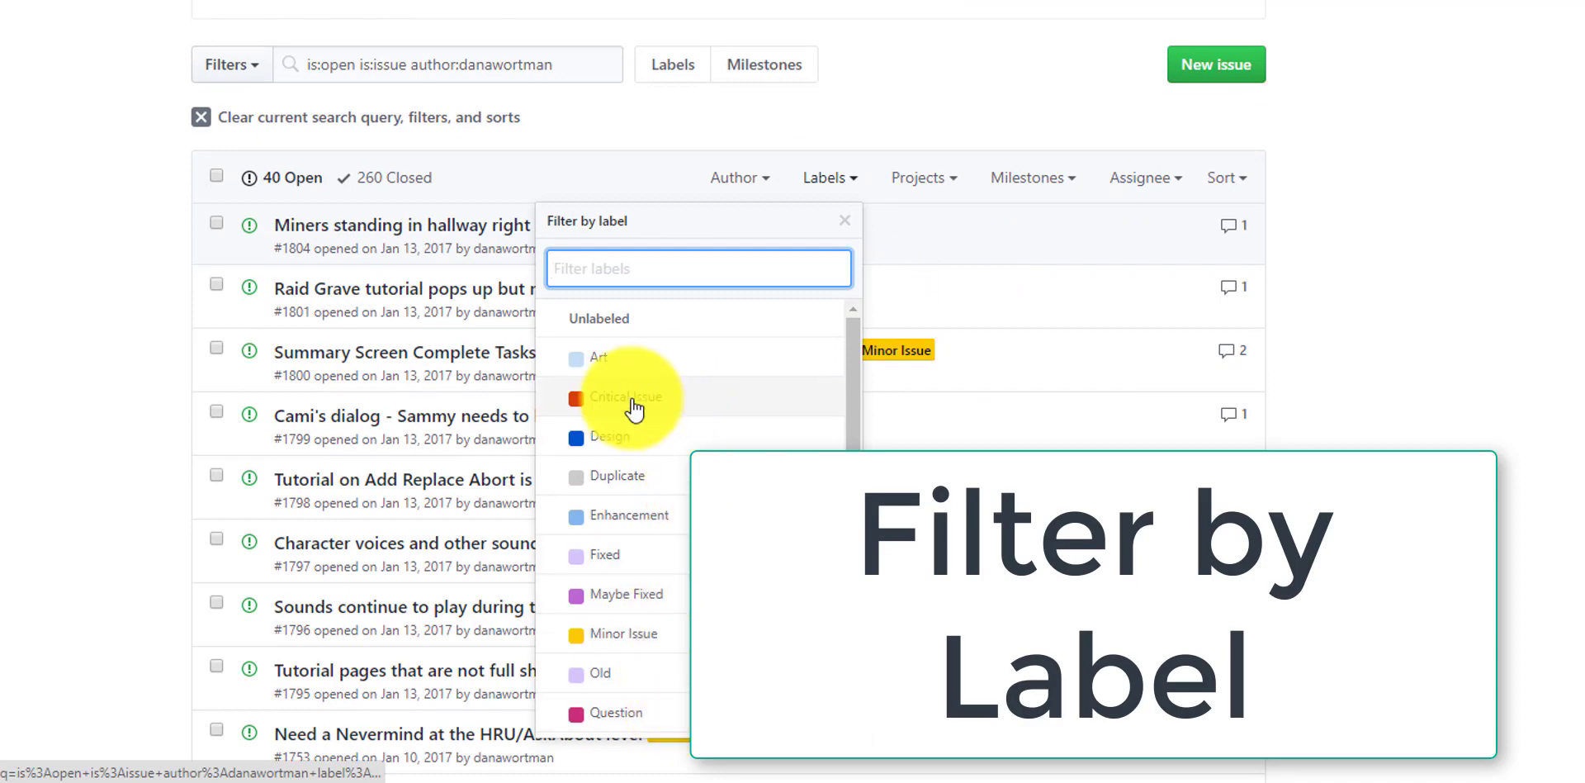
Filter by Critical Issue, add Enhancement, then keep Enhancement only with no author filter (10 open).
{"action": "left_click", "coordinate": [628, 396]}
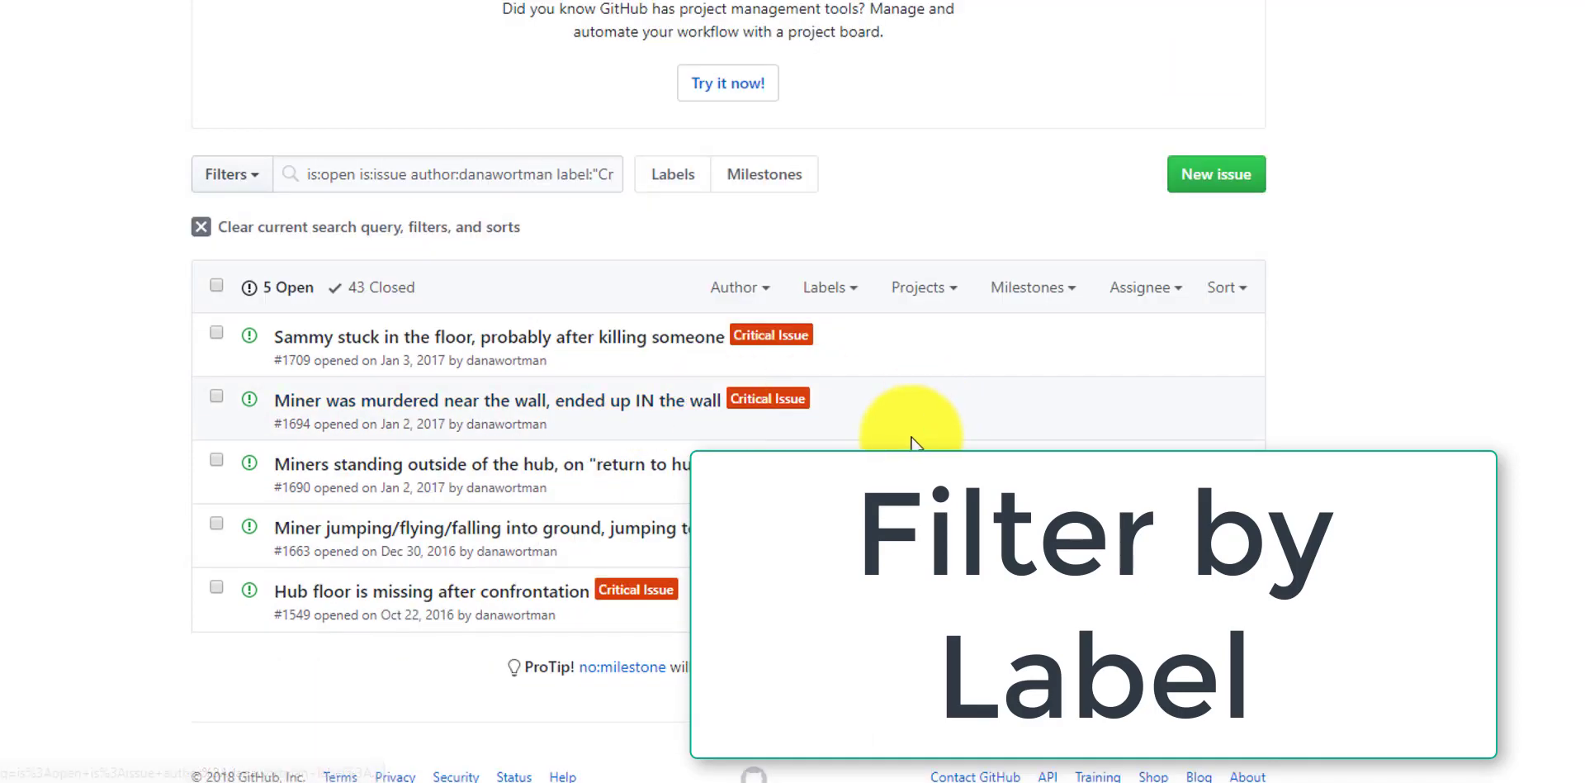
{"action": "left_click", "coordinate": [826, 288]}
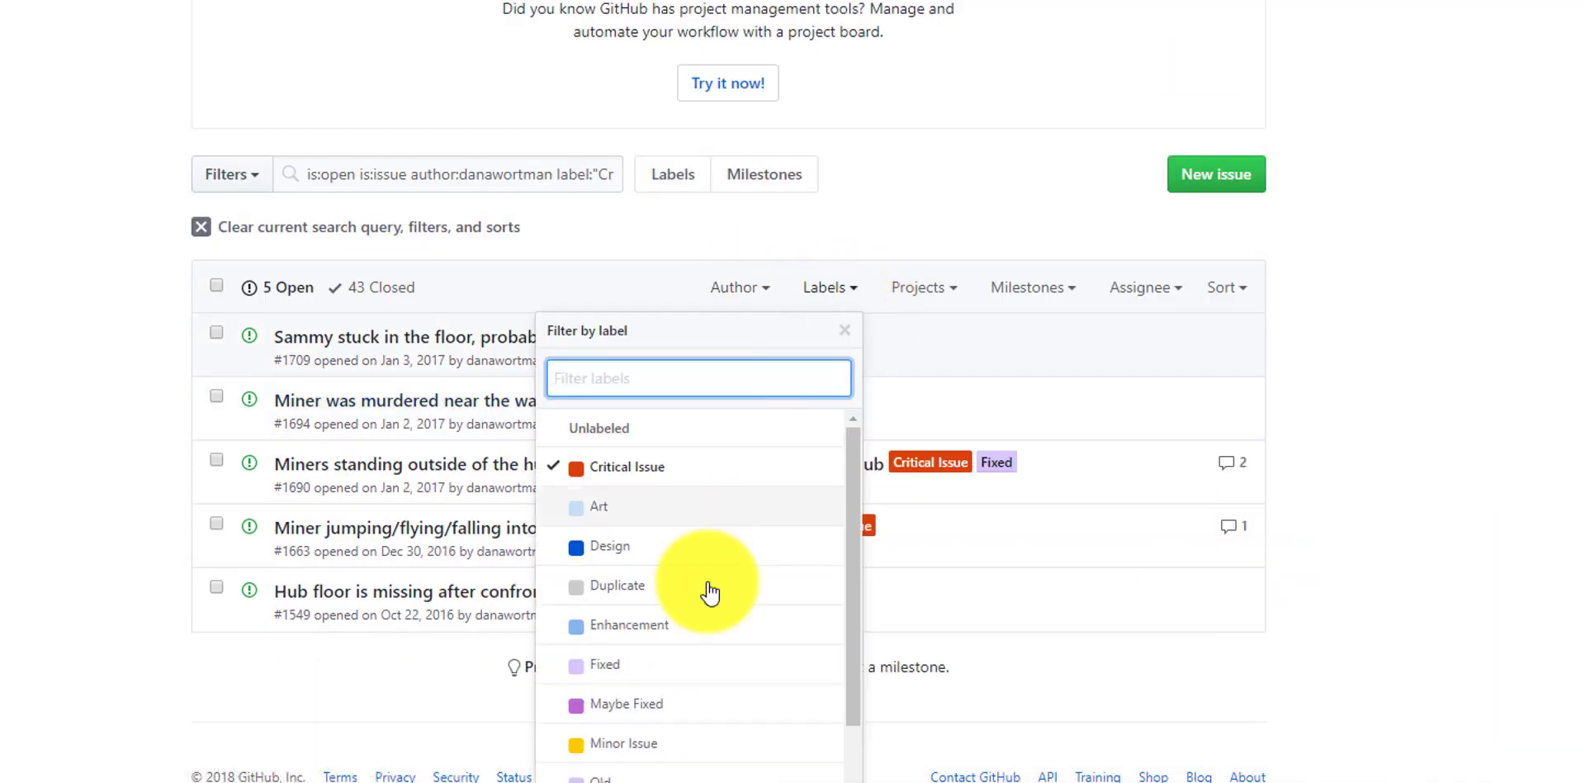
{"action": "left_click", "coordinate": [734, 287]}
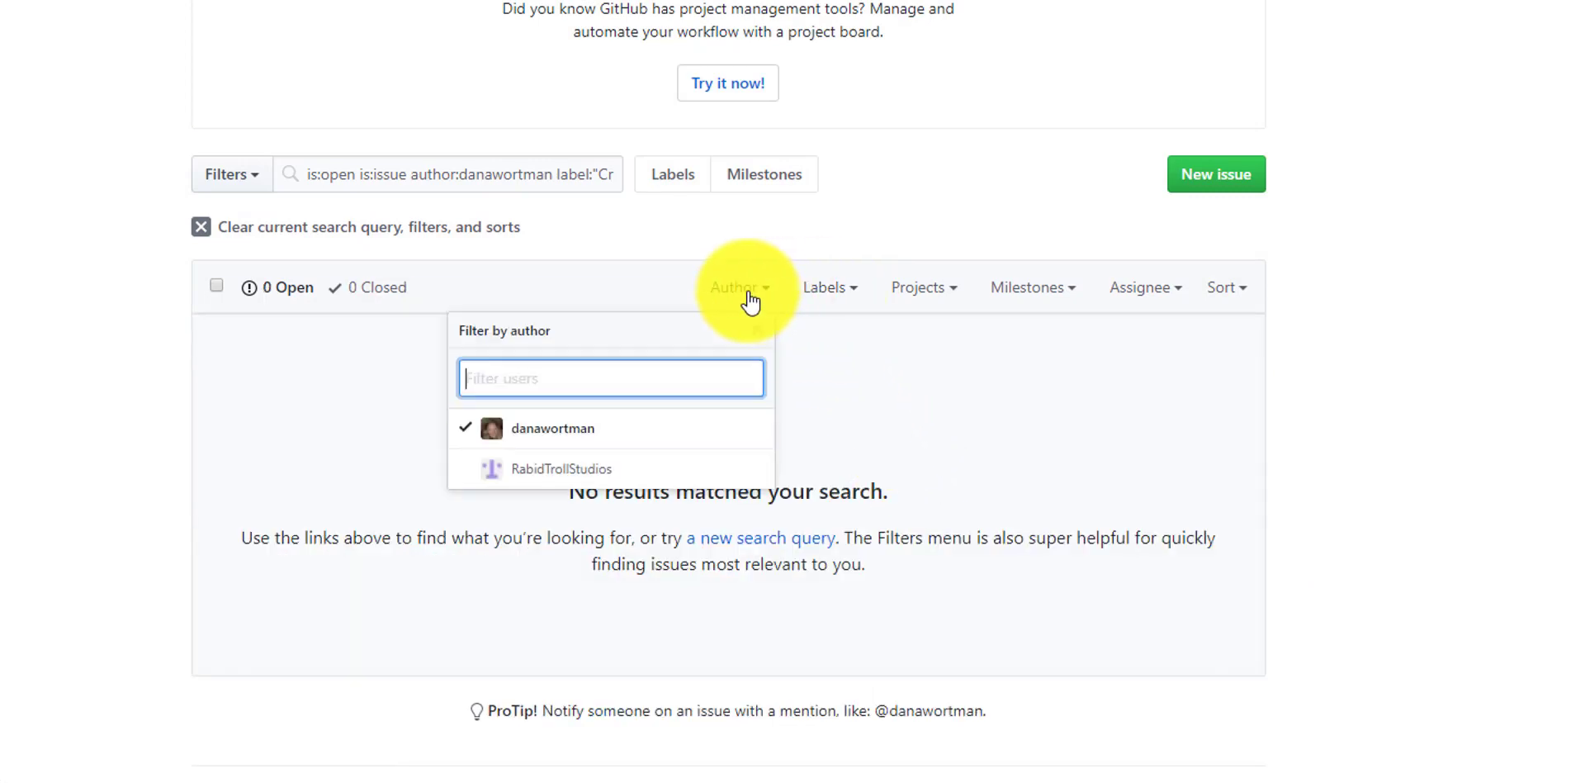
{"action": "left_click", "coordinate": [825, 287]}
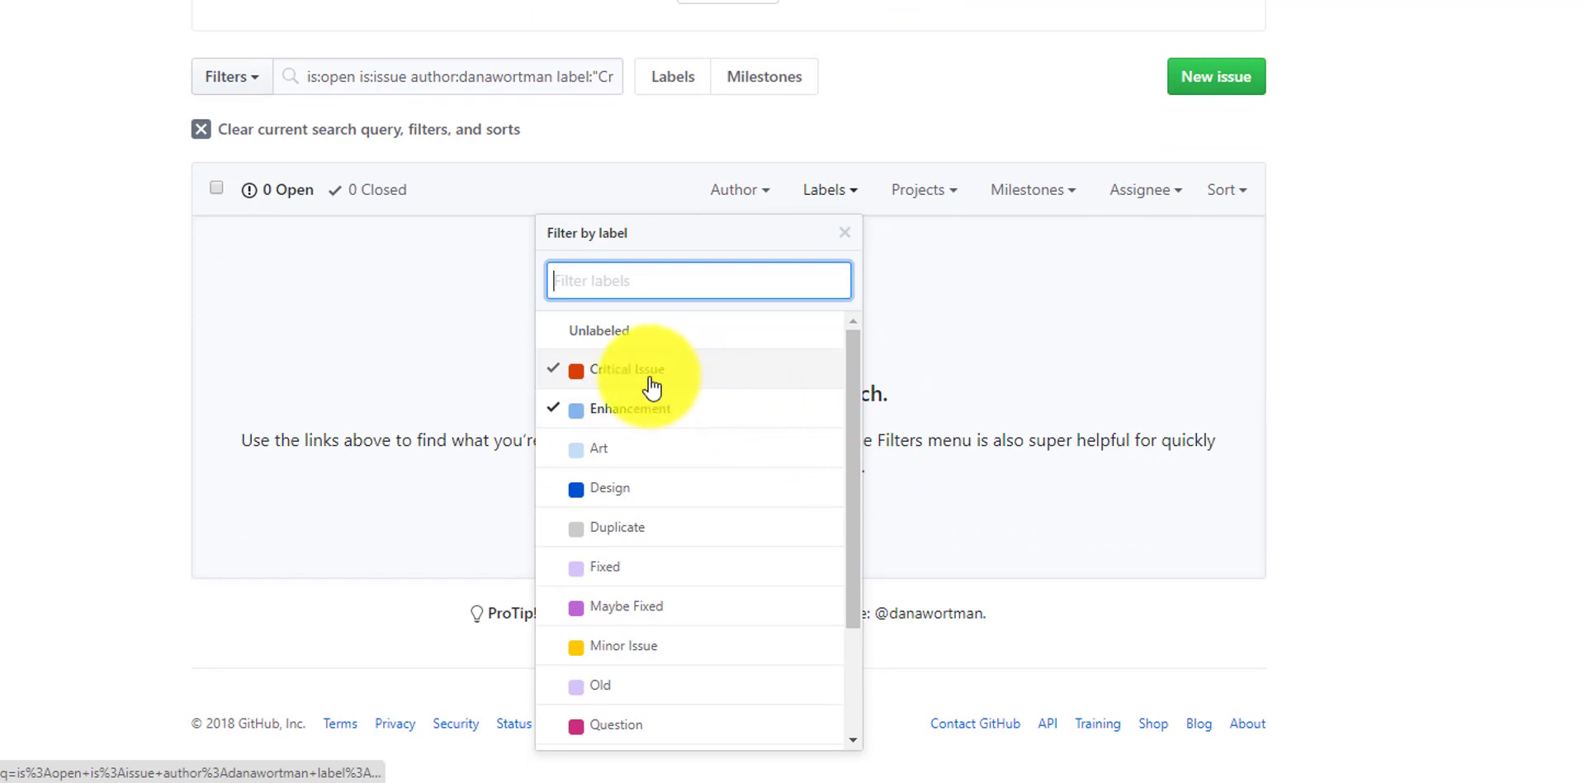
{"action": "mouse_move", "coordinate": [620, 494]}
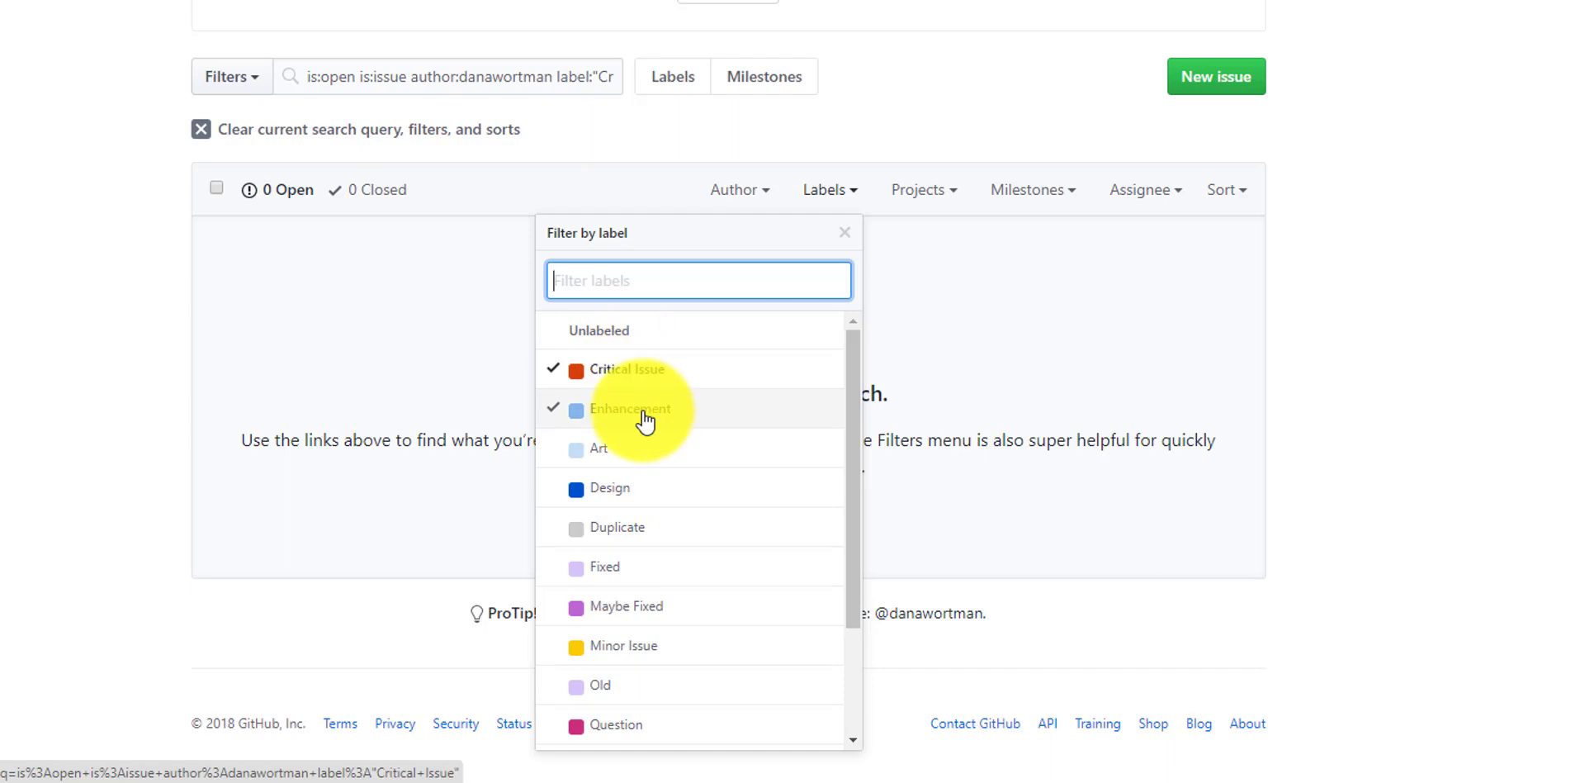
{"action": "left_click", "coordinate": [631, 410]}
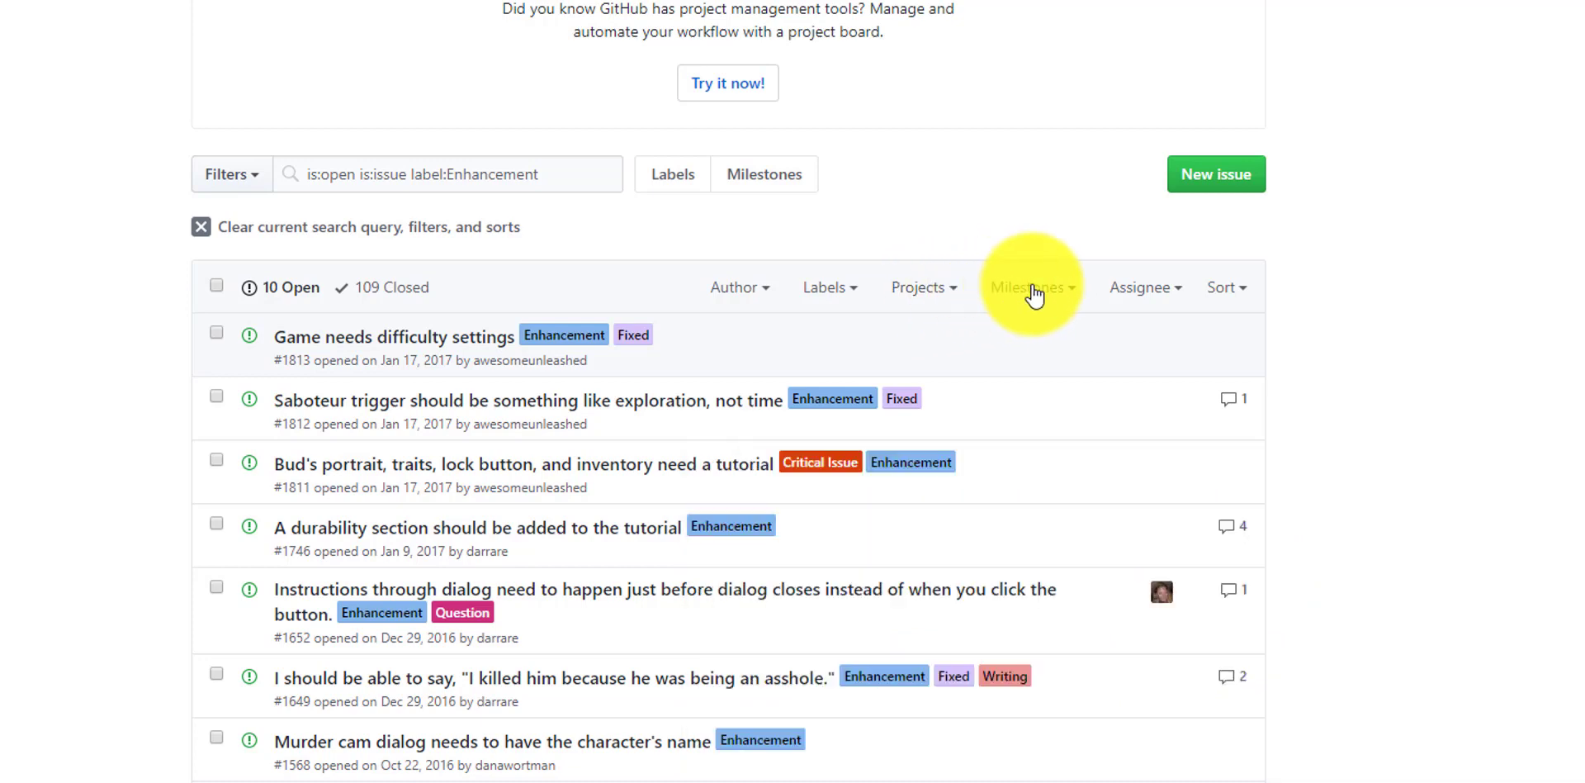
{"action": "left_click", "coordinate": [1027, 288]}
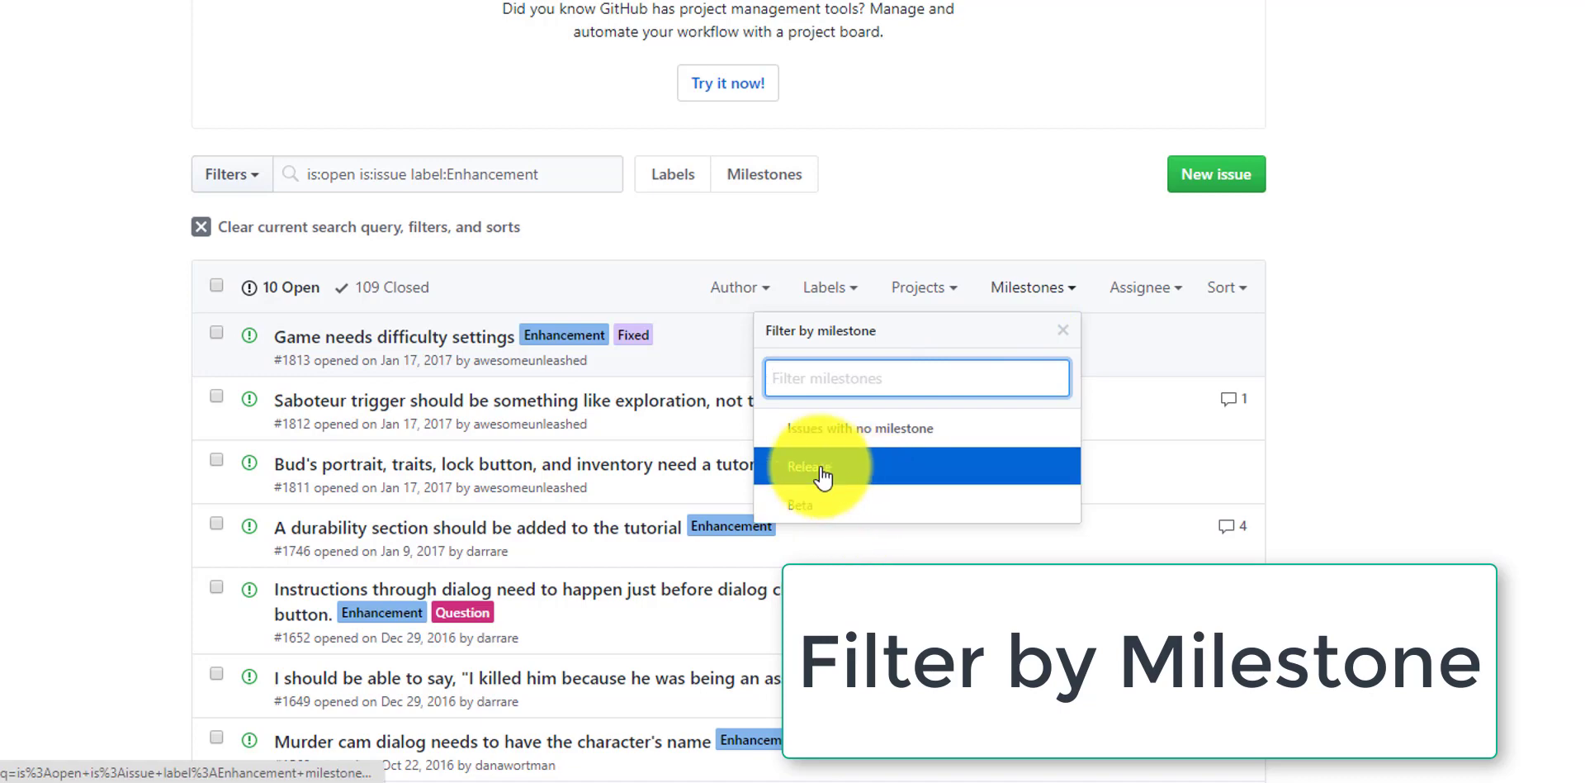
{"action": "left_click", "coordinate": [809, 467]}
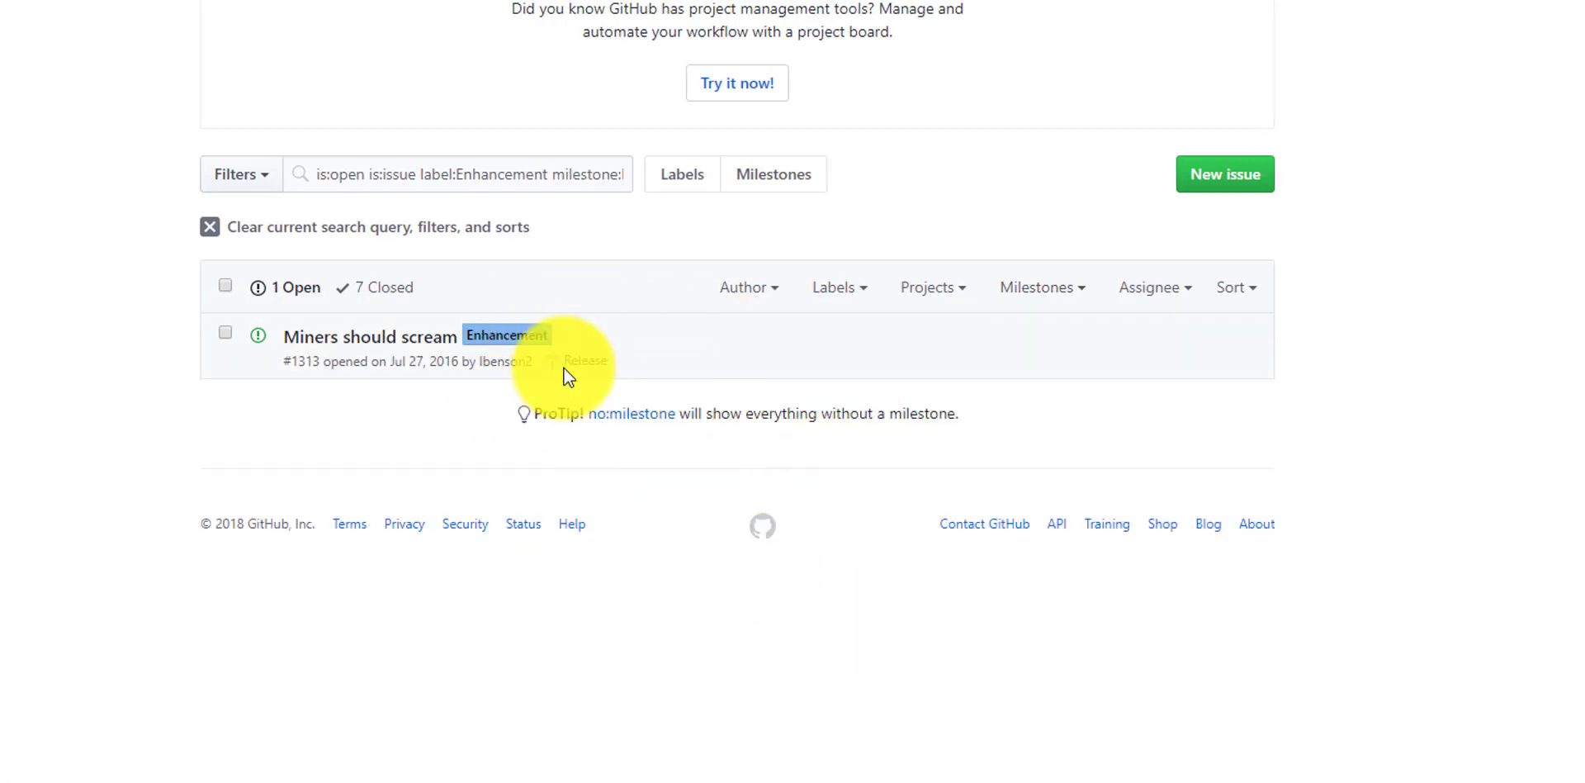
{"action": "left_click", "coordinate": [933, 287]}
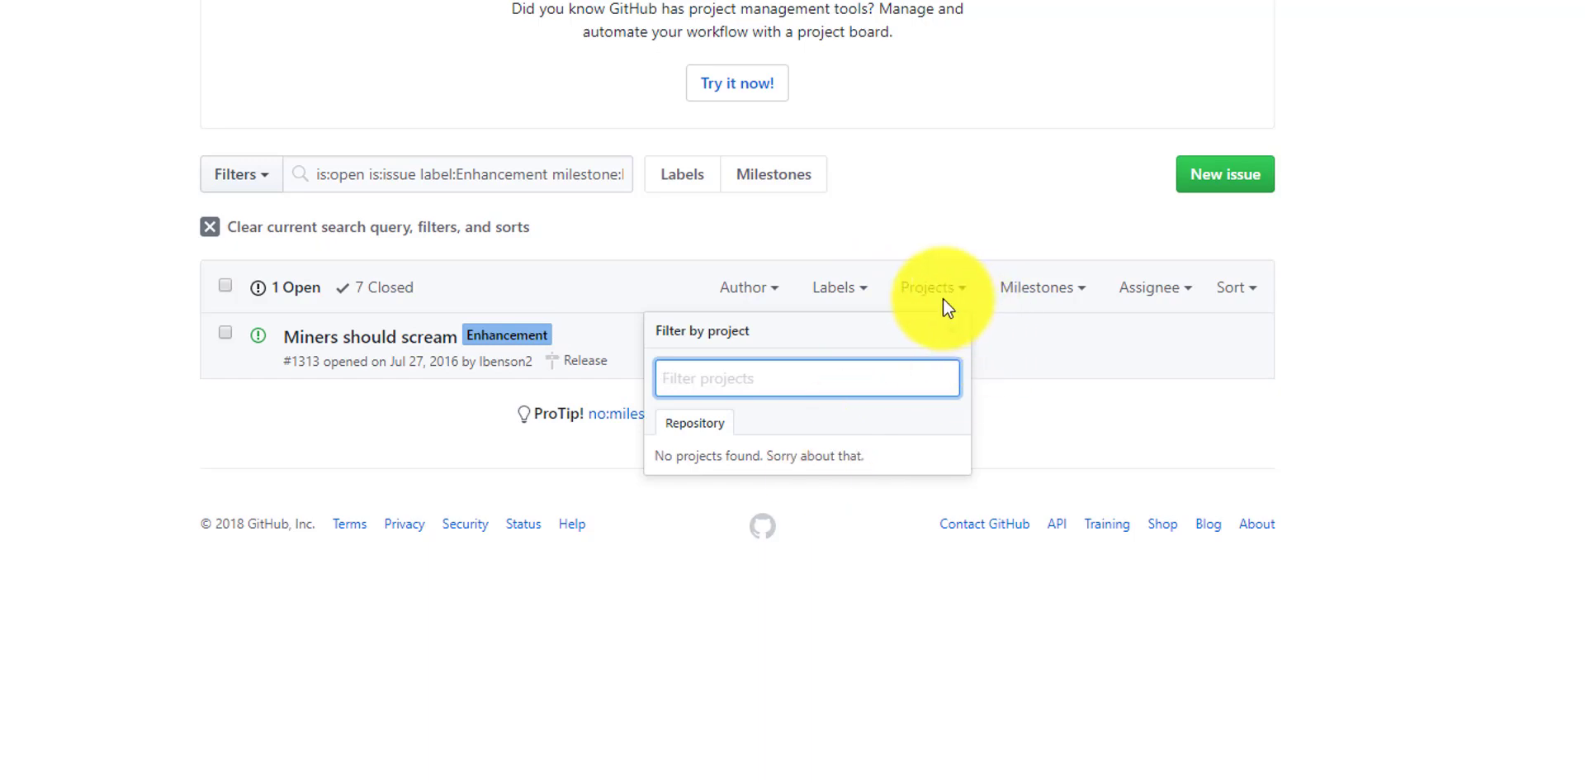
{"action": "left_click", "coordinate": [1146, 287]}
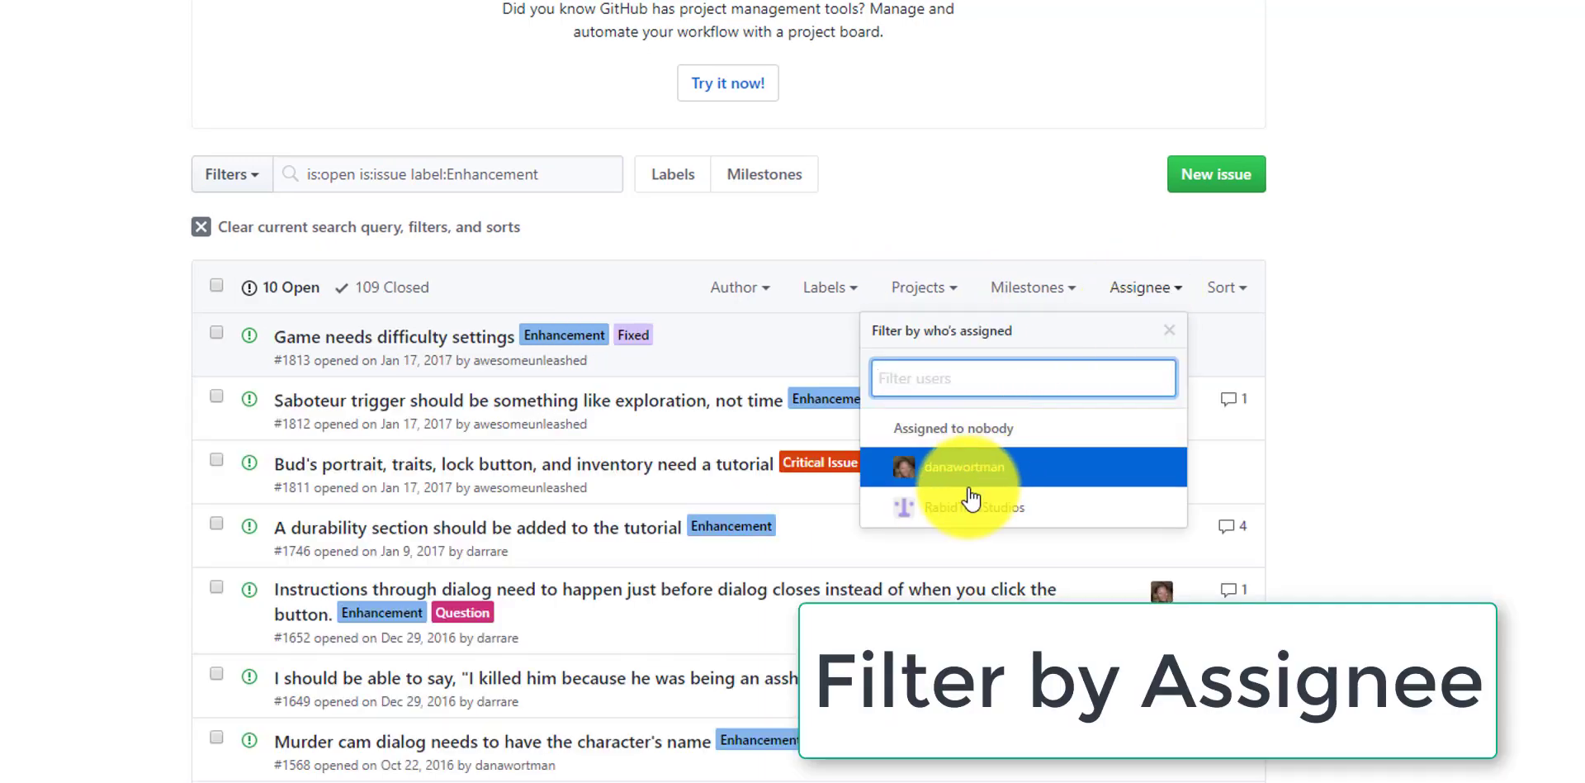
{"action": "left_click", "coordinate": [964, 467]}
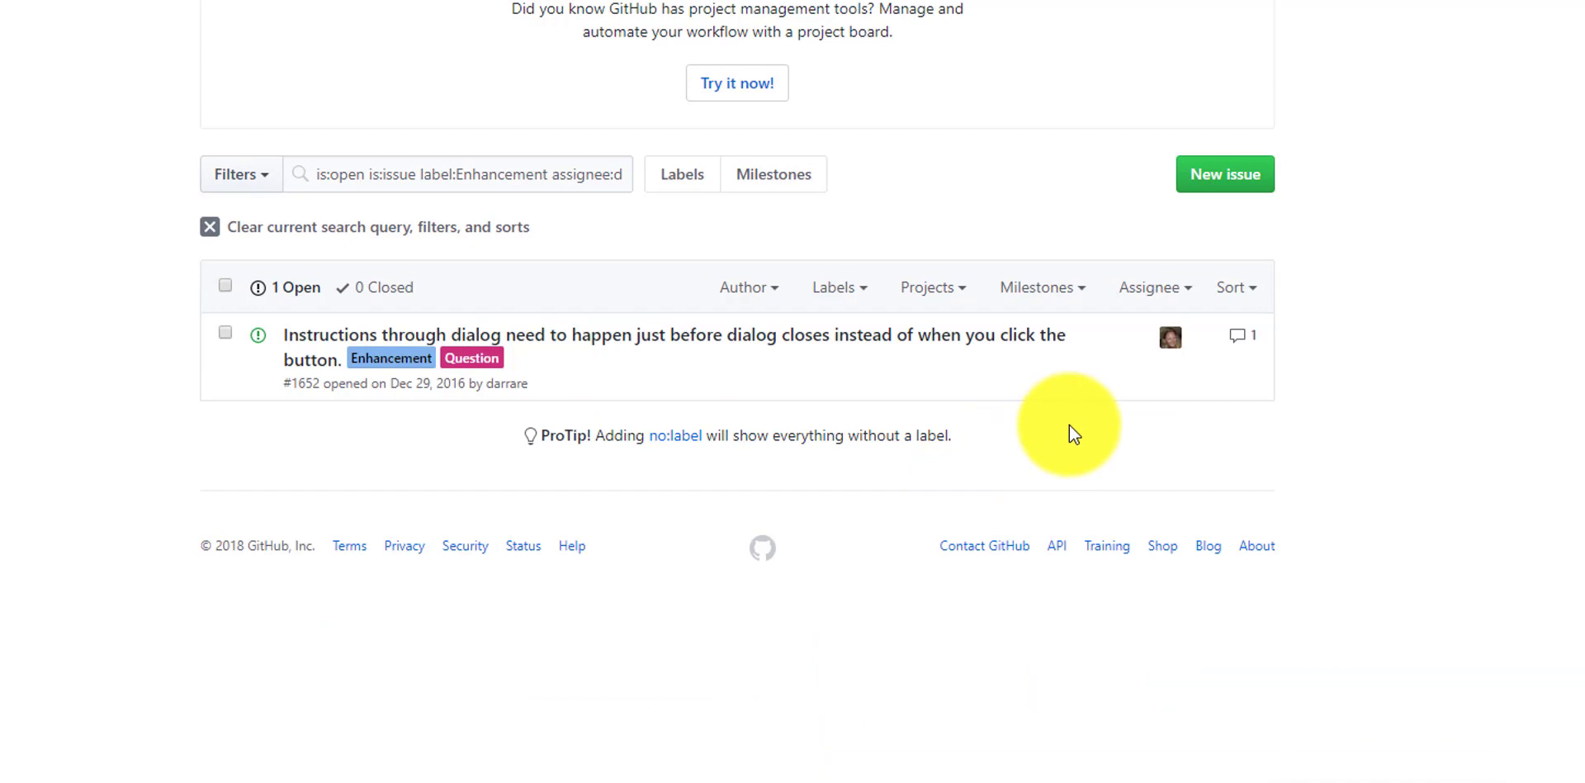
{"action": "left_click", "coordinate": [1154, 287]}
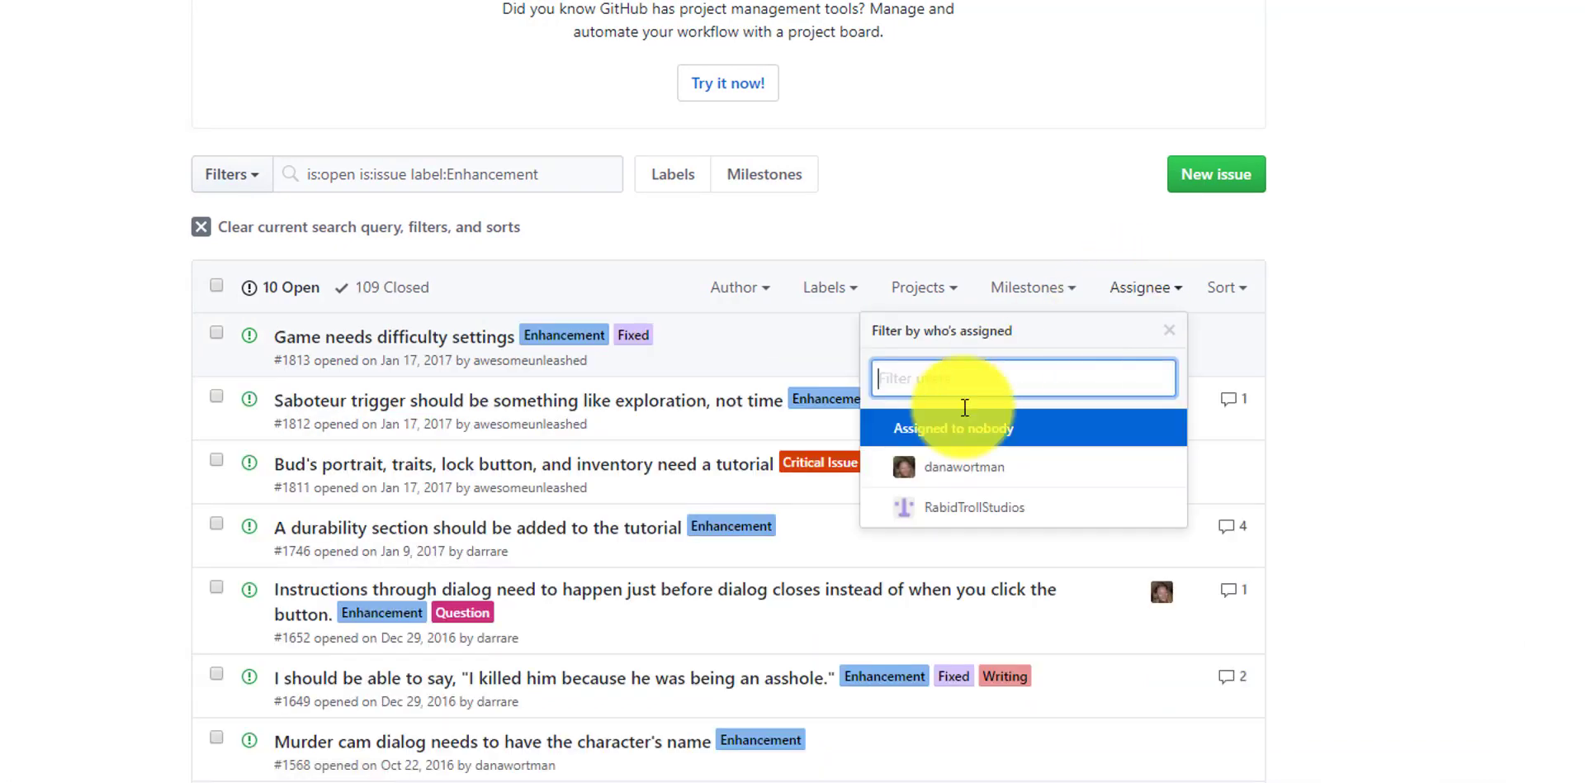
{"action": "left_click", "coordinate": [955, 427]}
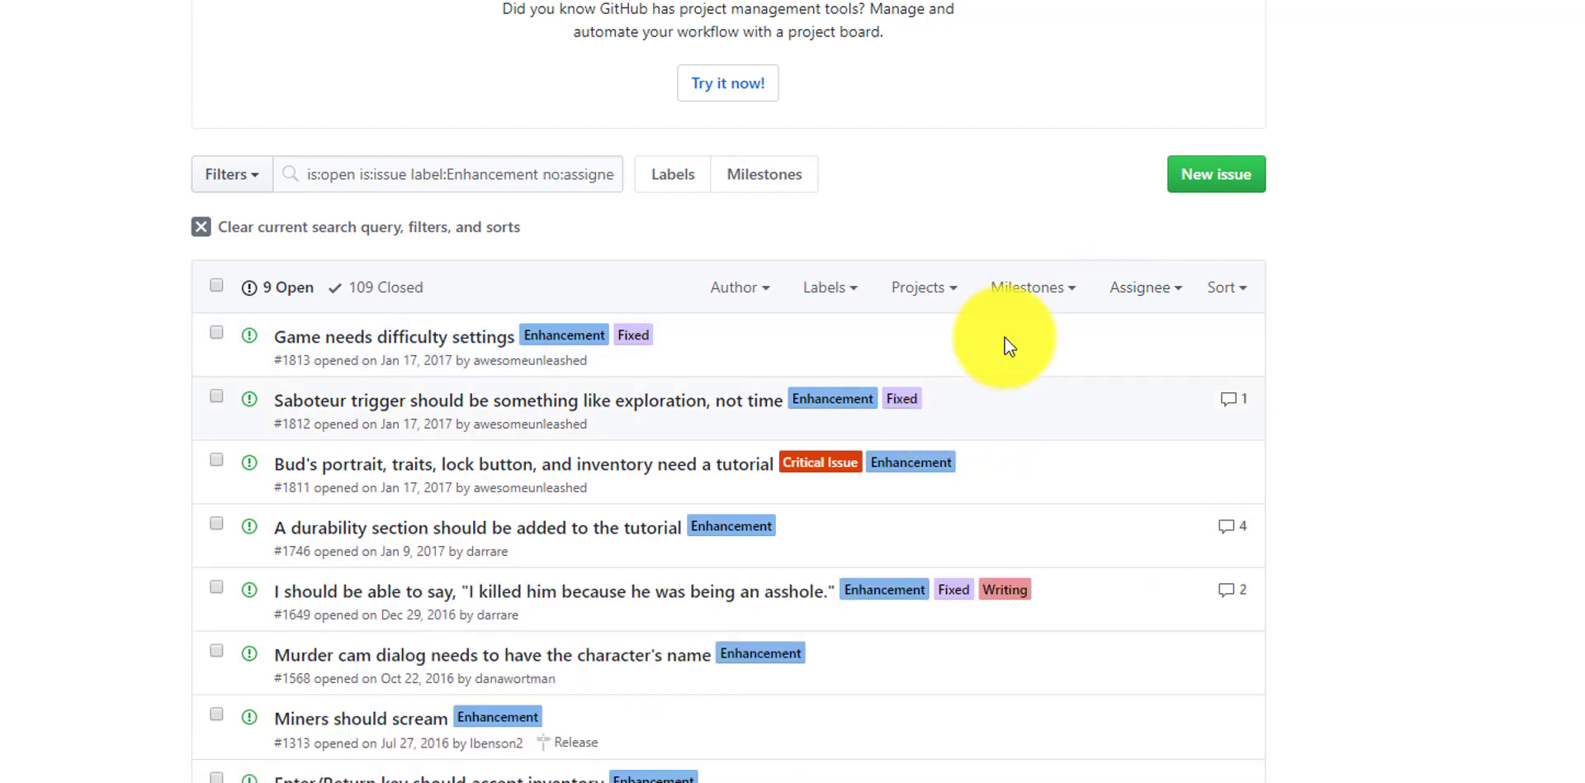
{"action": "scroll", "scroll_direction": "down", "scroll_amount": 3}
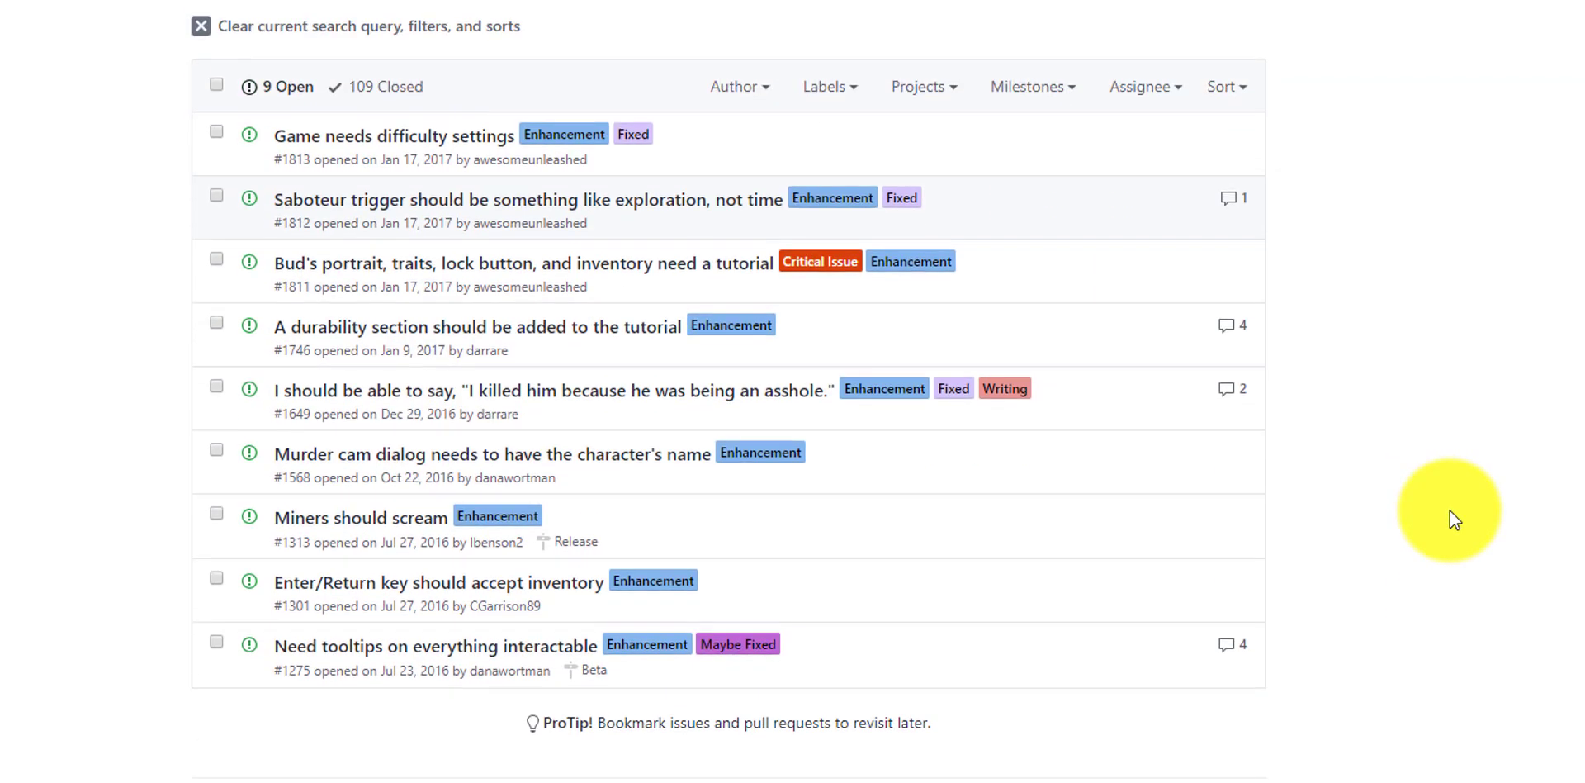
{"action": "mouse_move", "coordinate": [1230, 87]}
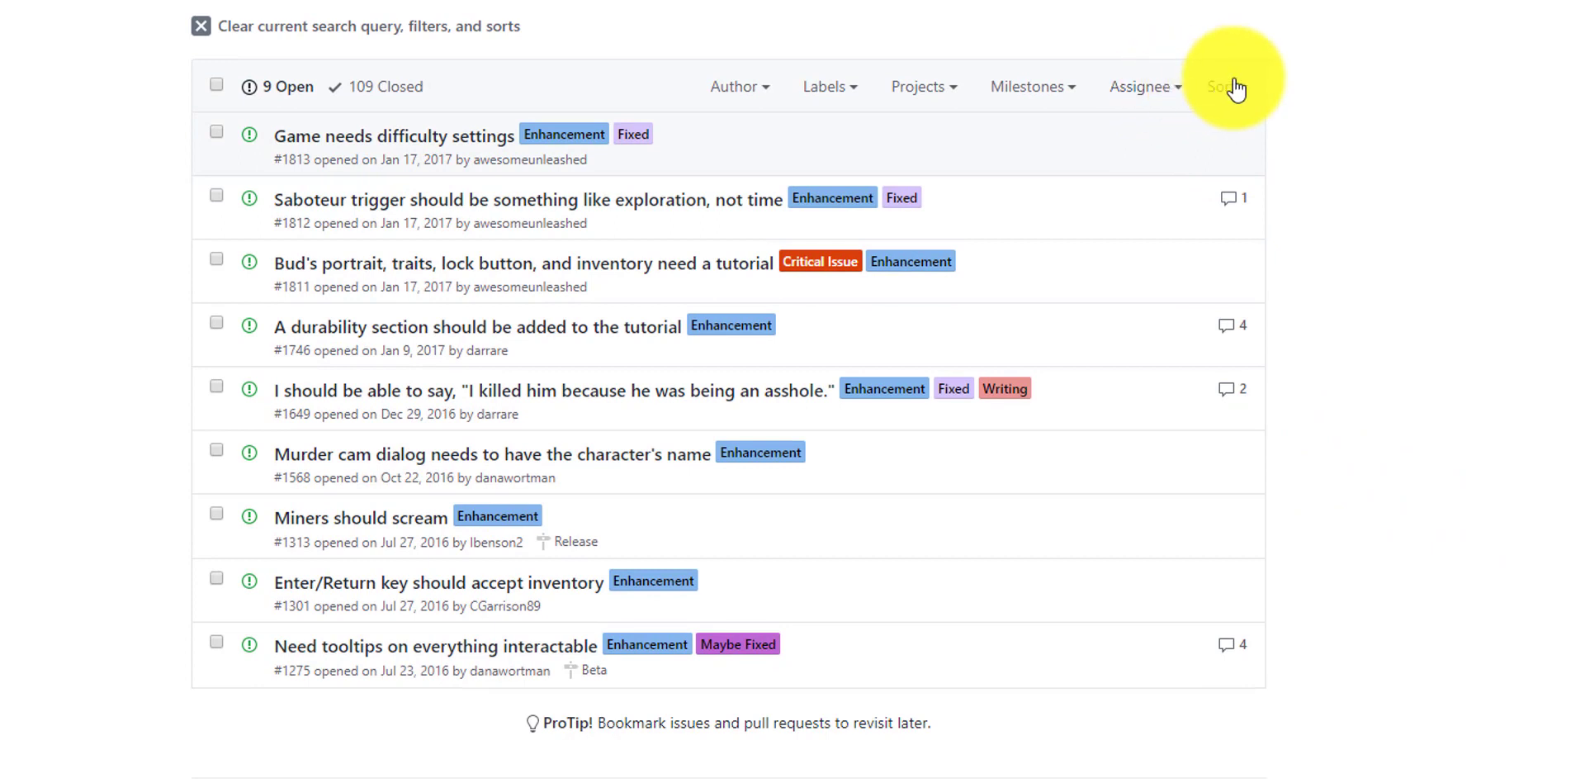
View the sort-order options for the issue list.
{"action": "left_click", "coordinate": [1225, 86]}
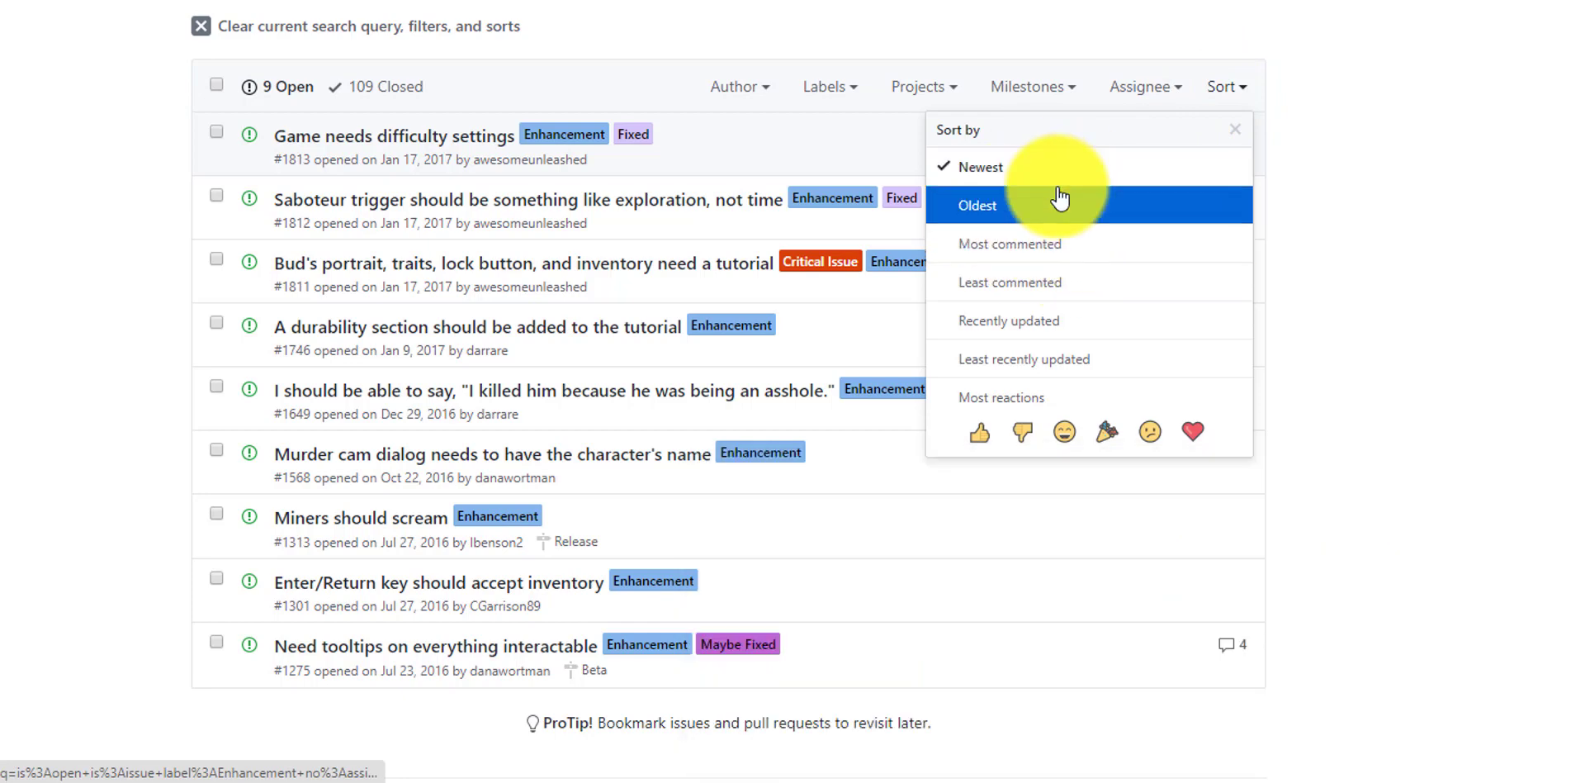
{"action": "mouse_move", "coordinate": [1033, 321]}
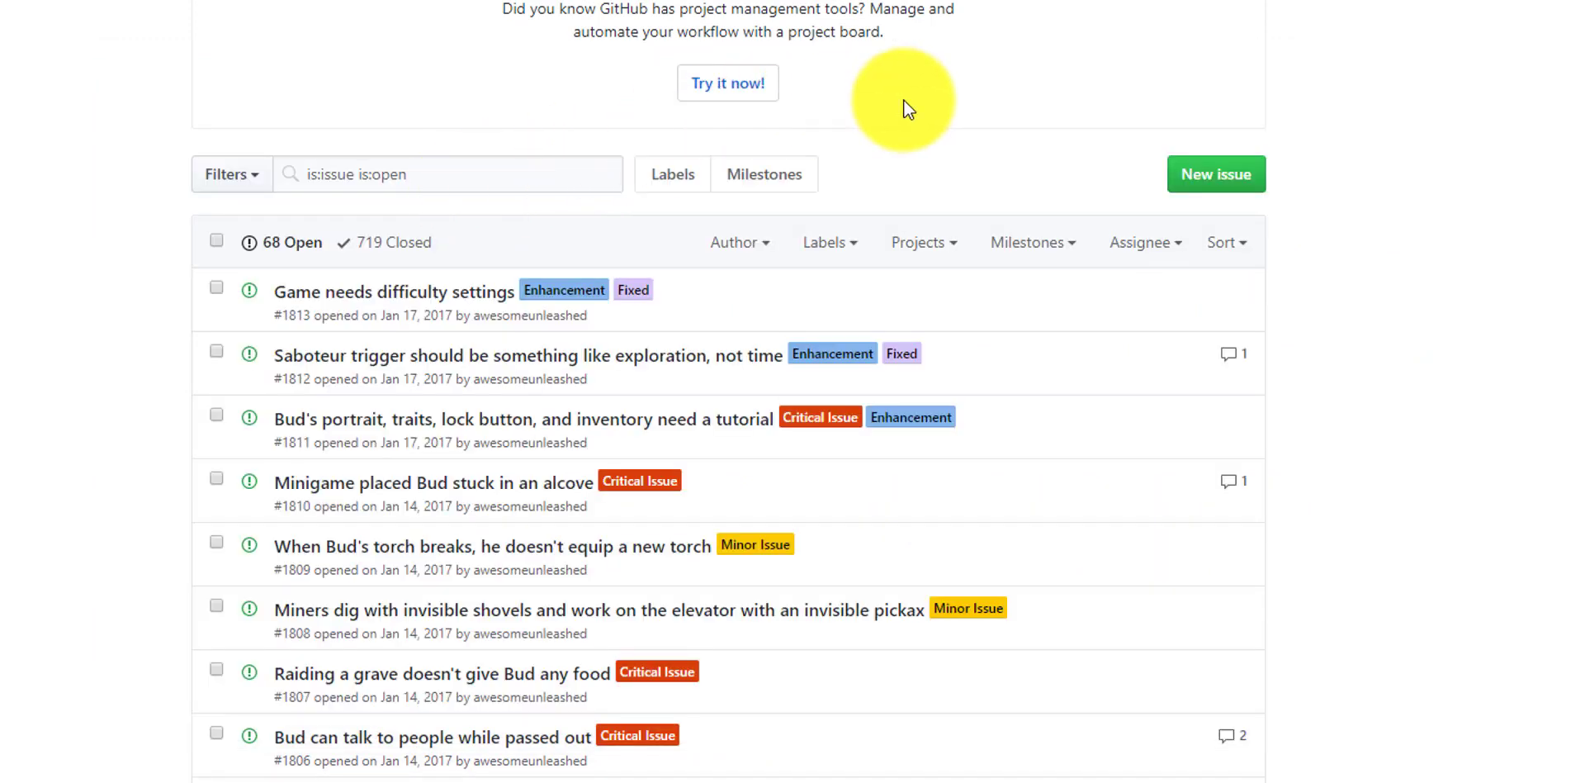
{"action": "mouse_move", "coordinate": [1205, 195]}
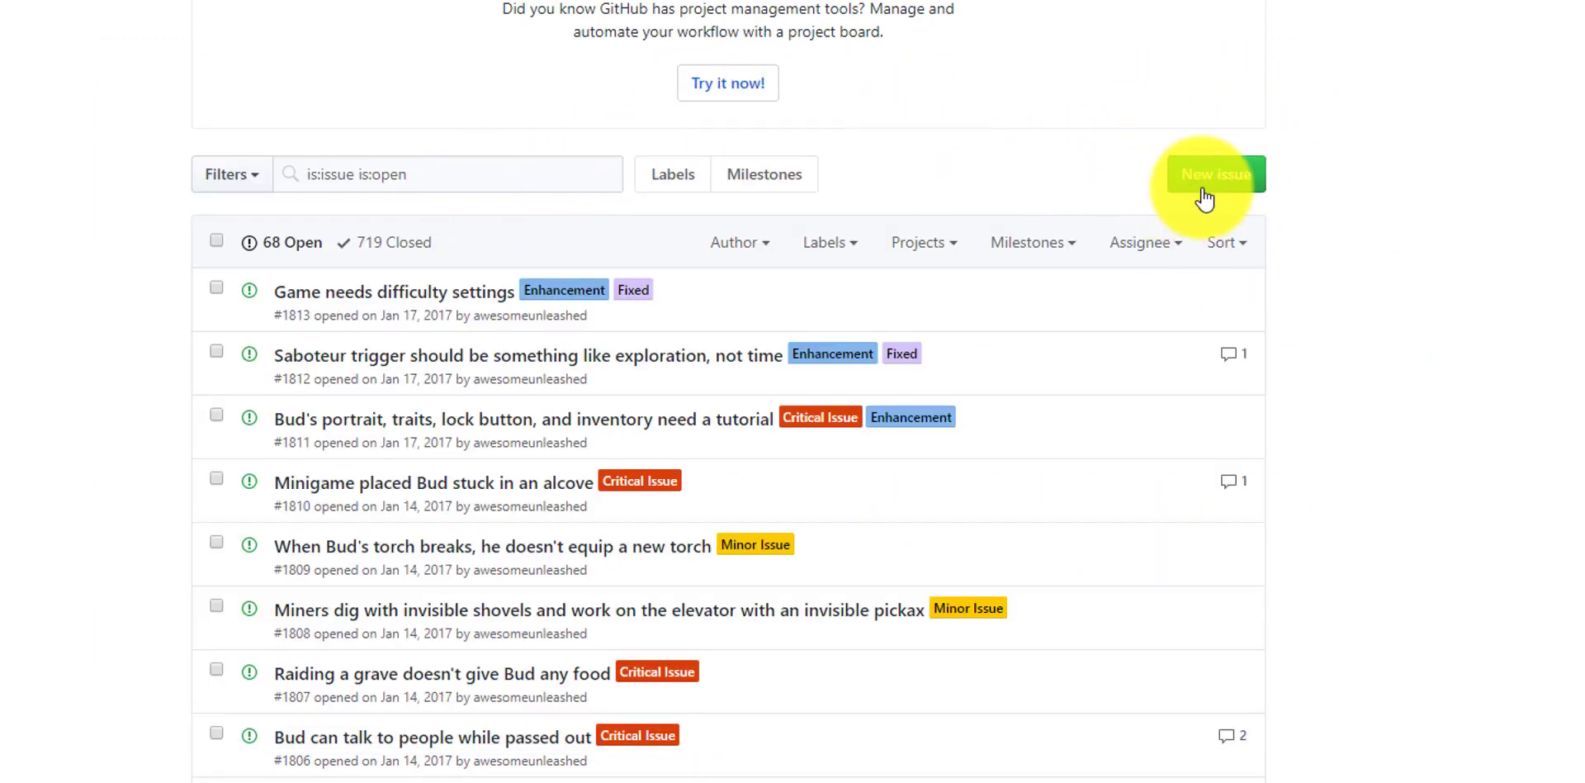
{"action": "left_click", "coordinate": [1215, 173]}
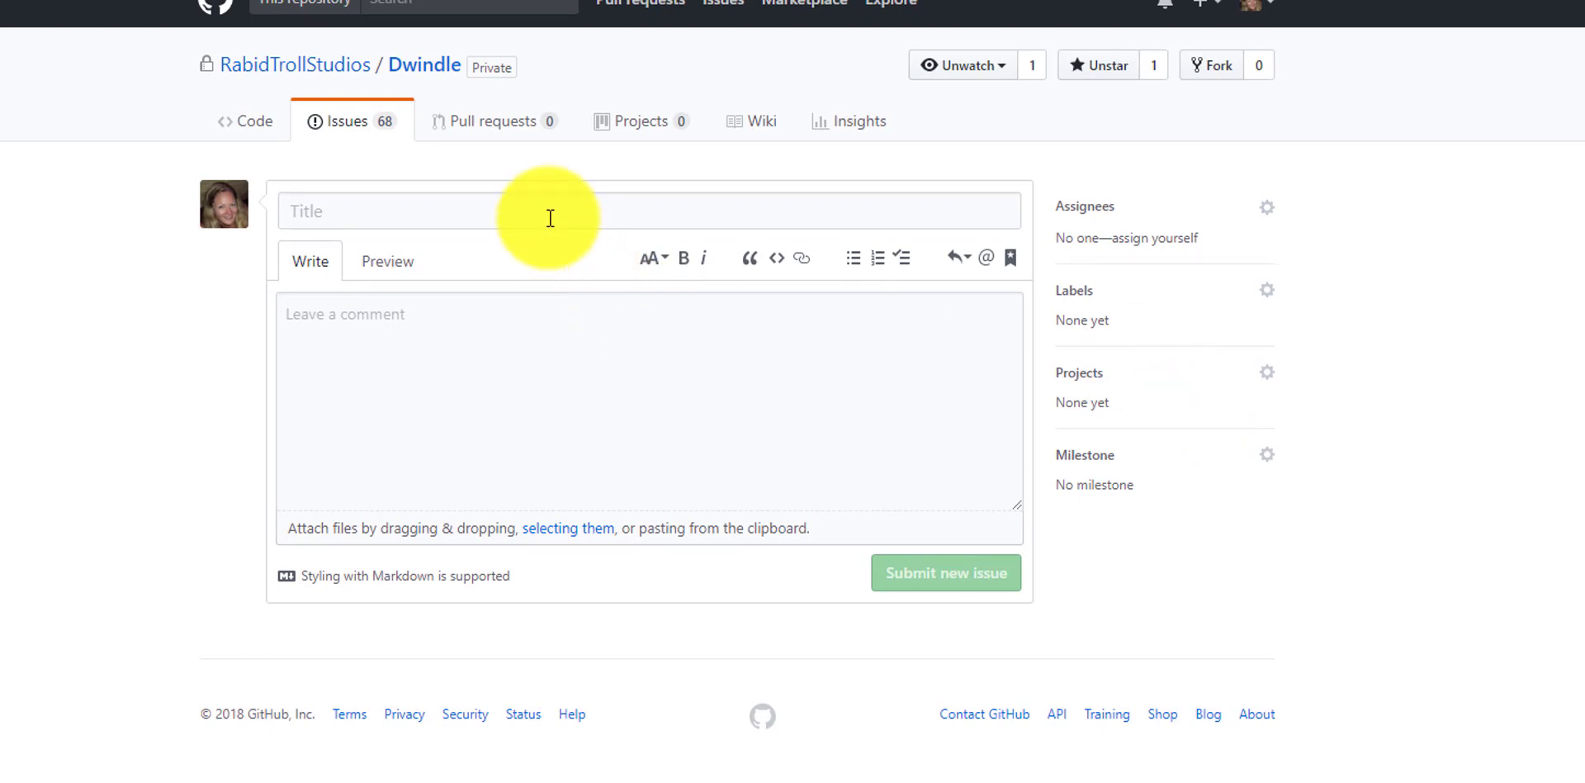
{"action": "left_click", "coordinate": [551, 211]}
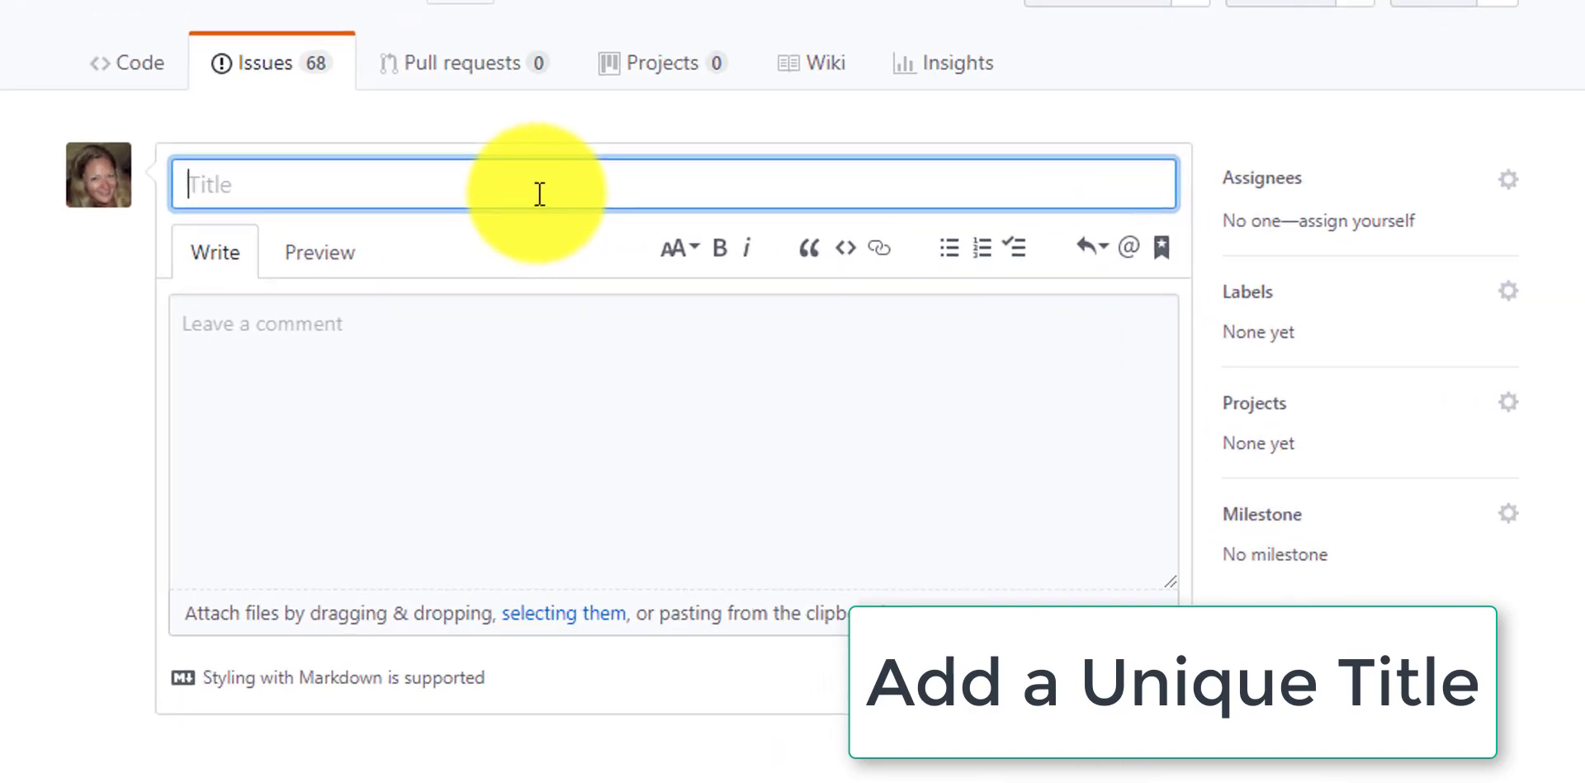
{"action": "type", "text": "Br"}
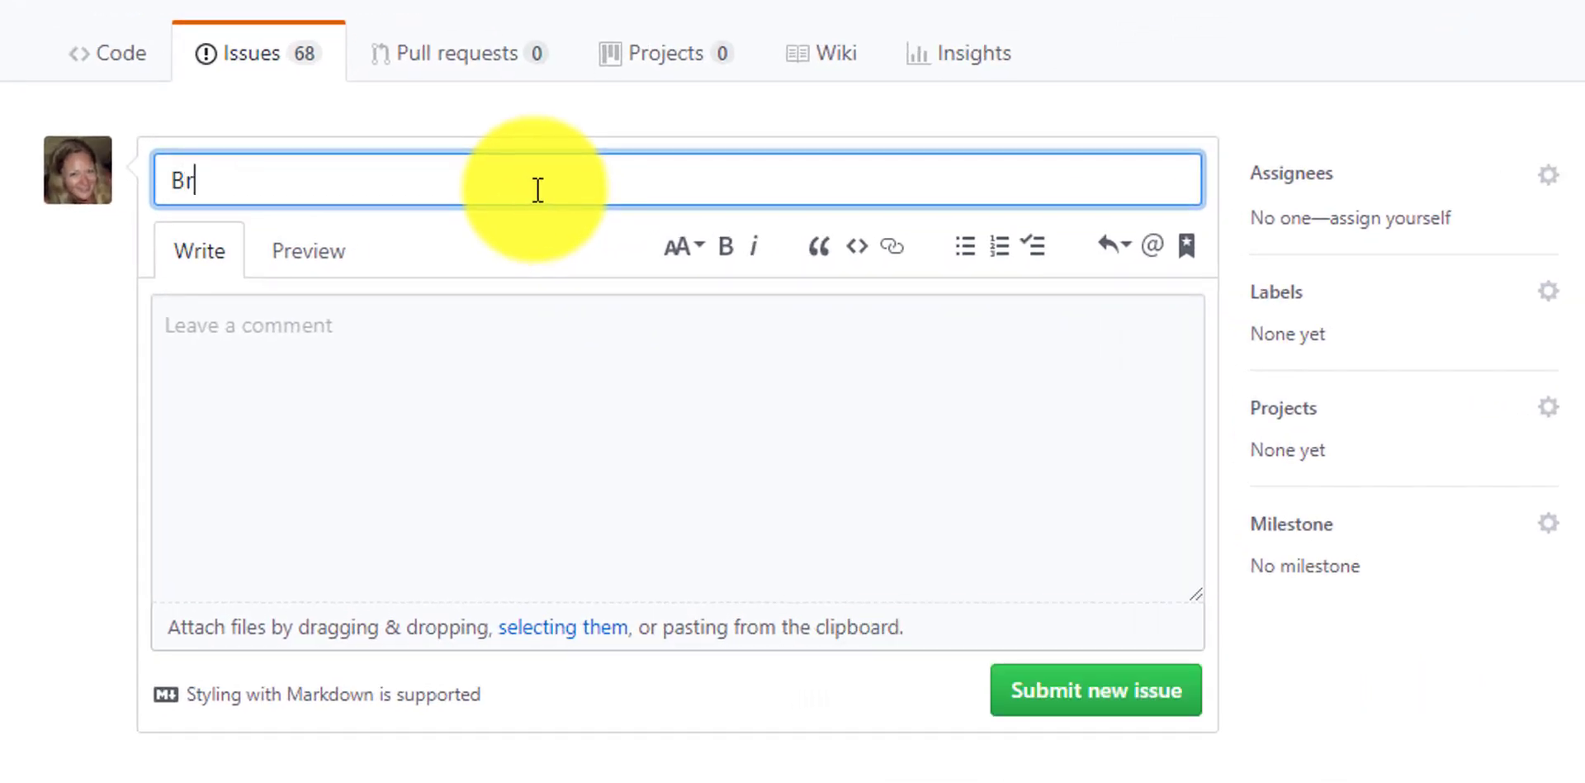
{"action": "type", "text": "idge breaks"}
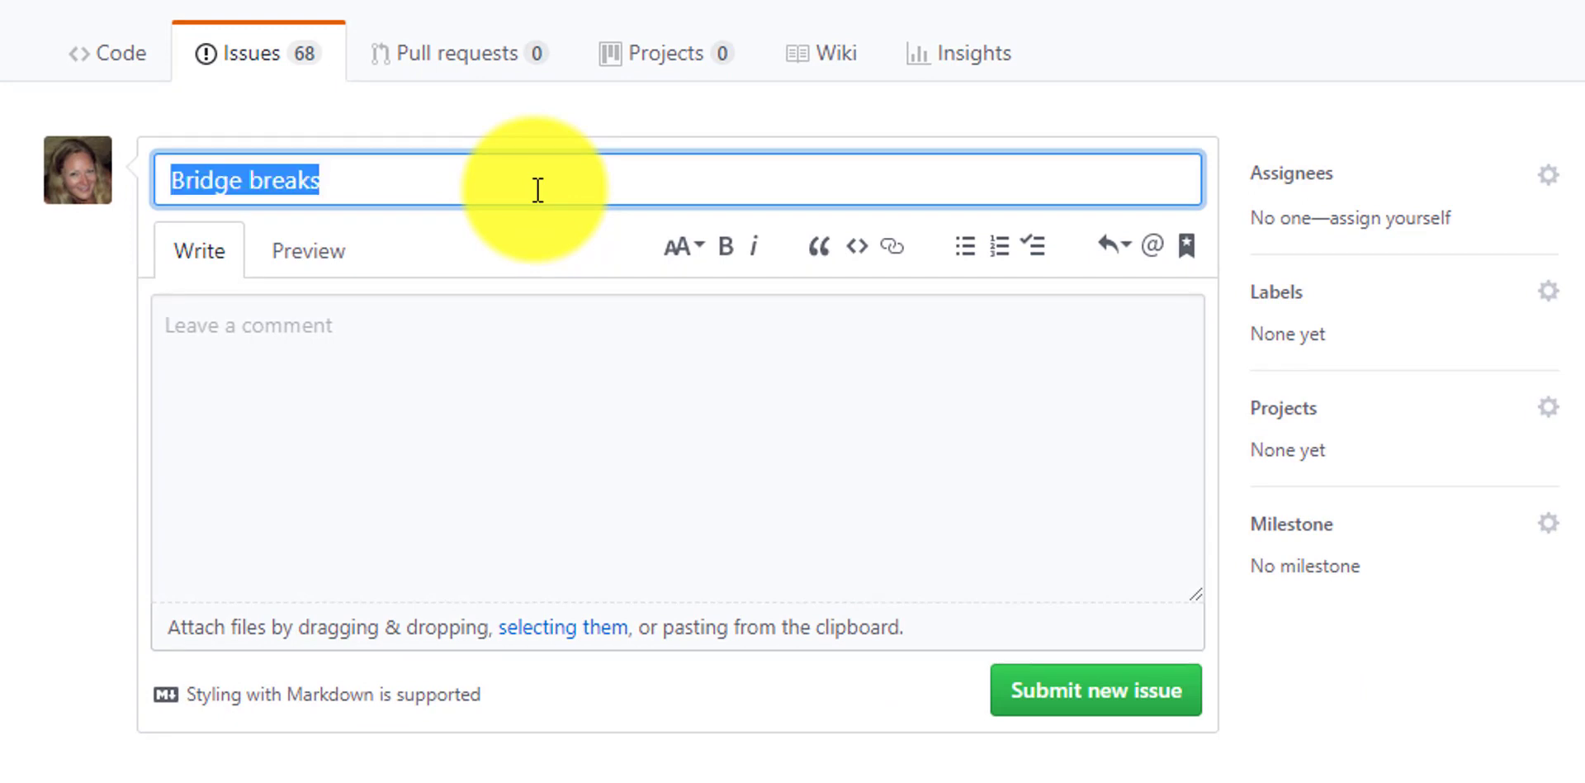
{"action": "key", "text": "Delete"}
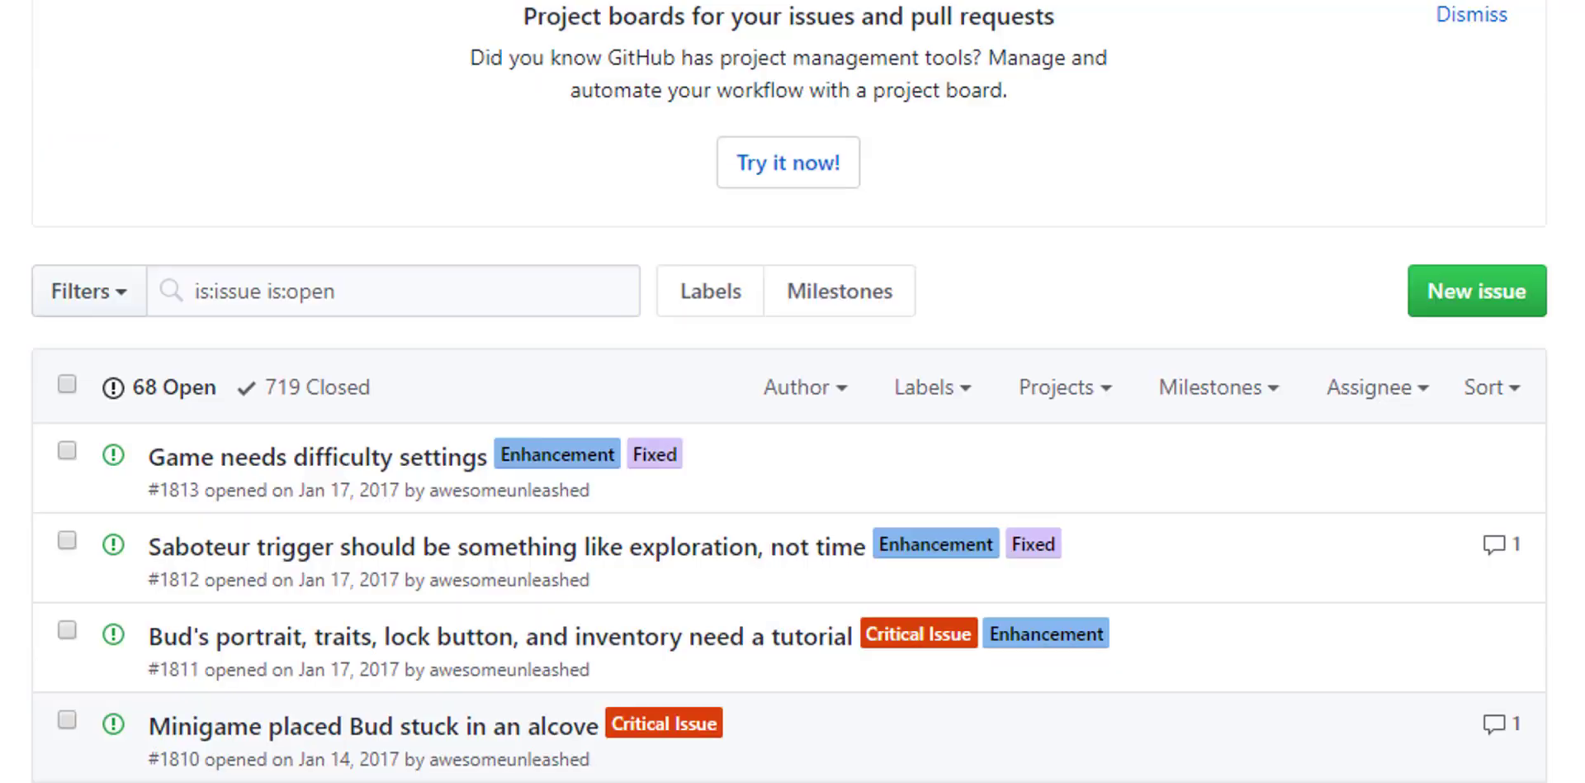
{"action": "scroll", "scroll_direction": "down", "scroll_amount": 3}
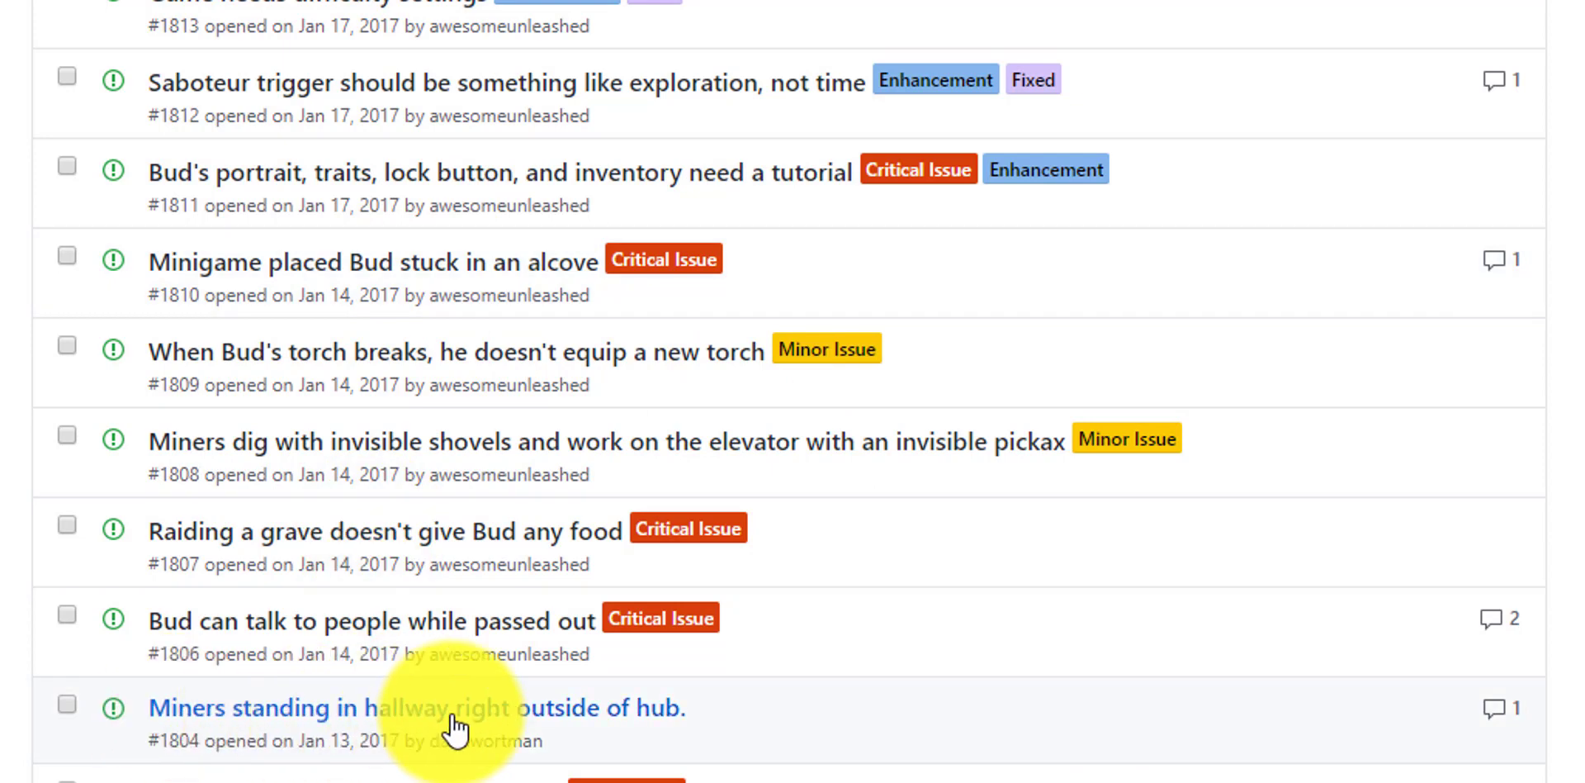
{"action": "mouse_move", "coordinate": [529, 738]}
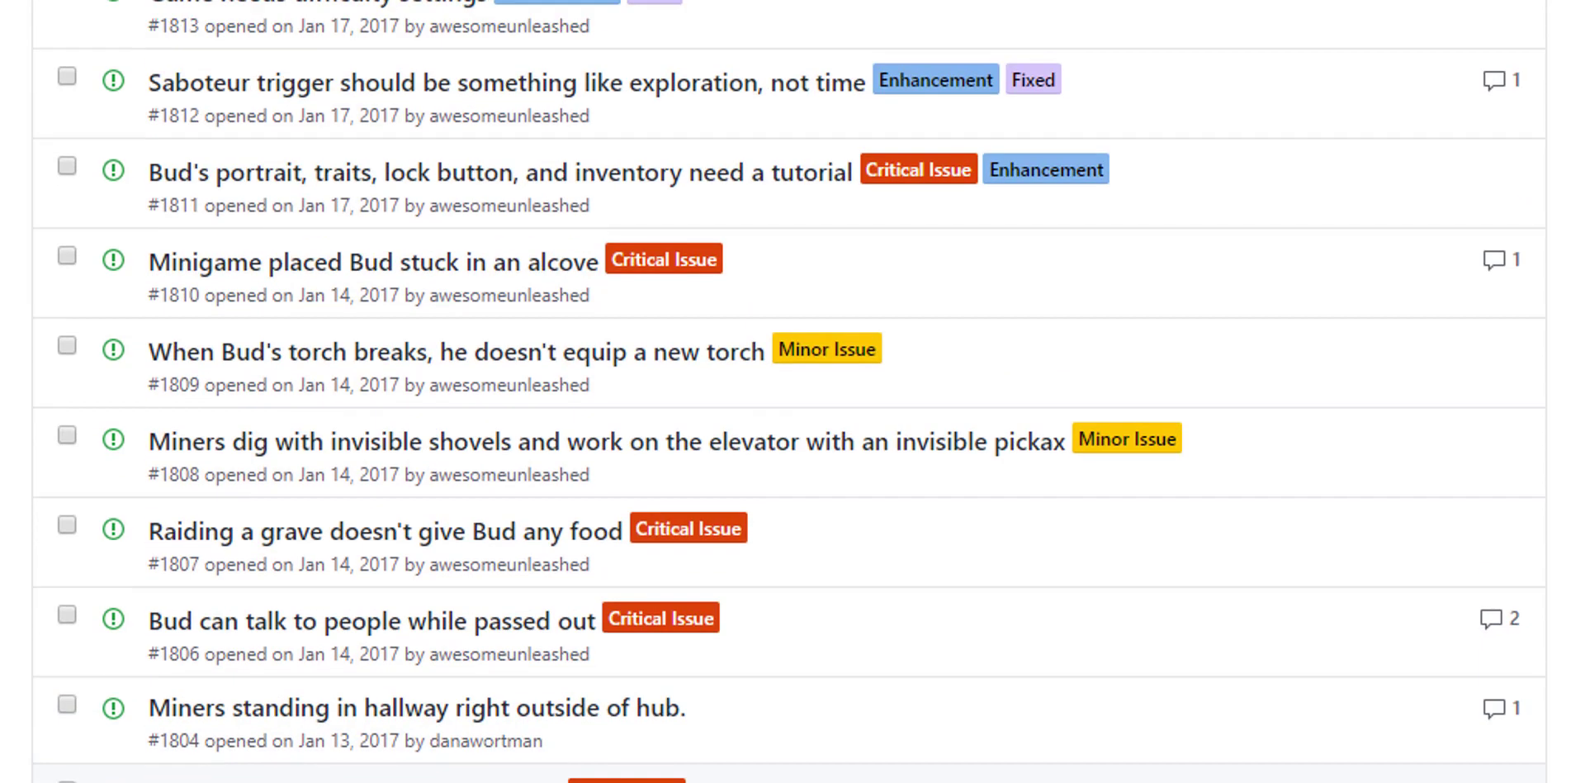
{"action": "scroll", "scroll_direction": "down", "scroll_amount": 3}
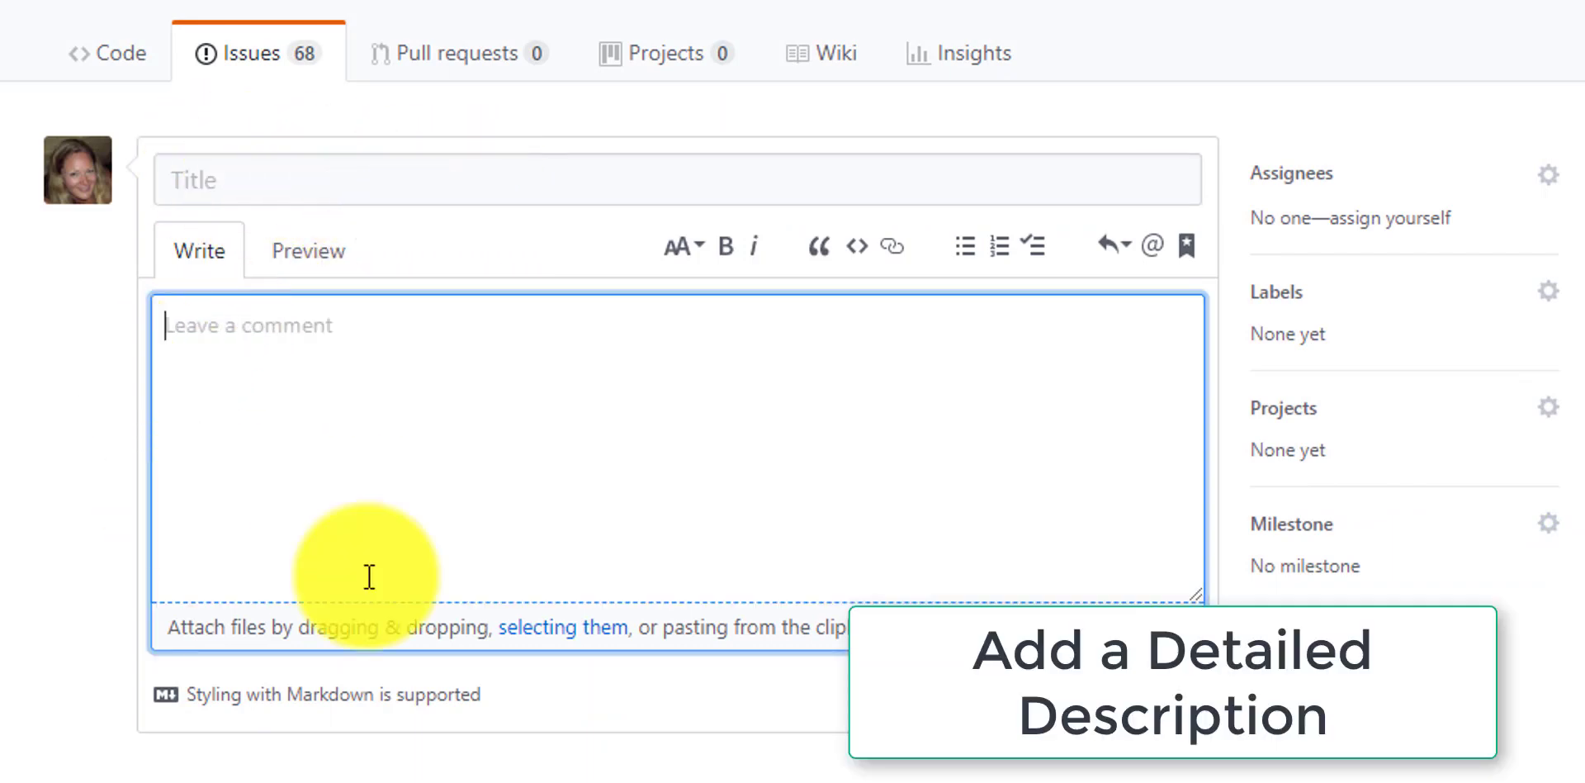
{"action": "mouse_move", "coordinate": [552, 480]}
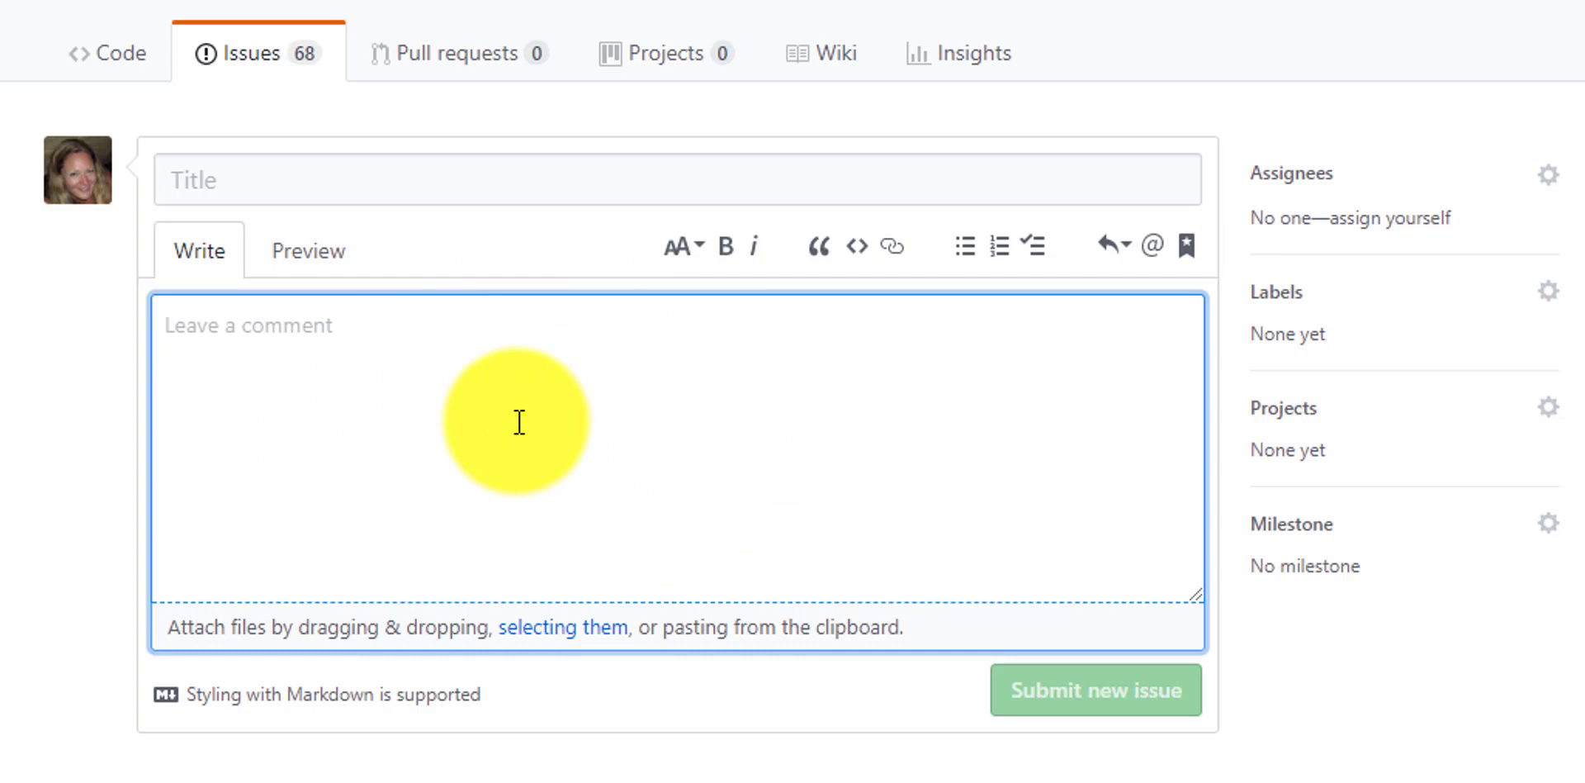
{"action": "mouse_move", "coordinate": [272, 357]}
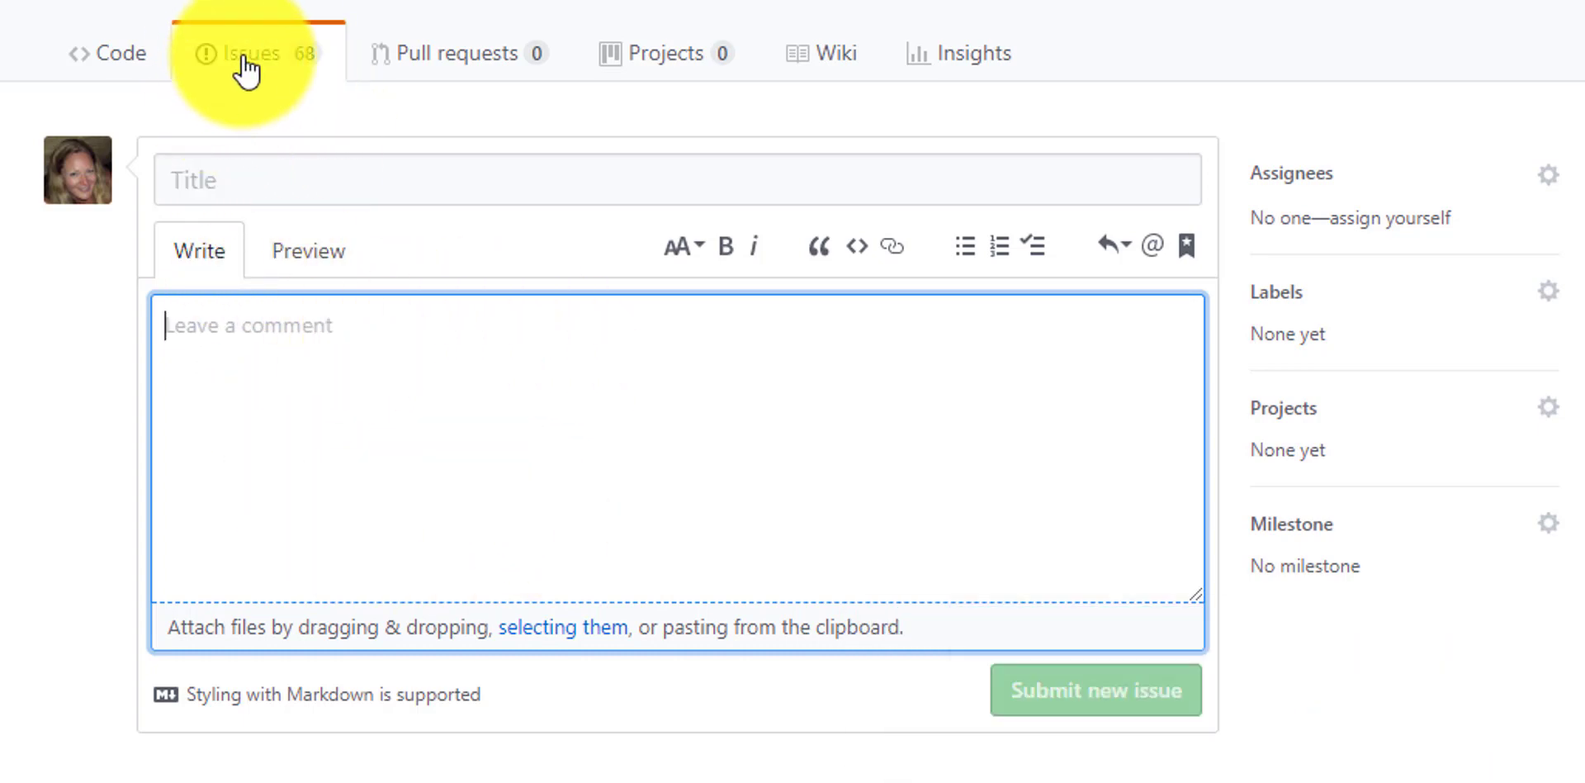
Search the issues for "bridge" and read through issue #1716 about the trapped miner building the bridge.
{"action": "left_click", "coordinate": [240, 52]}
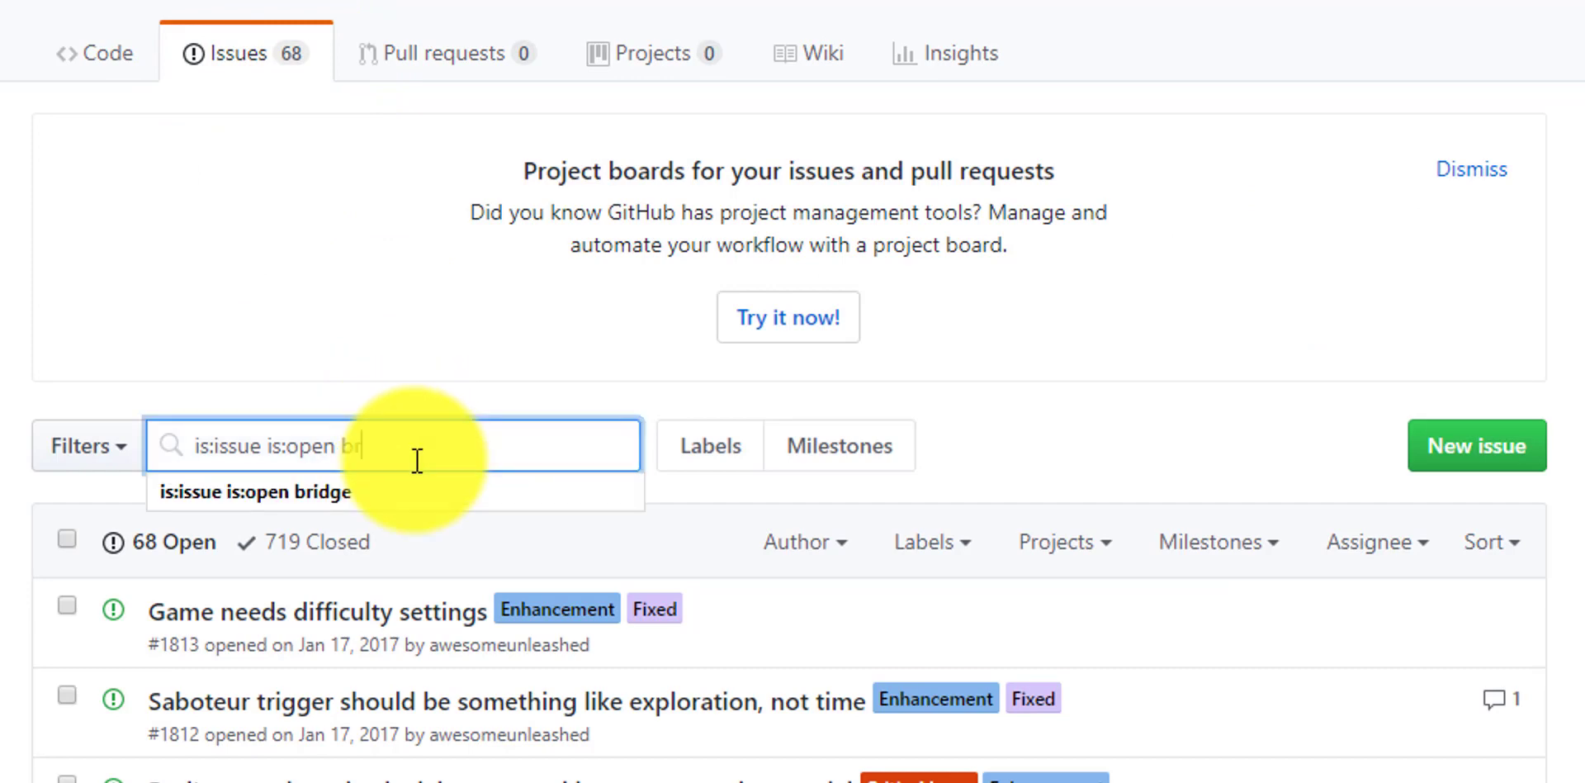
{"action": "key", "text": "Enter"}
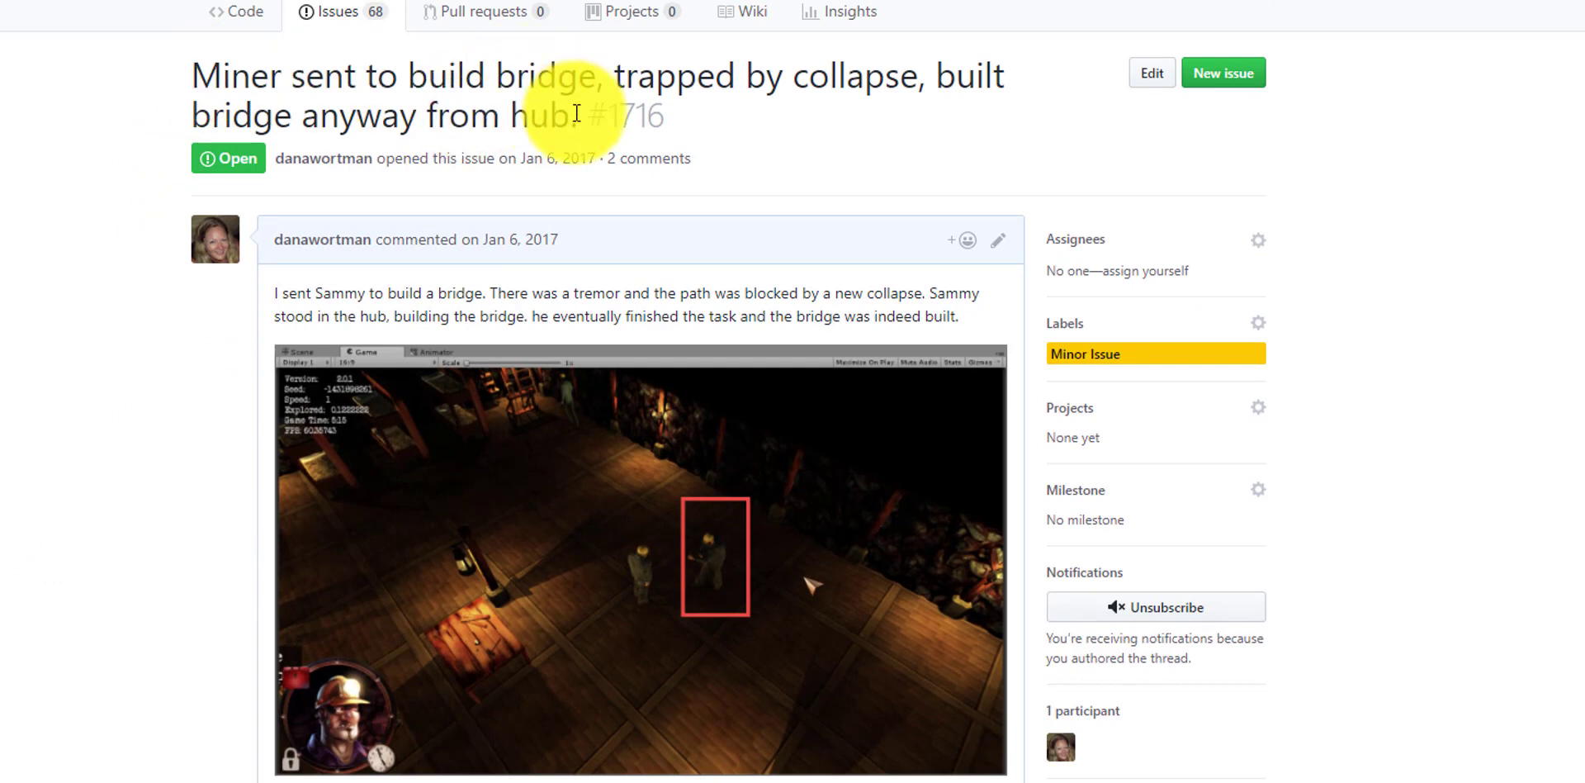
{"action": "scroll", "scroll_direction": "down", "scroll_amount": 3}
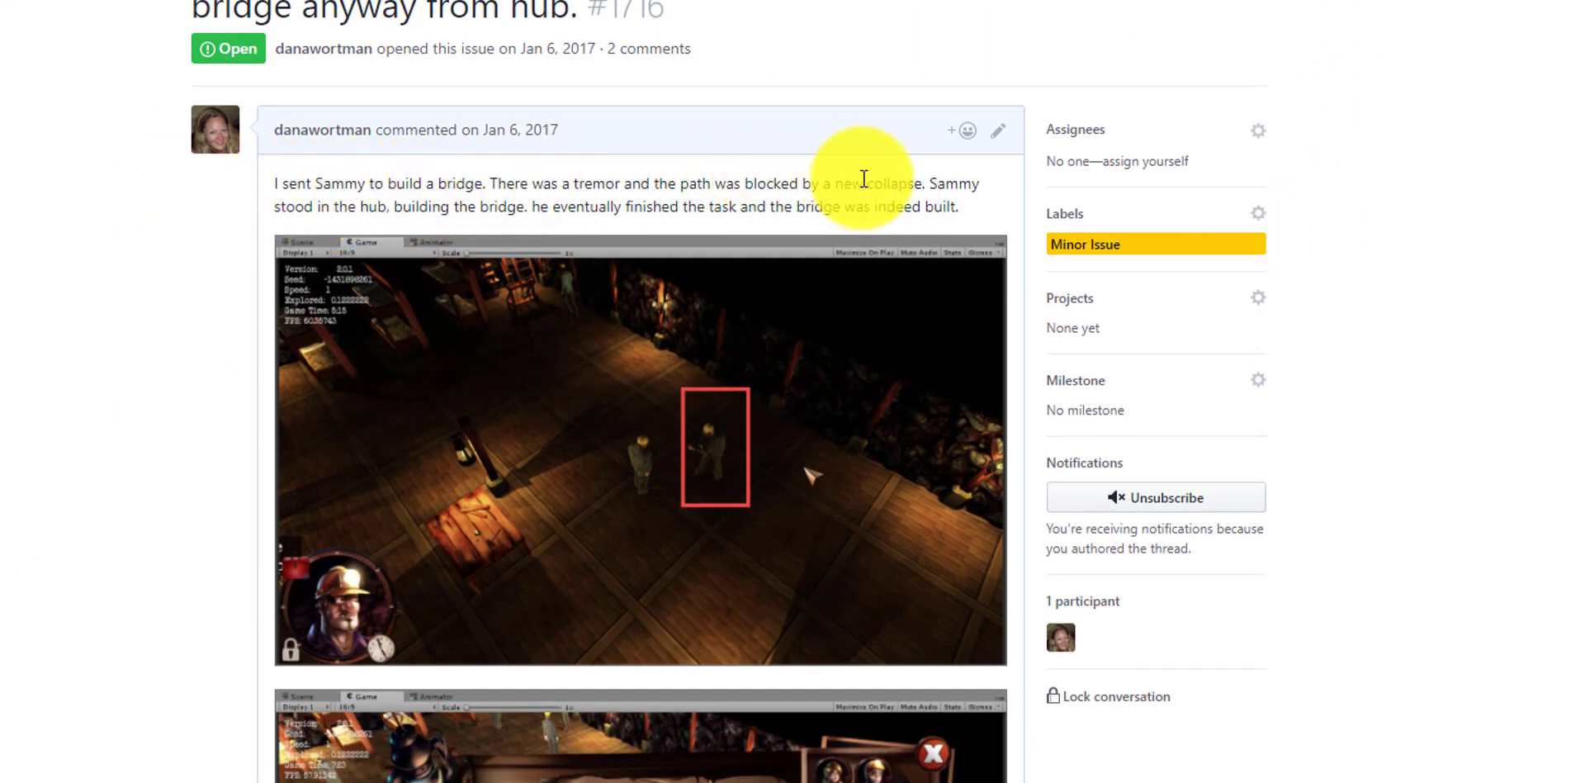
{"action": "mouse_move", "coordinate": [1311, 421]}
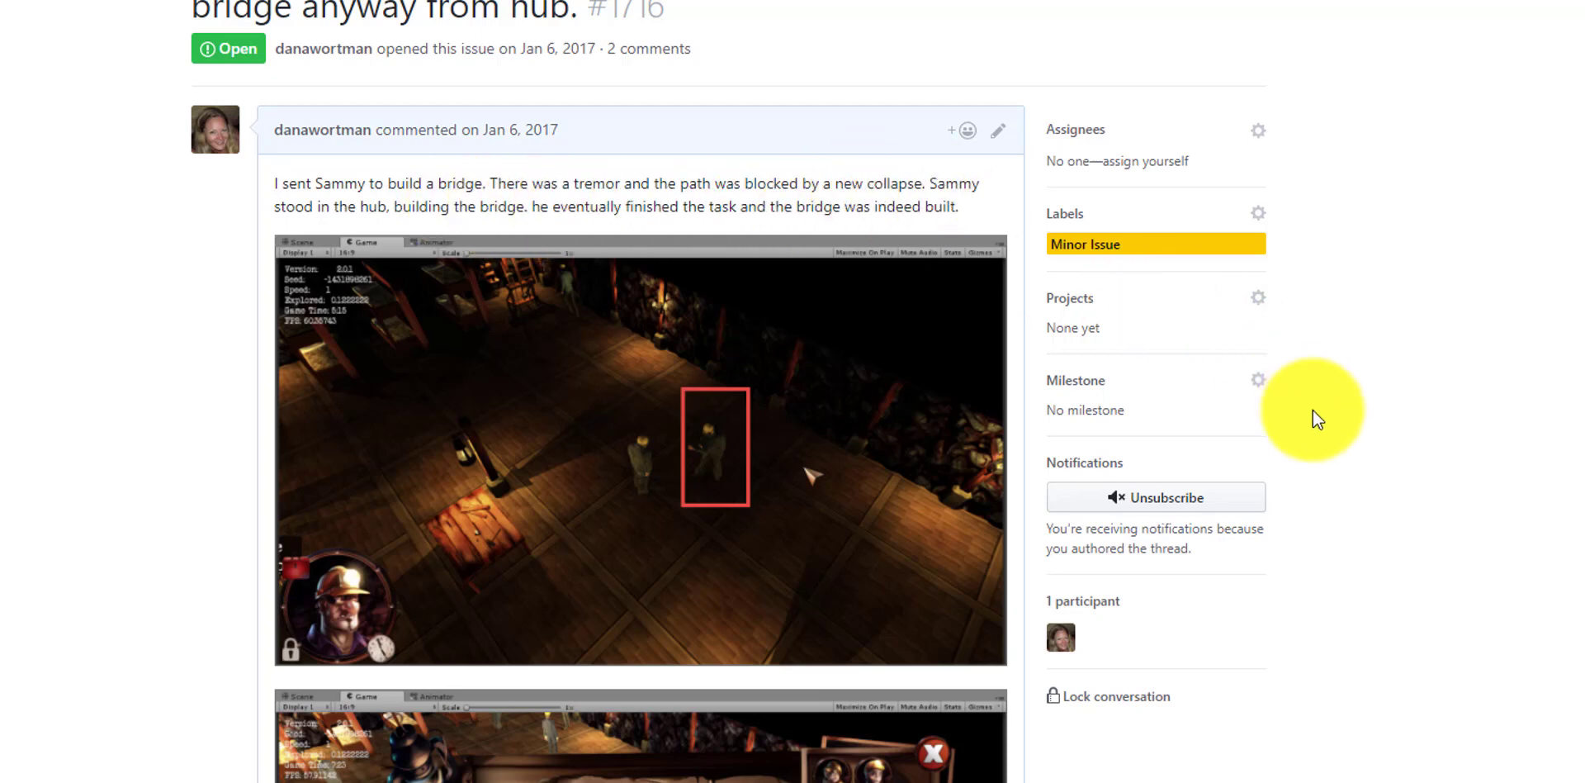
{"action": "scroll", "scroll_direction": "down", "scroll_amount": 3}
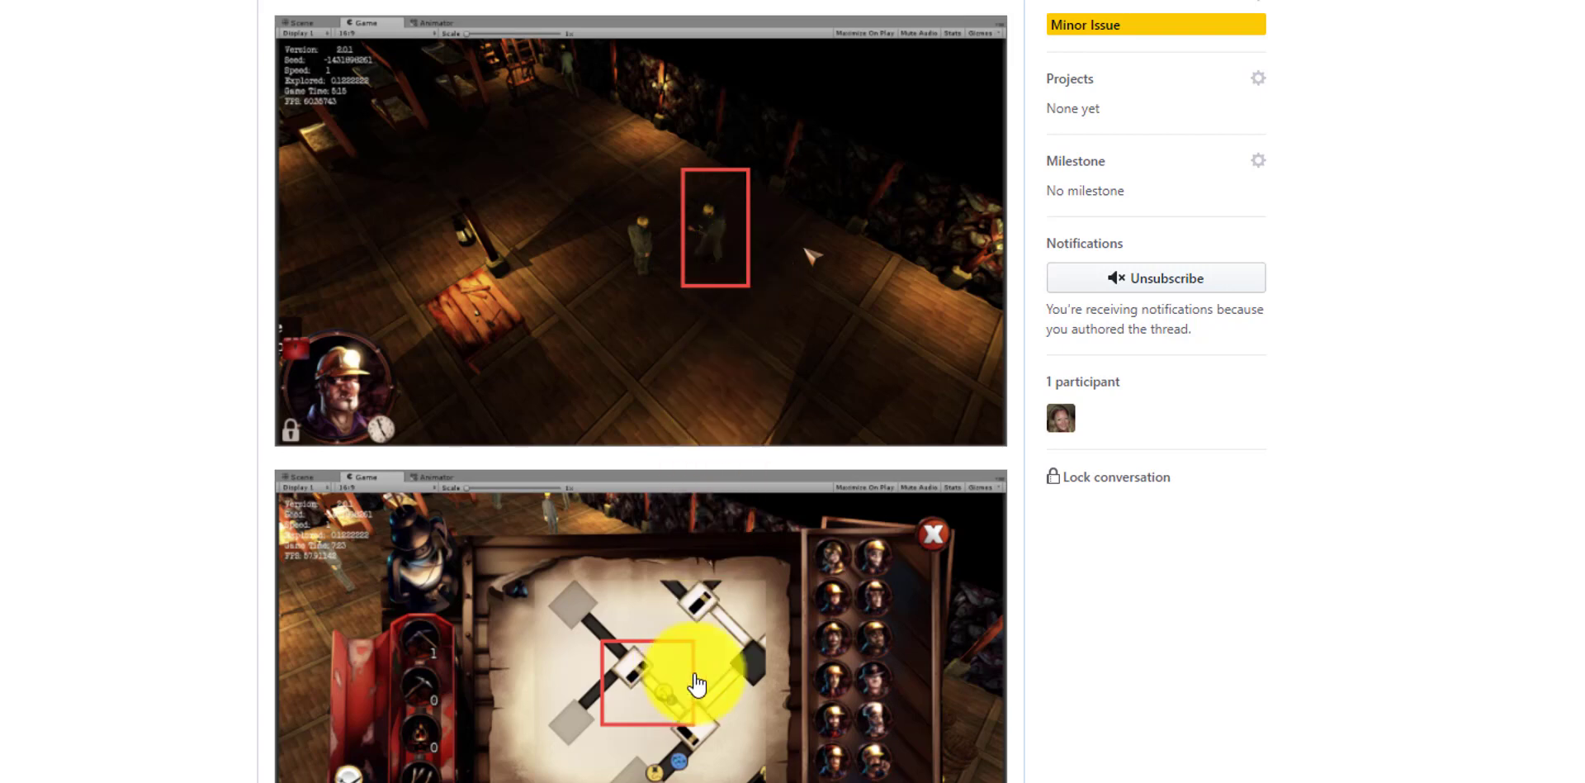
{"action": "scroll", "scroll_direction": "down", "scroll_amount": 3}
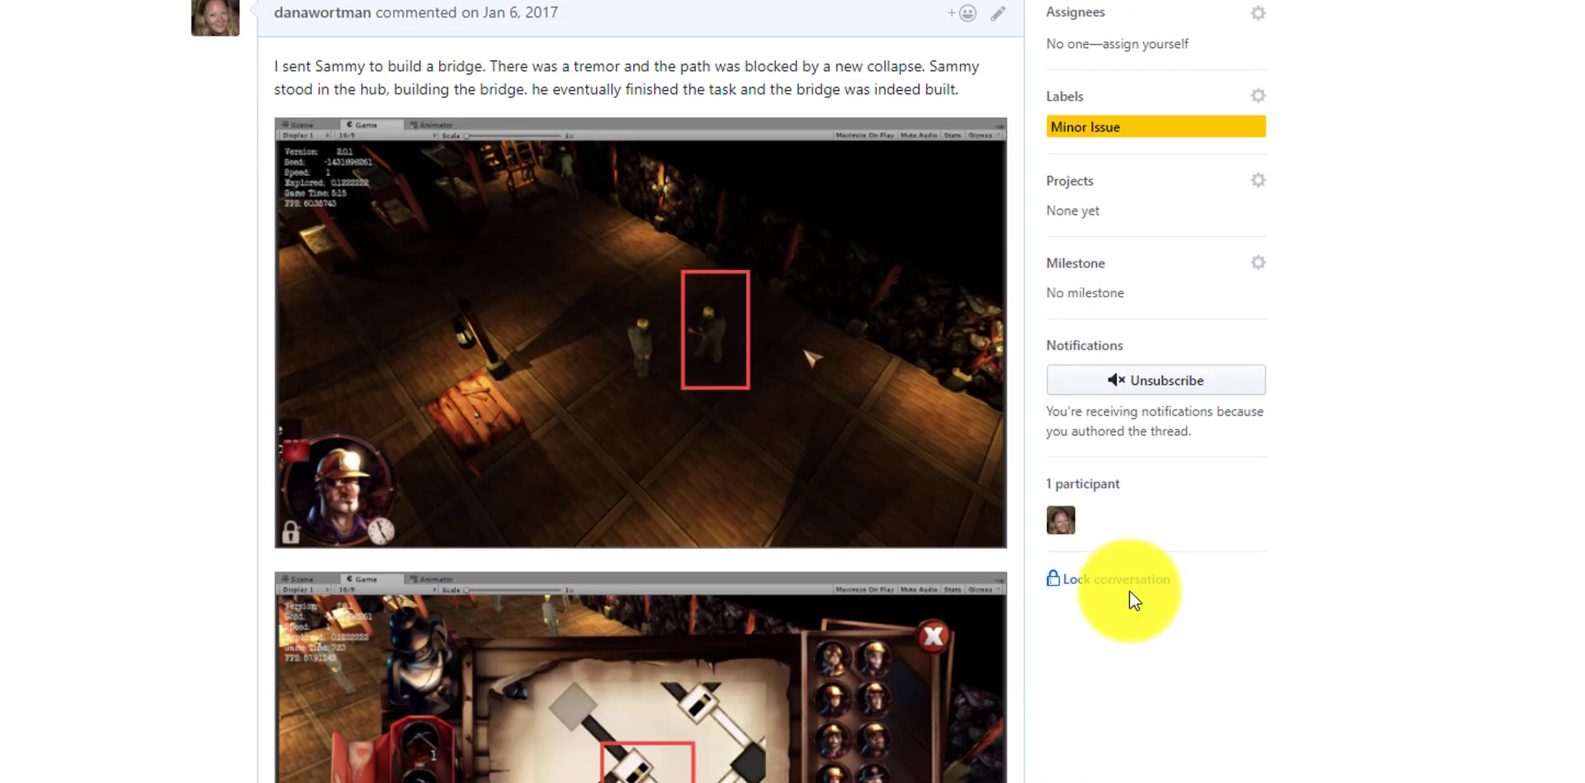
{"action": "scroll", "scroll_direction": "down", "scroll_amount": 3}
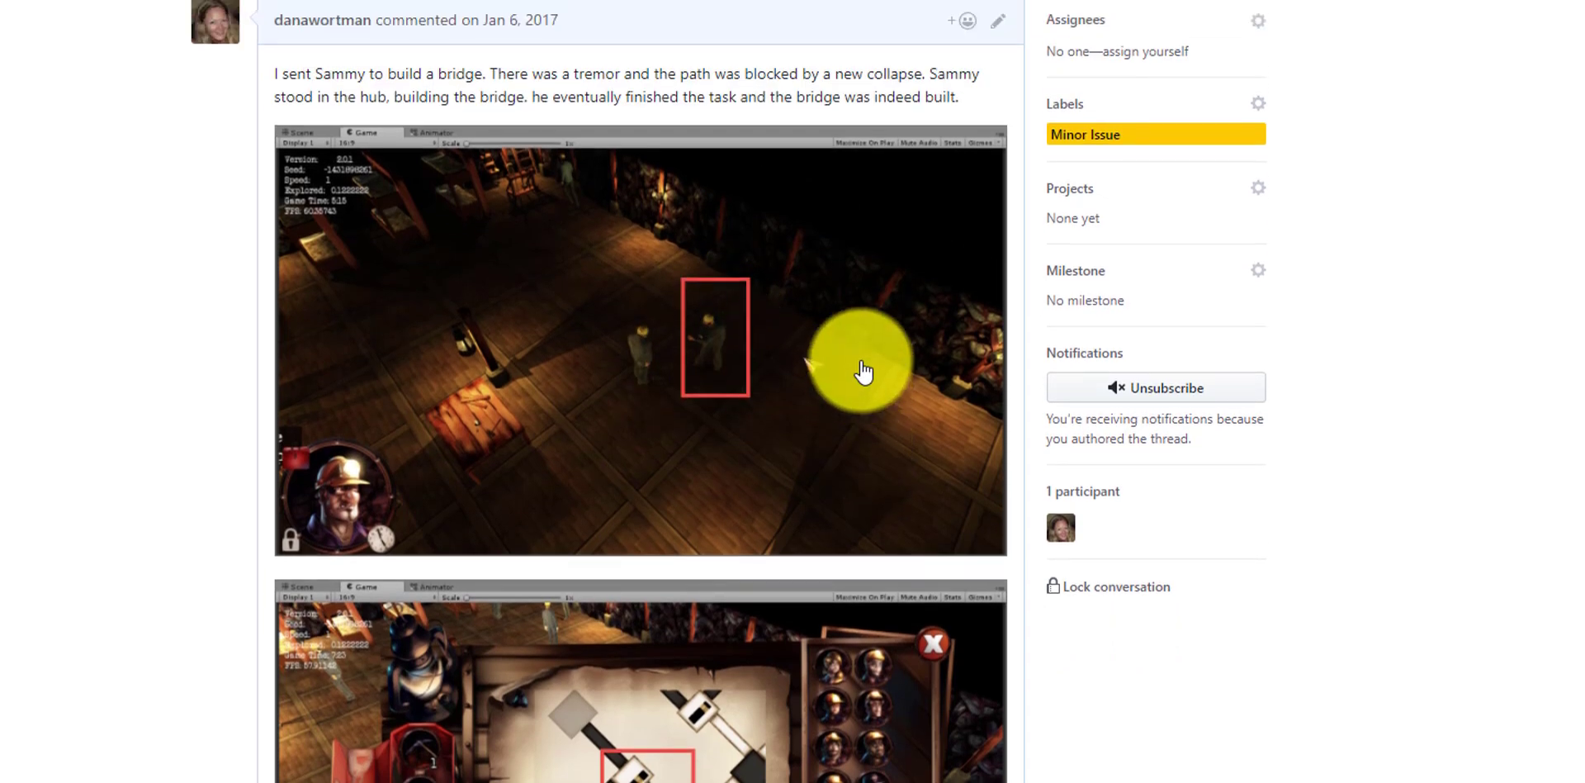
{"action": "scroll", "scroll_direction": "down", "scroll_amount": 3}
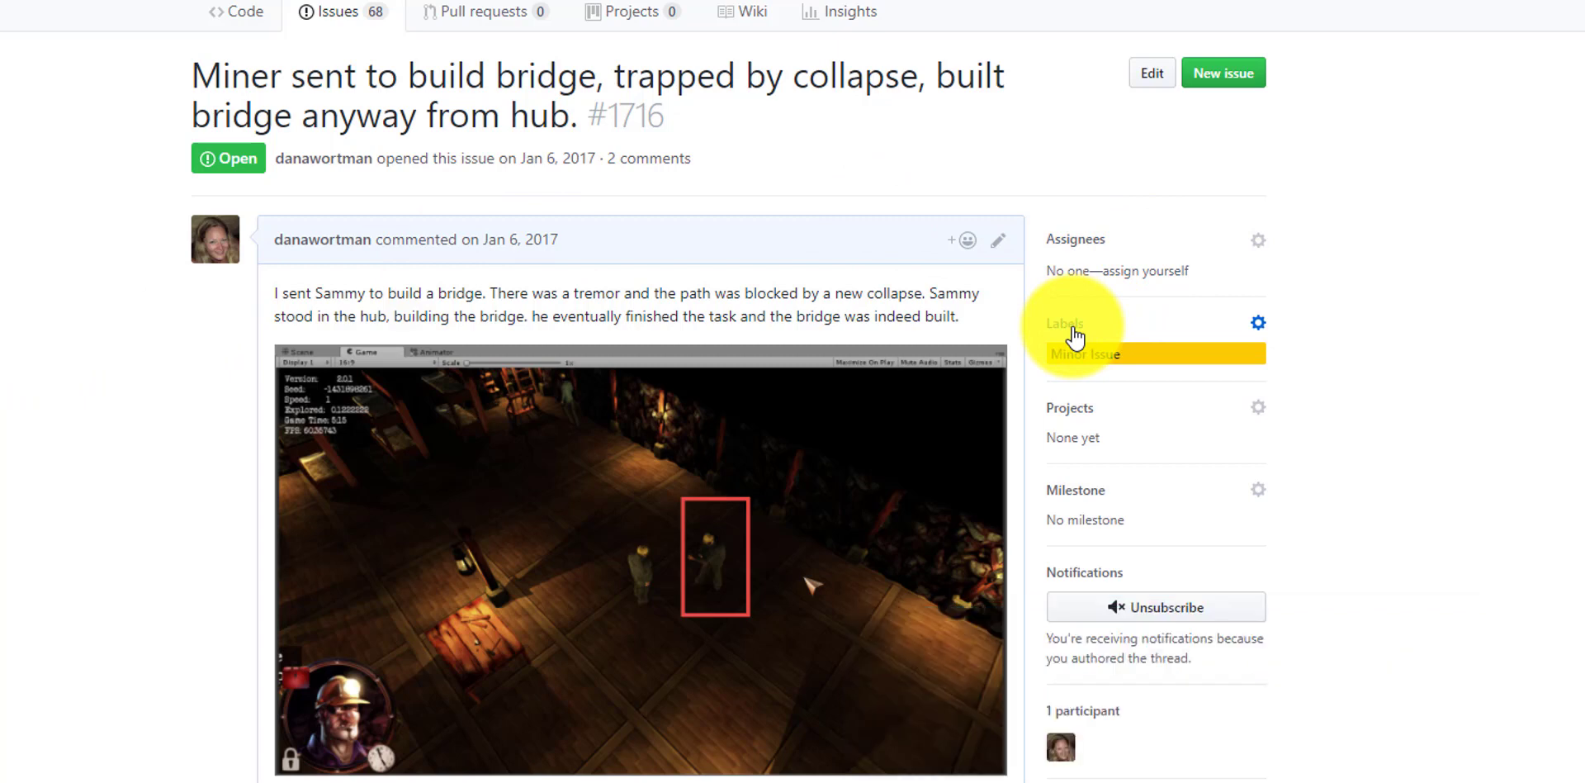
Review the available labels in the Labels dropdown and return to the open issues list.
{"action": "left_click", "coordinate": [1258, 324]}
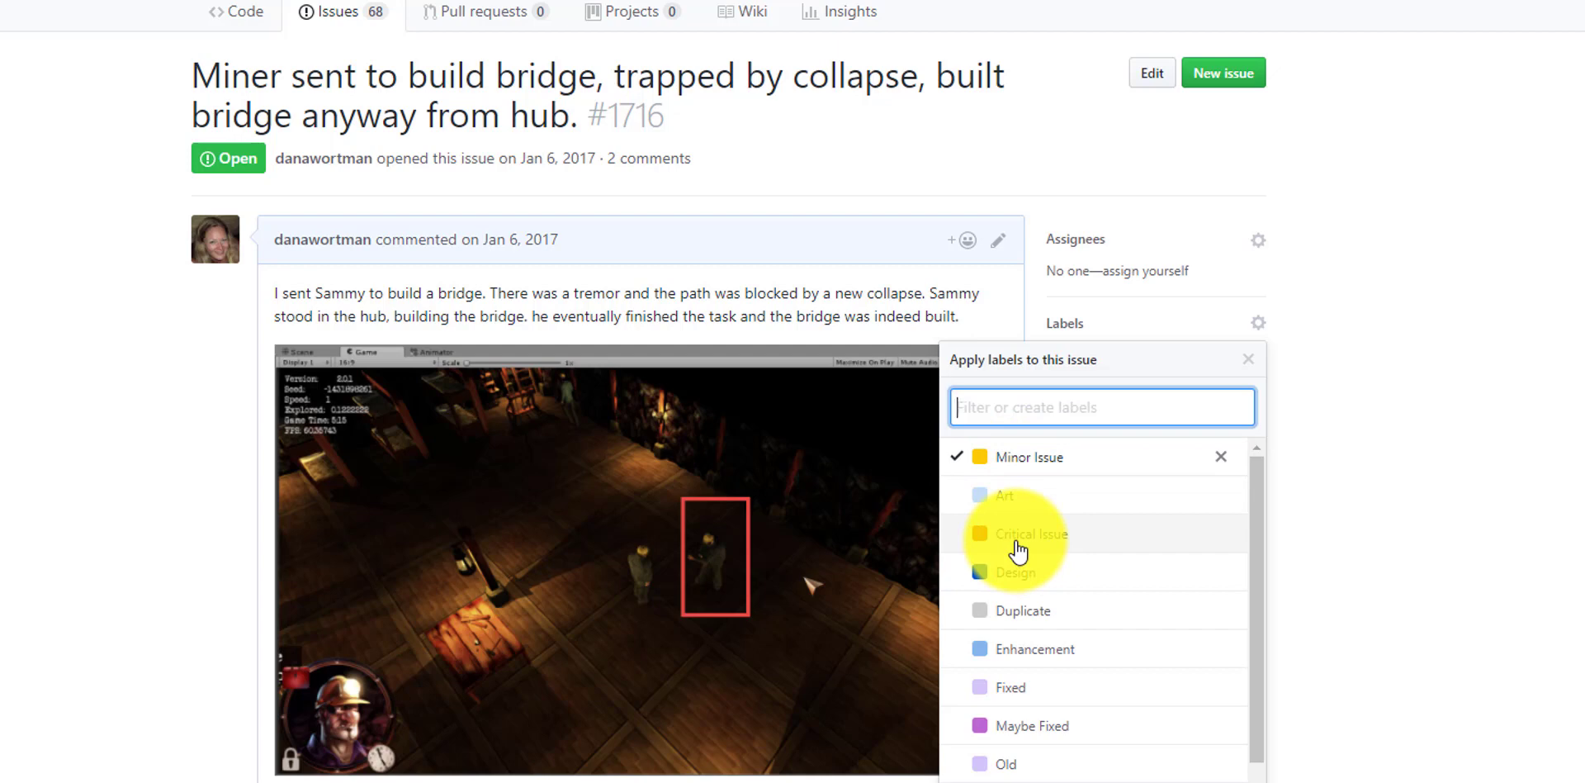
{"action": "scroll", "scroll_direction": "down", "scroll_amount": 3}
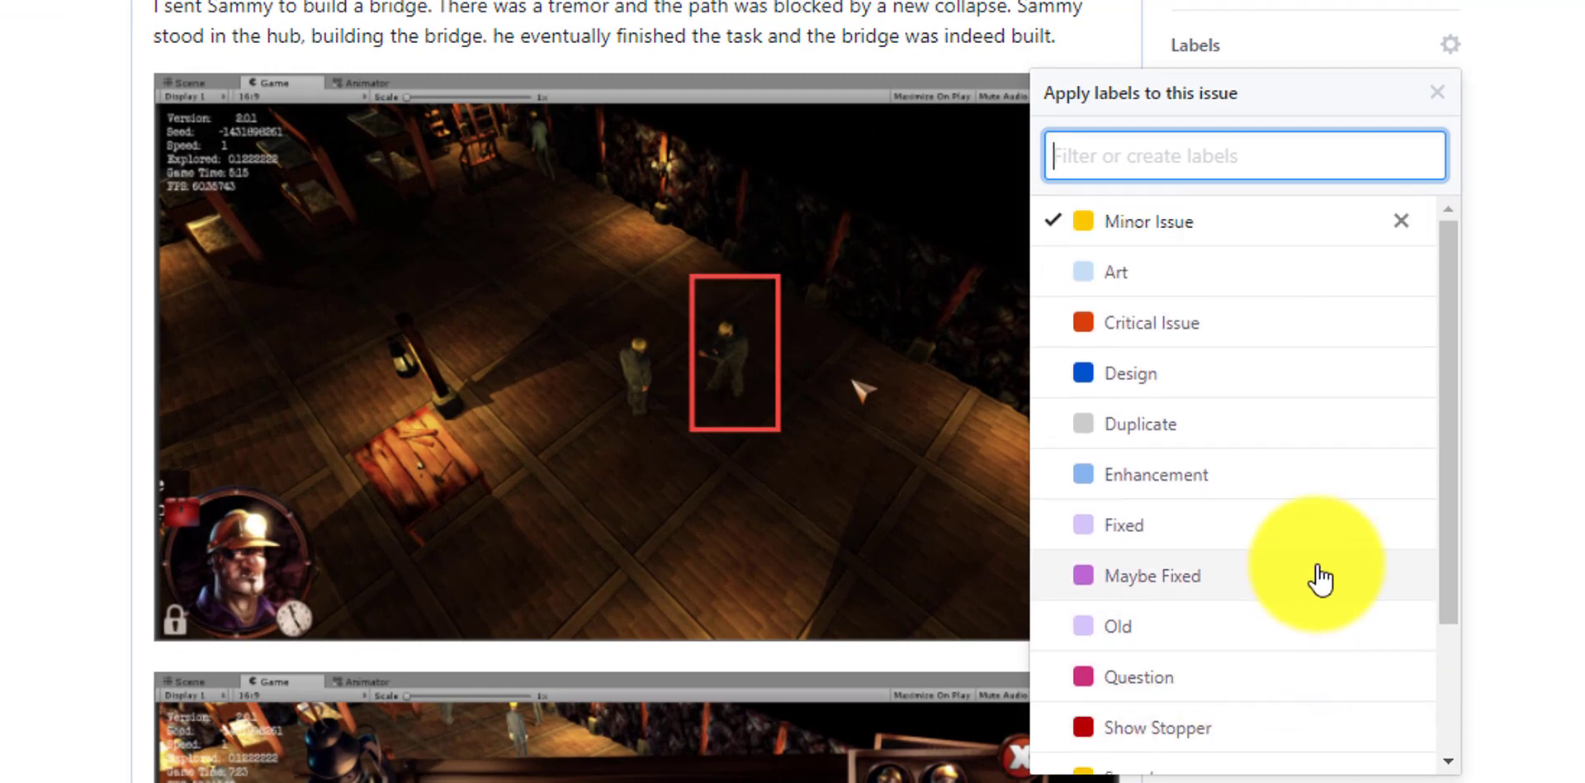
{"action": "scroll", "scroll_direction": "down", "scroll_amount": 3}
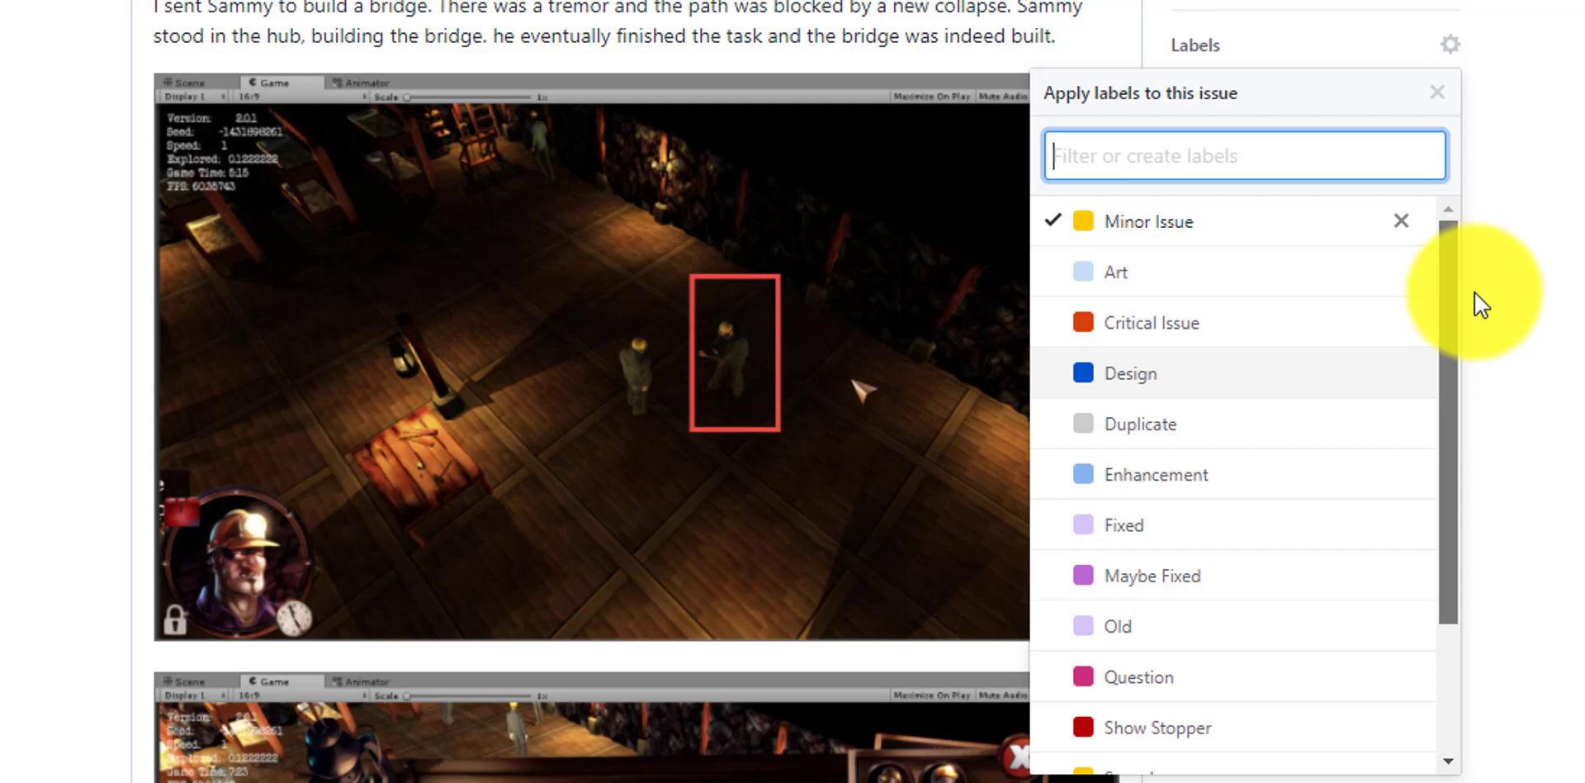
{"action": "mouse_move", "coordinate": [1195, 414]}
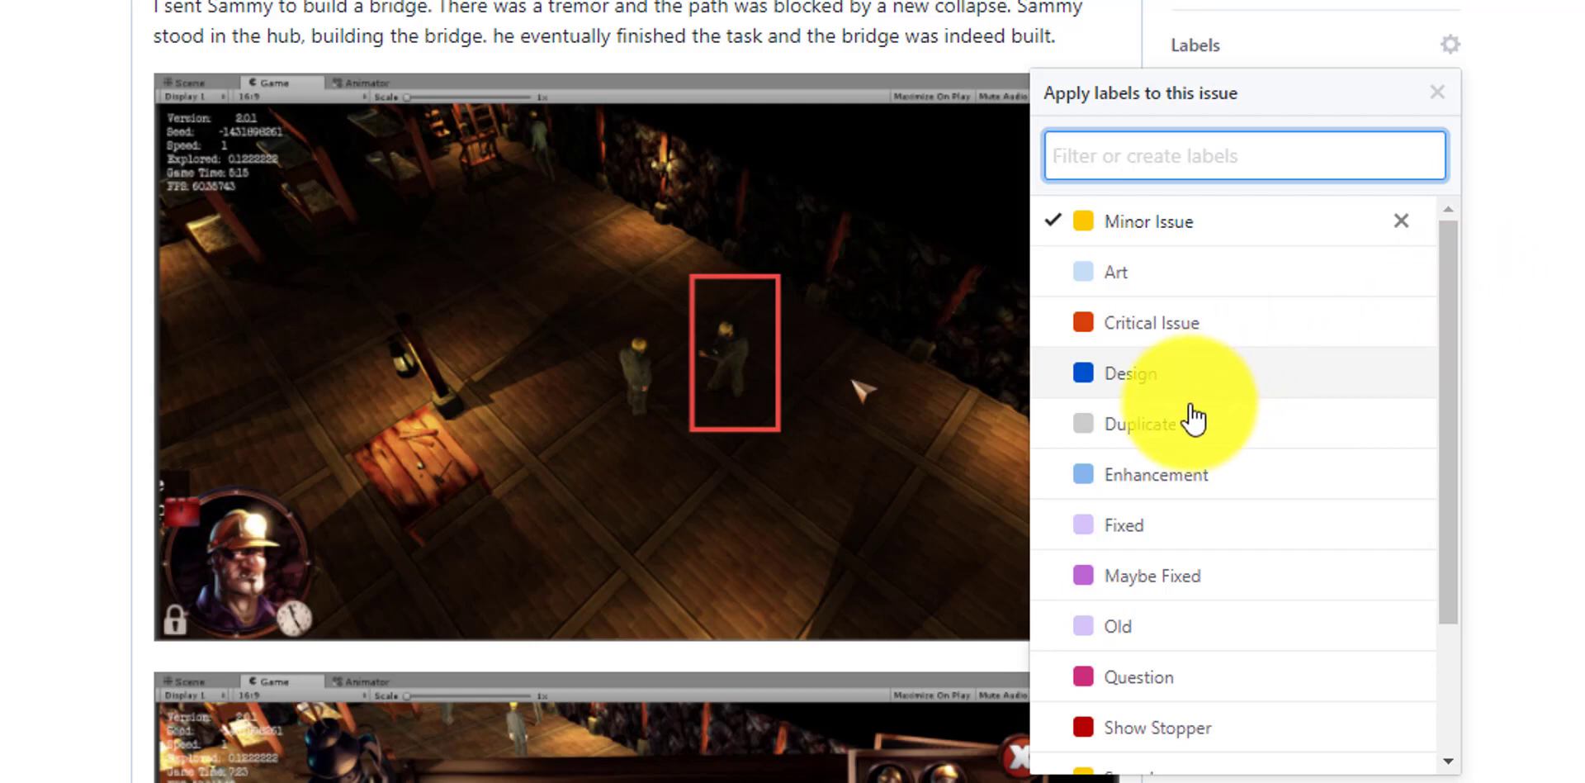
{"action": "mouse_move", "coordinate": [1109, 294]}
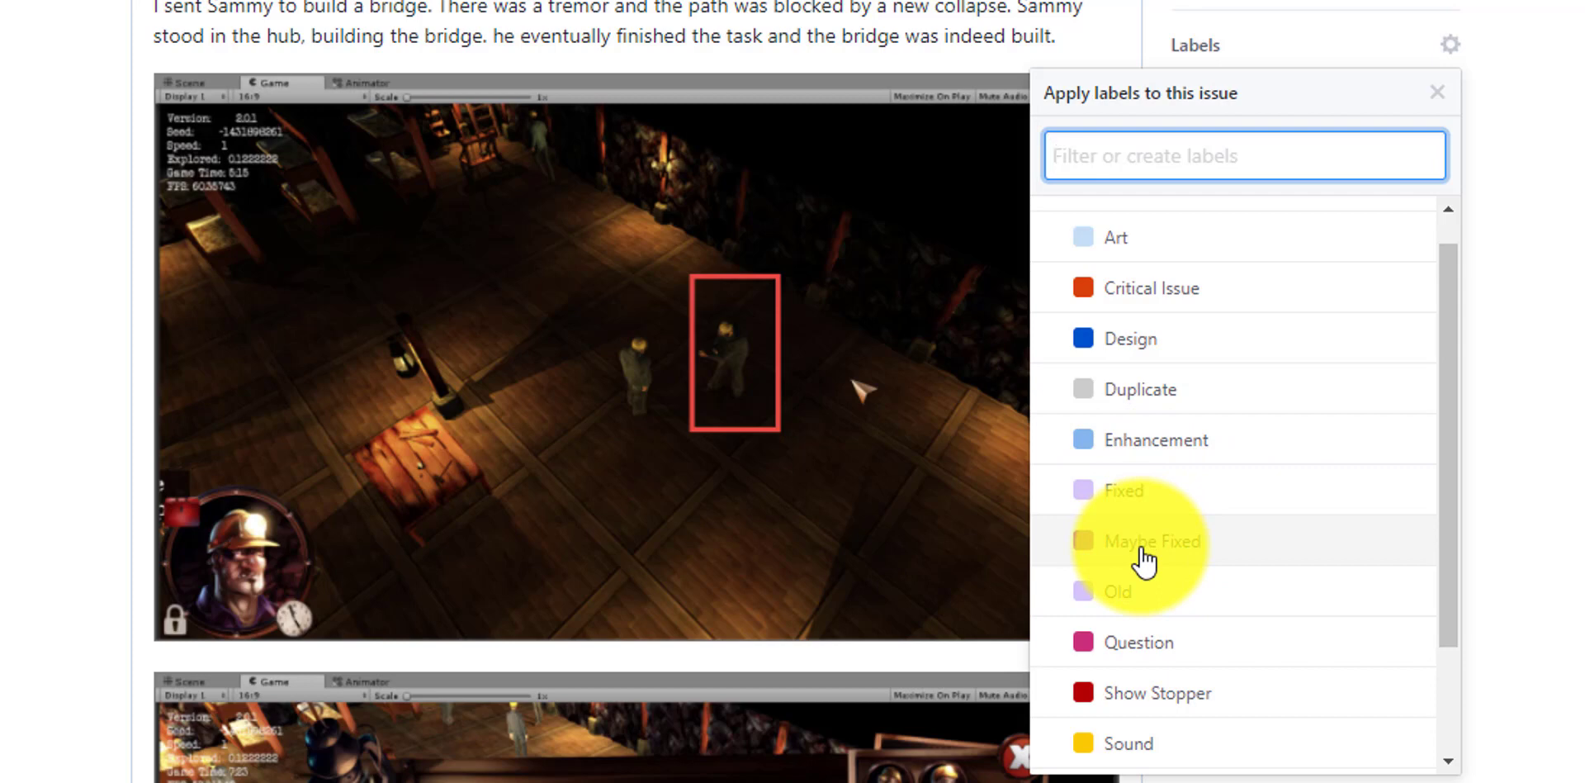
{"action": "scroll", "scroll_direction": "down", "scroll_amount": 3}
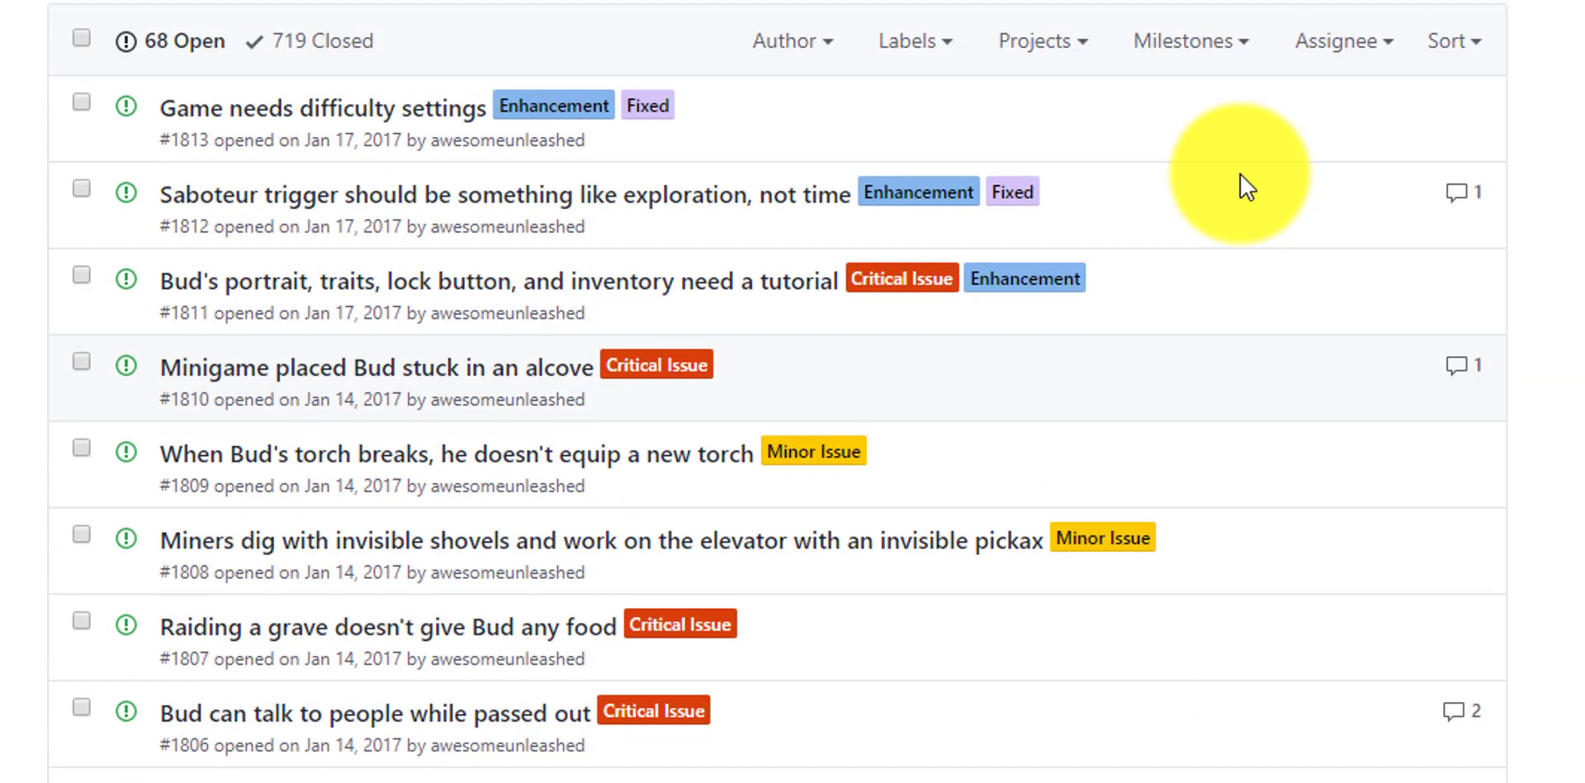
Scroll the open issues list to reach issue #1813, "Game needs difficulty settings".
{"action": "scroll", "scroll_direction": "down", "scroll_amount": 3}
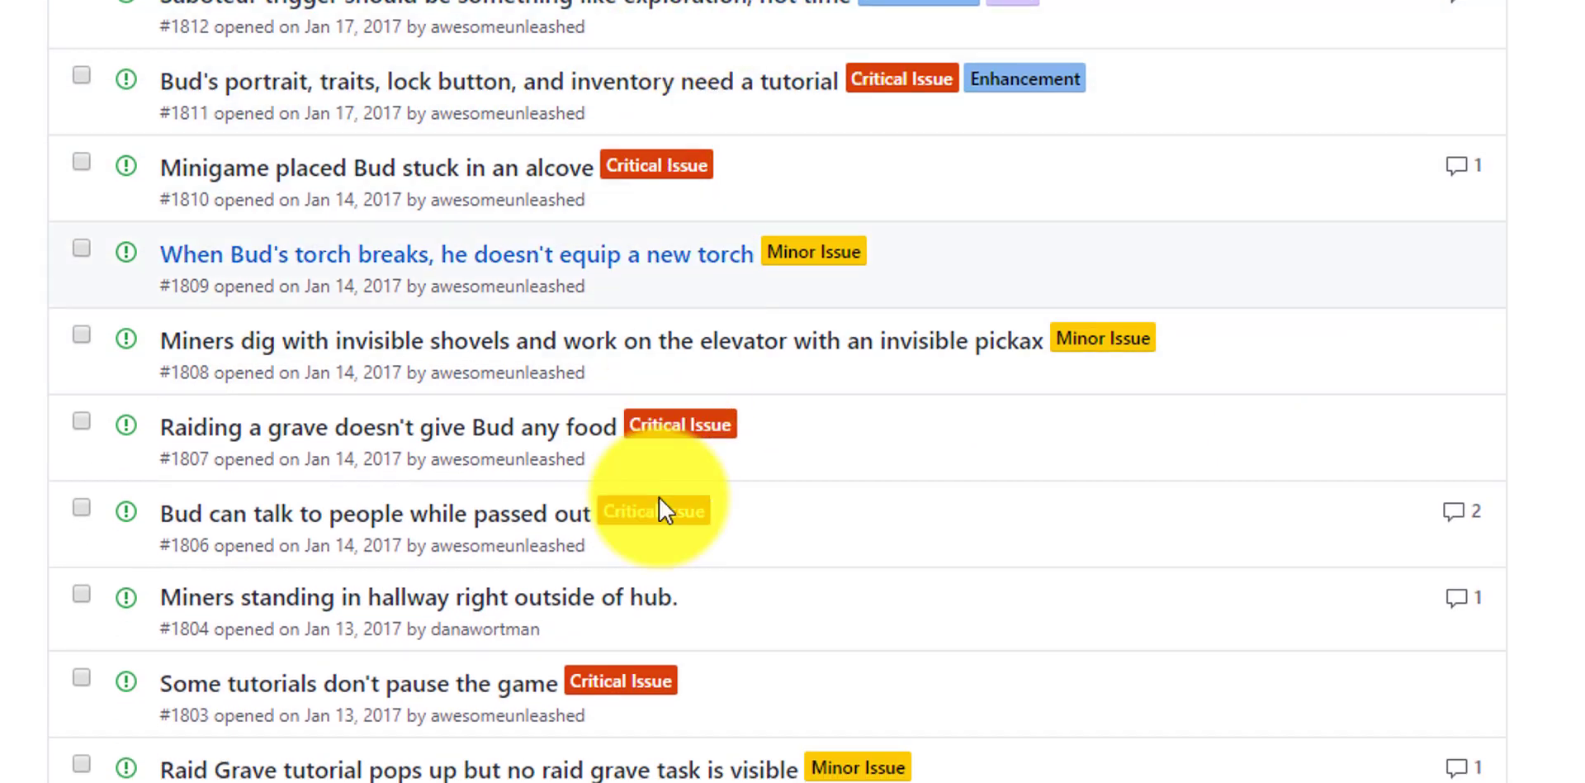
{"action": "scroll", "scroll_direction": "down", "scroll_amount": 3}
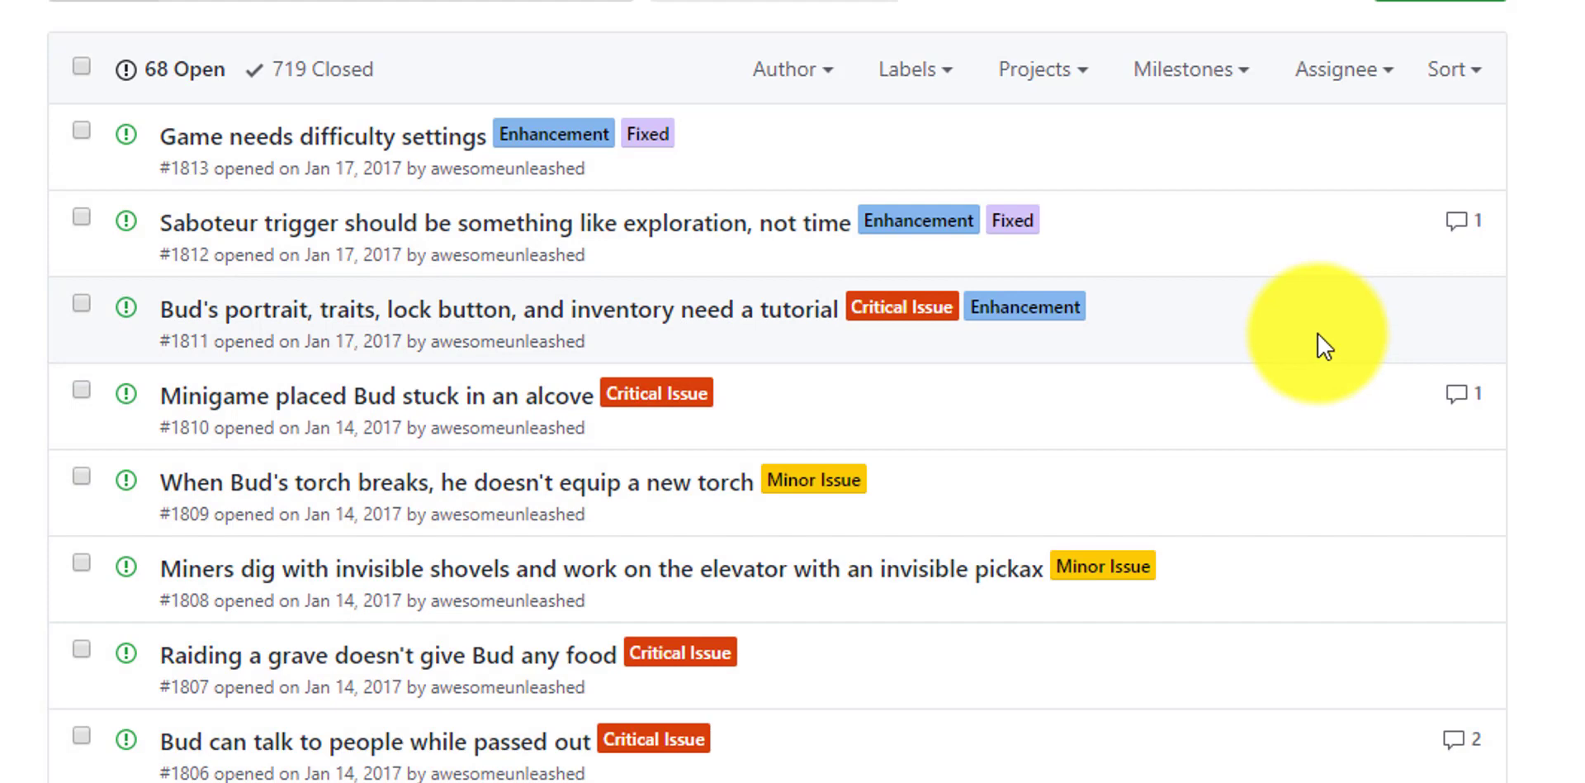
{"action": "scroll", "scroll_direction": "down", "scroll_amount": 3}
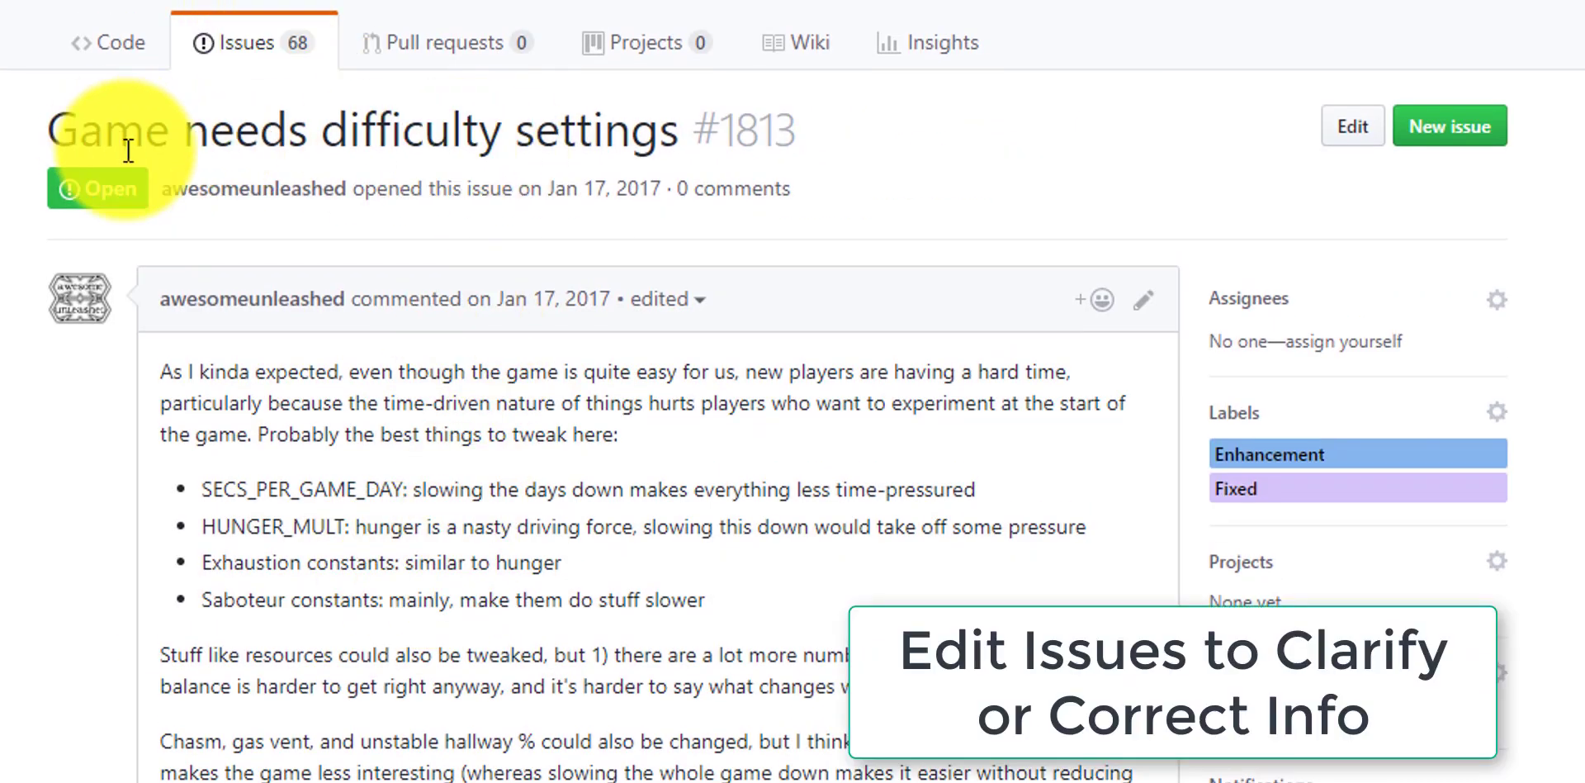
Append junk characters "asd..." to issue #1813's title and save it.
{"action": "left_click", "coordinate": [1350, 125]}
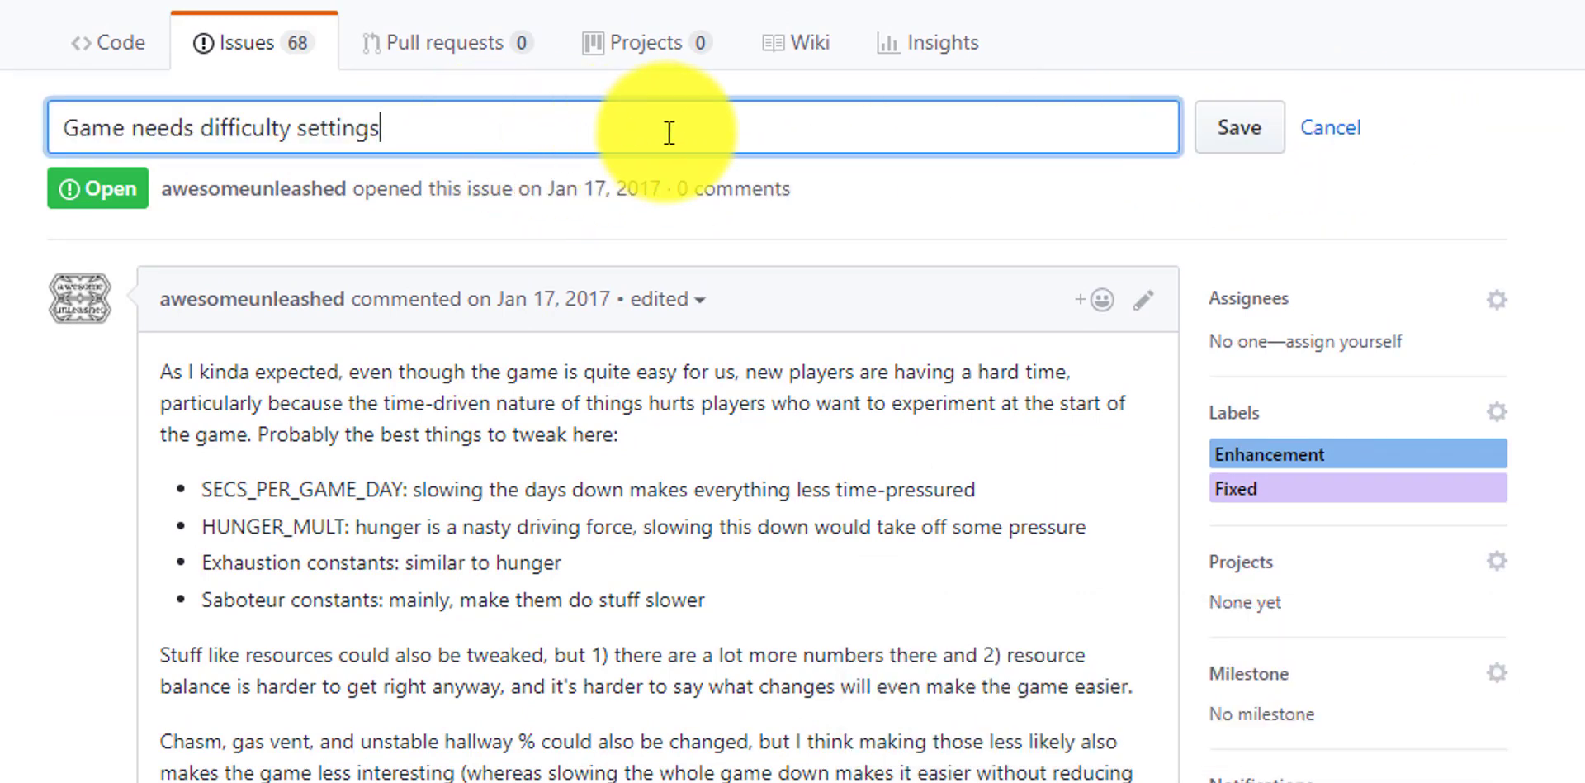
{"action": "type", "text": "asd"}
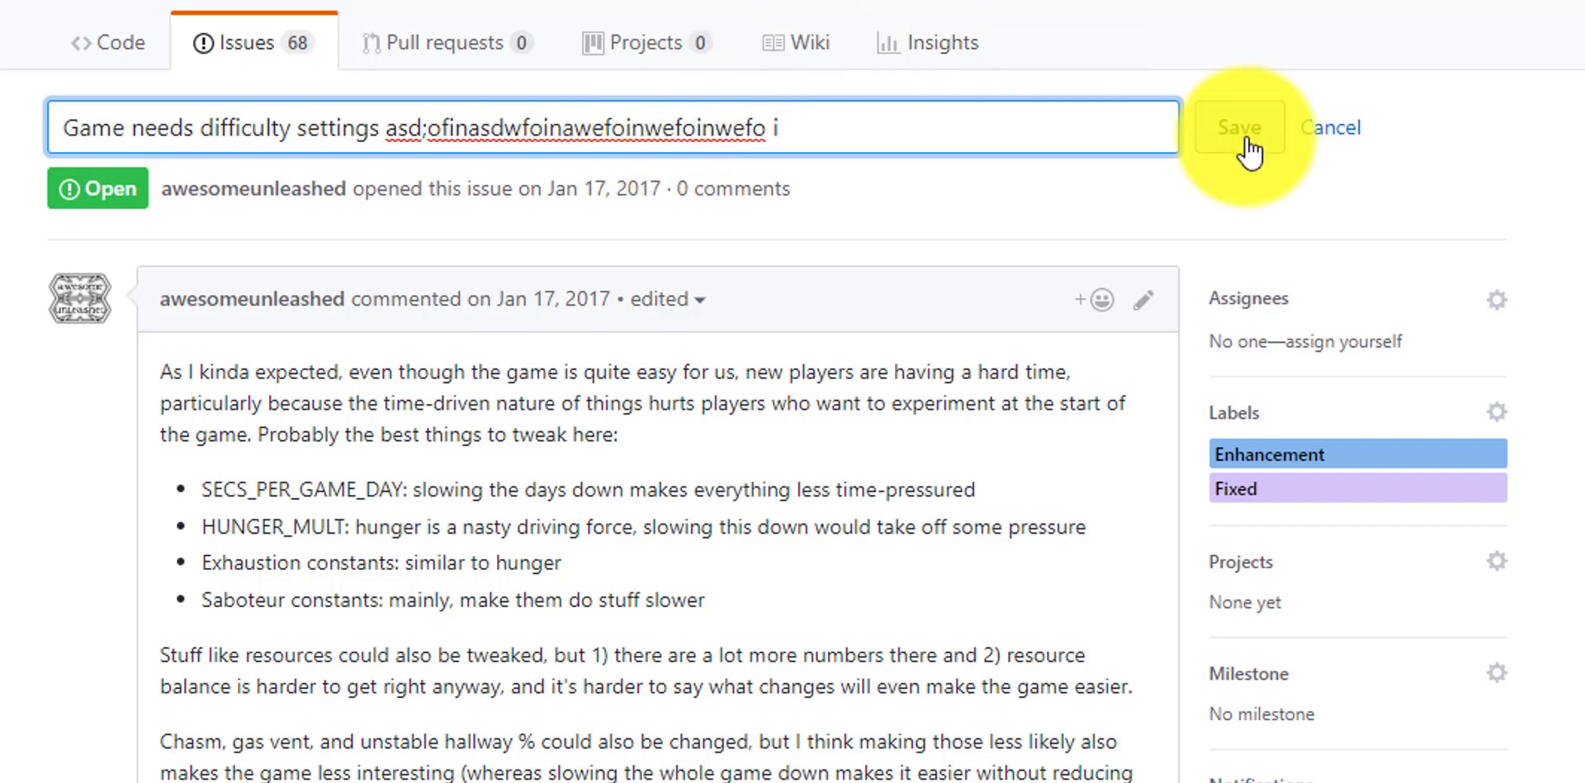
{"action": "left_click", "coordinate": [1238, 128]}
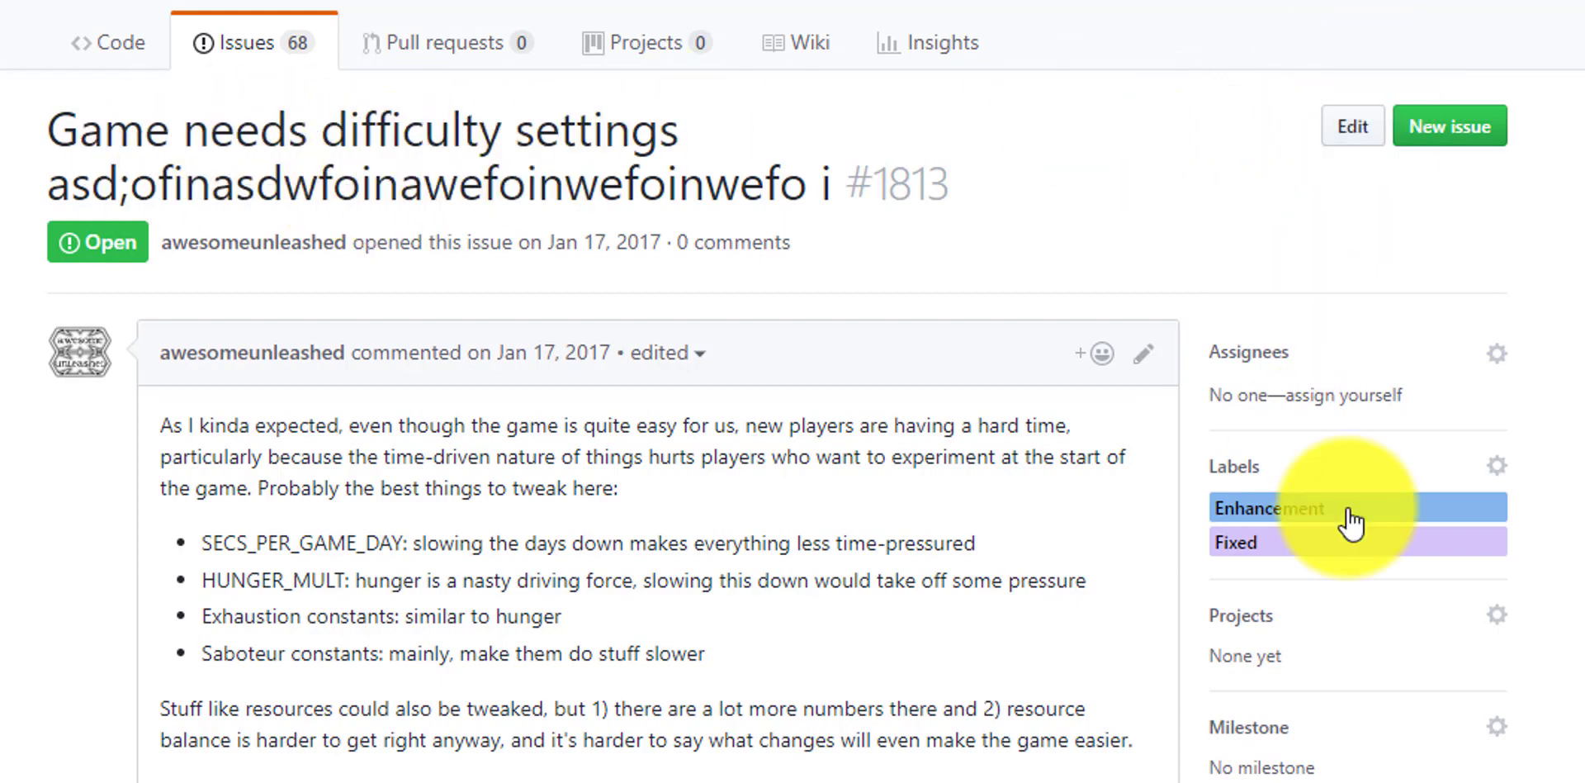
Check the title-change event in the history, then revert the title to "Game needs difficulty settings".
{"action": "scroll", "scroll_direction": "down", "scroll_amount": 3}
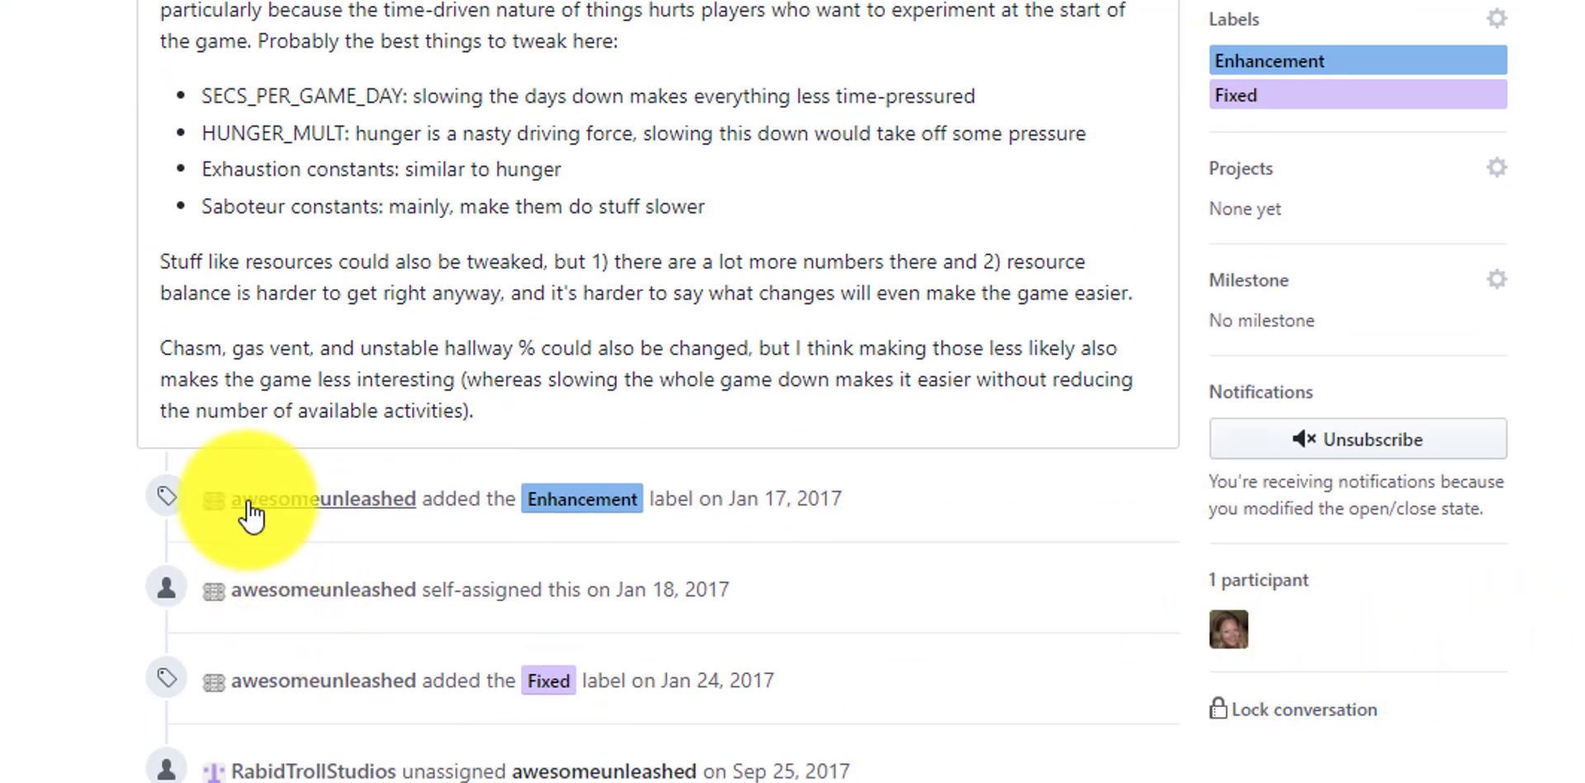
{"action": "scroll", "scroll_direction": "down", "scroll_amount": 3}
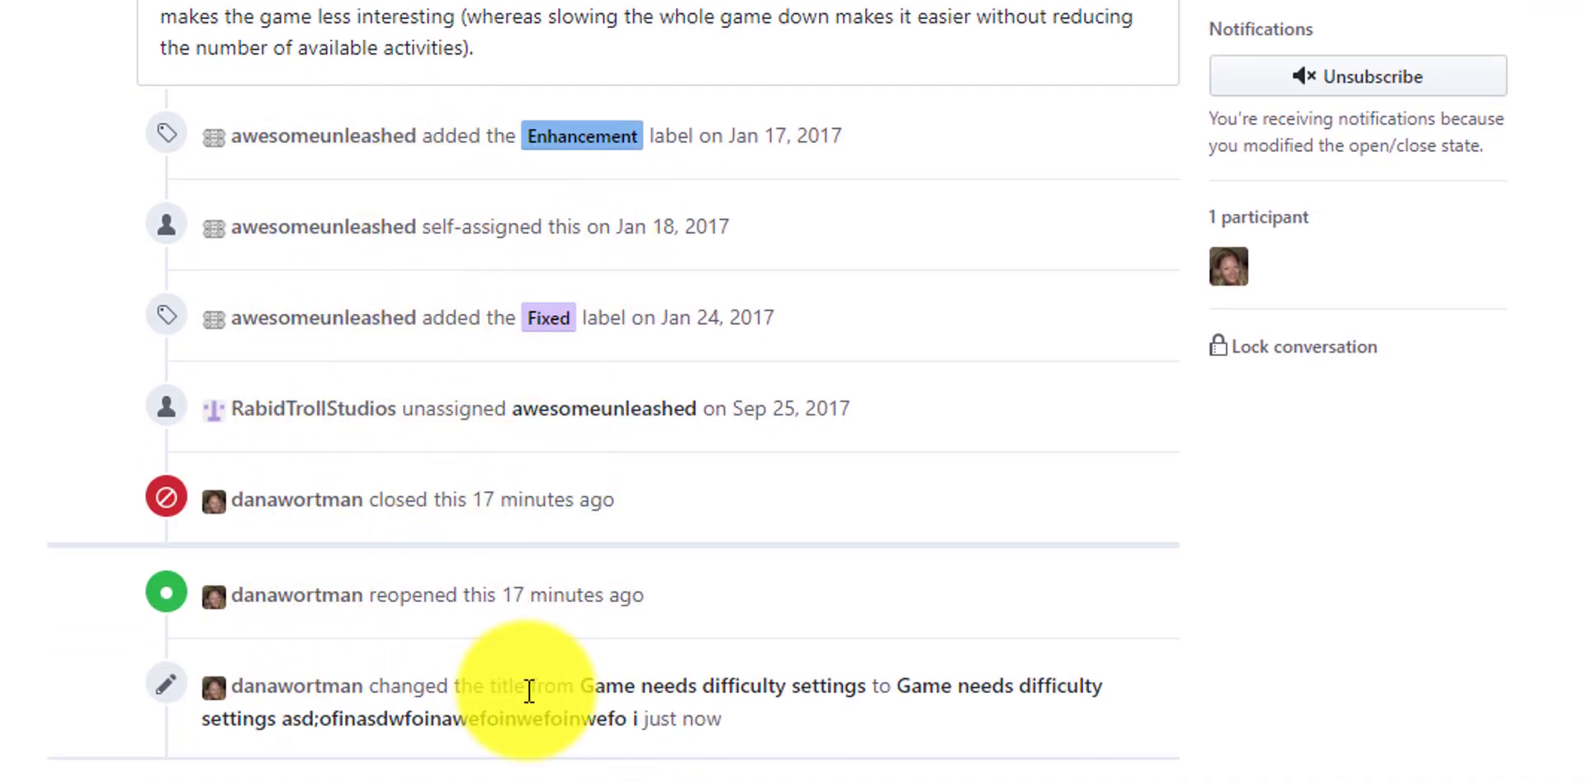
{"action": "scroll", "scroll_direction": "up", "scroll_amount": 3}
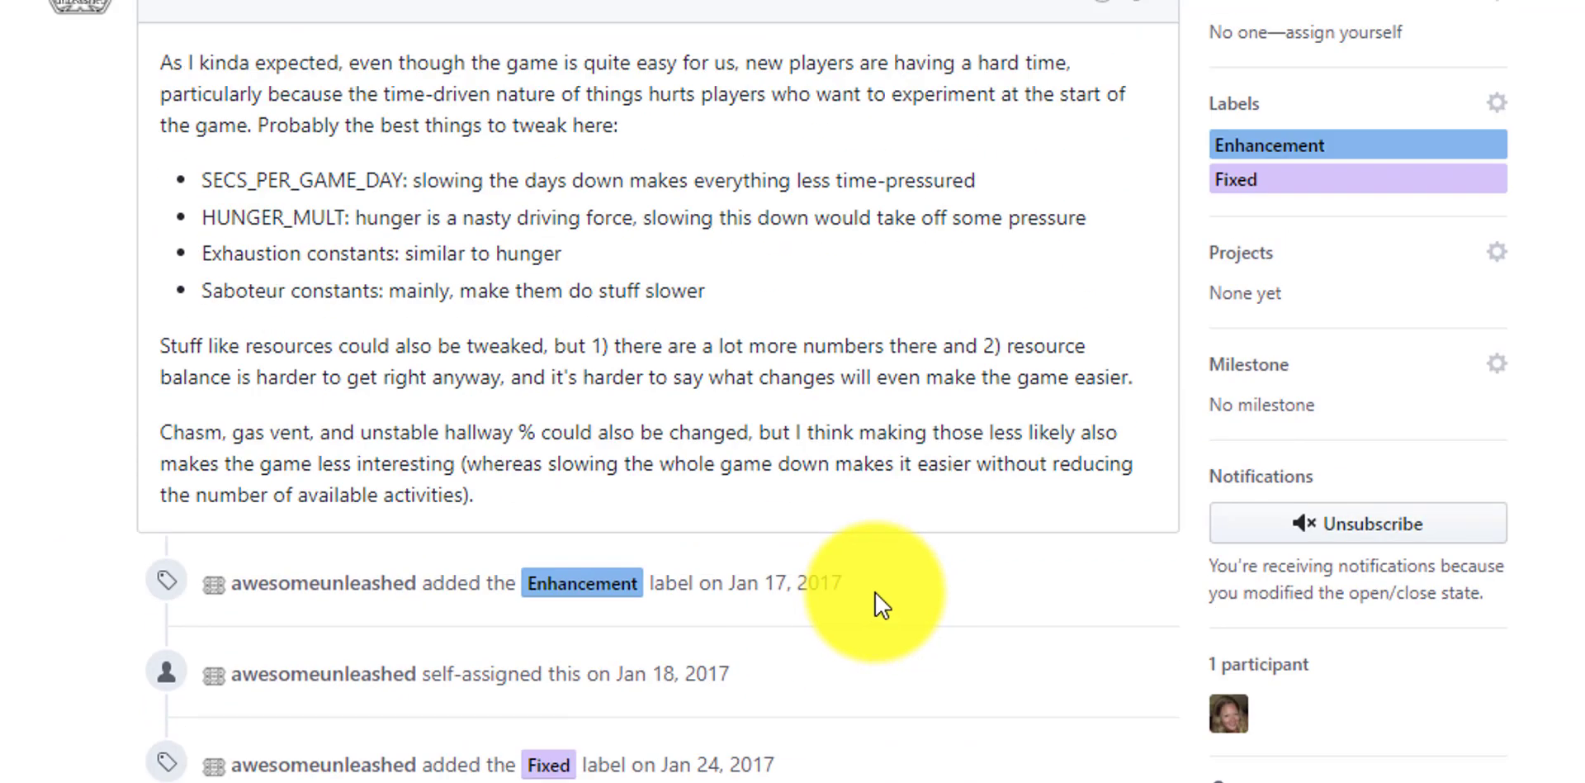
{"action": "scroll", "scroll_direction": "down", "scroll_amount": 3}
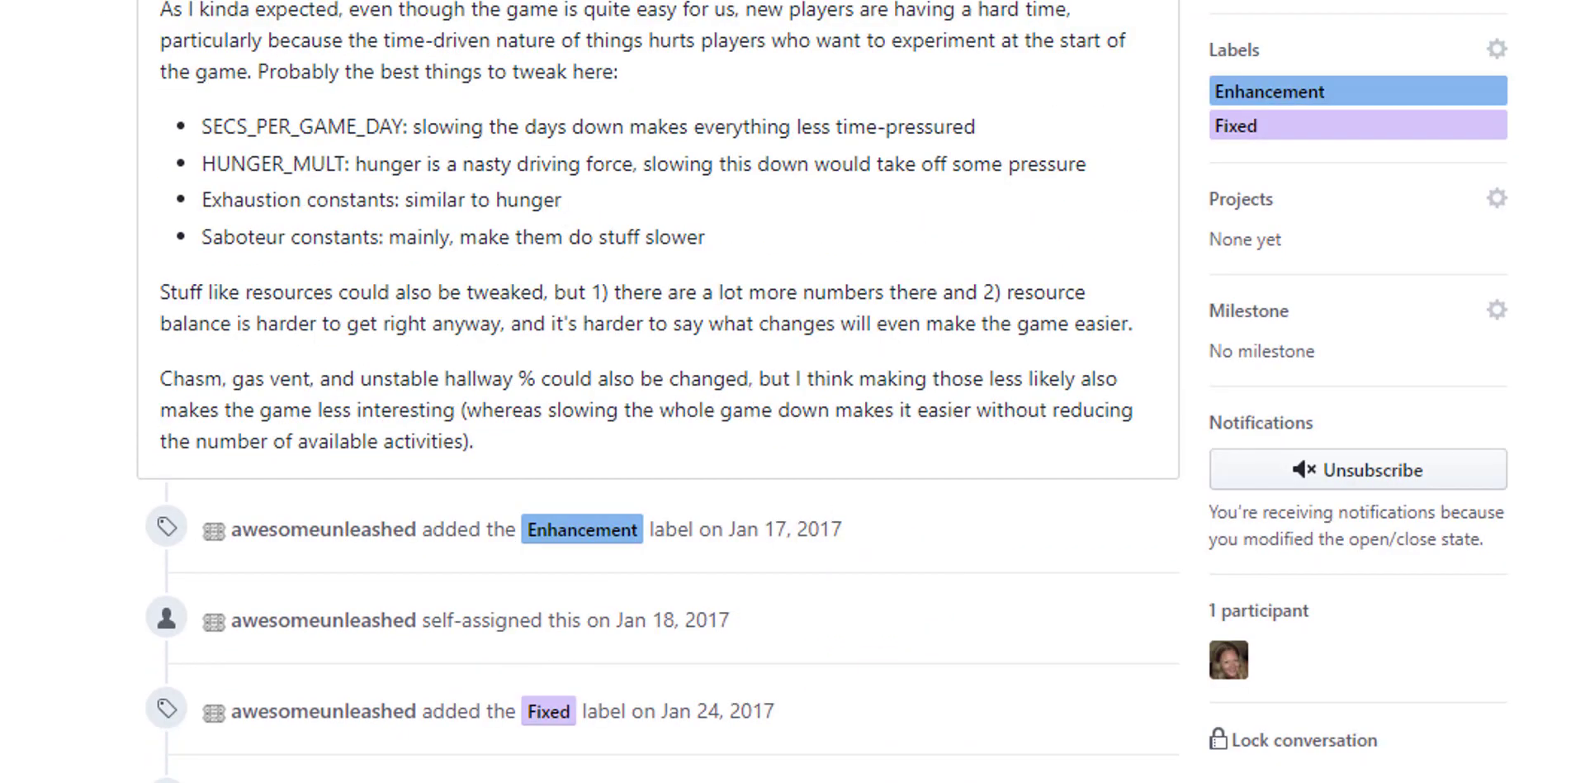
{"action": "left_click", "coordinate": [1284, 127]}
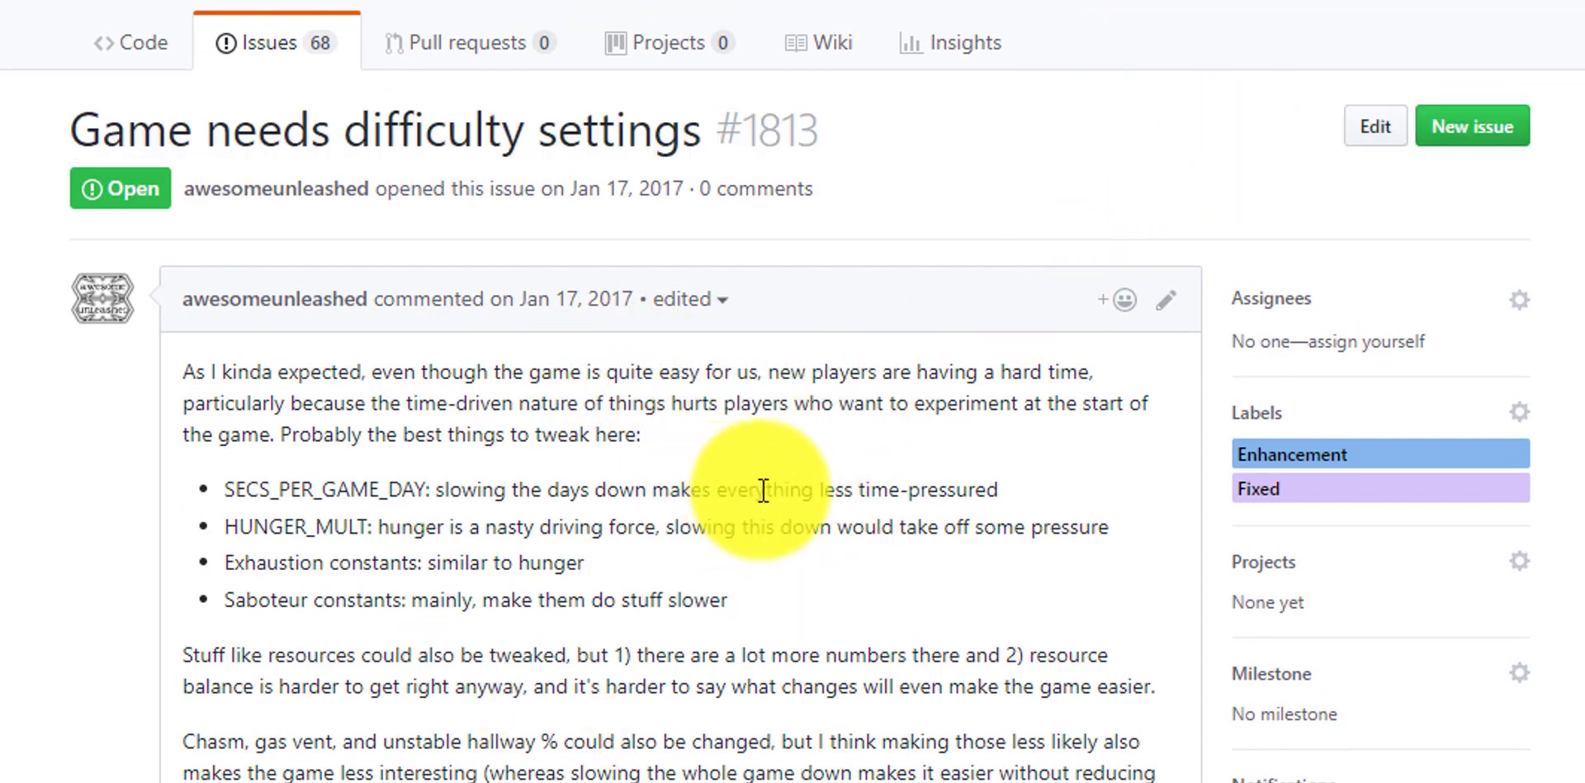
{"action": "mouse_move", "coordinate": [1137, 454]}
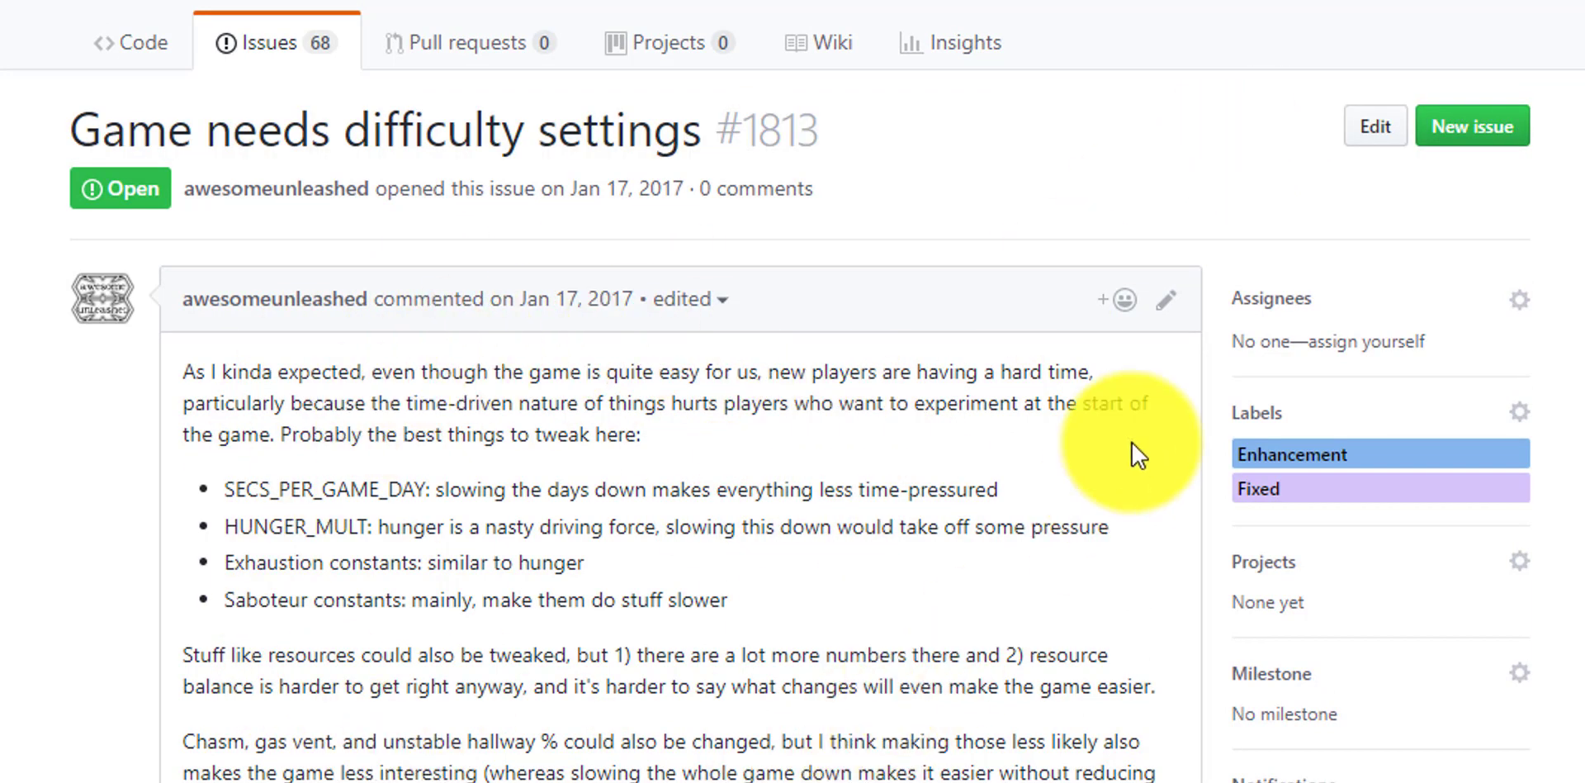
{"action": "mouse_move", "coordinate": [1167, 300]}
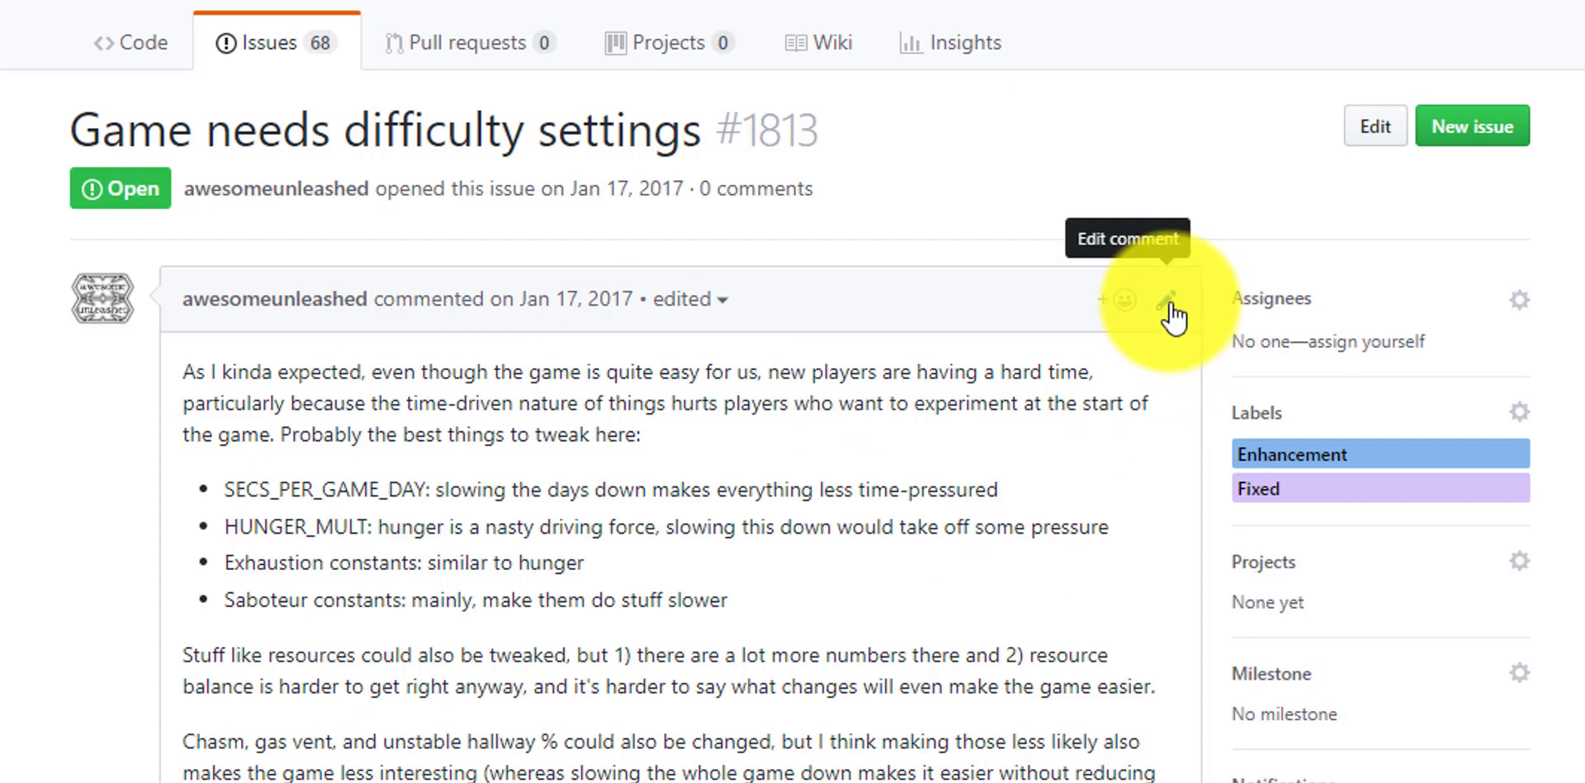
Re-save issue #1813's description unchanged and view the title changes in its history.
{"action": "left_click", "coordinate": [1166, 299]}
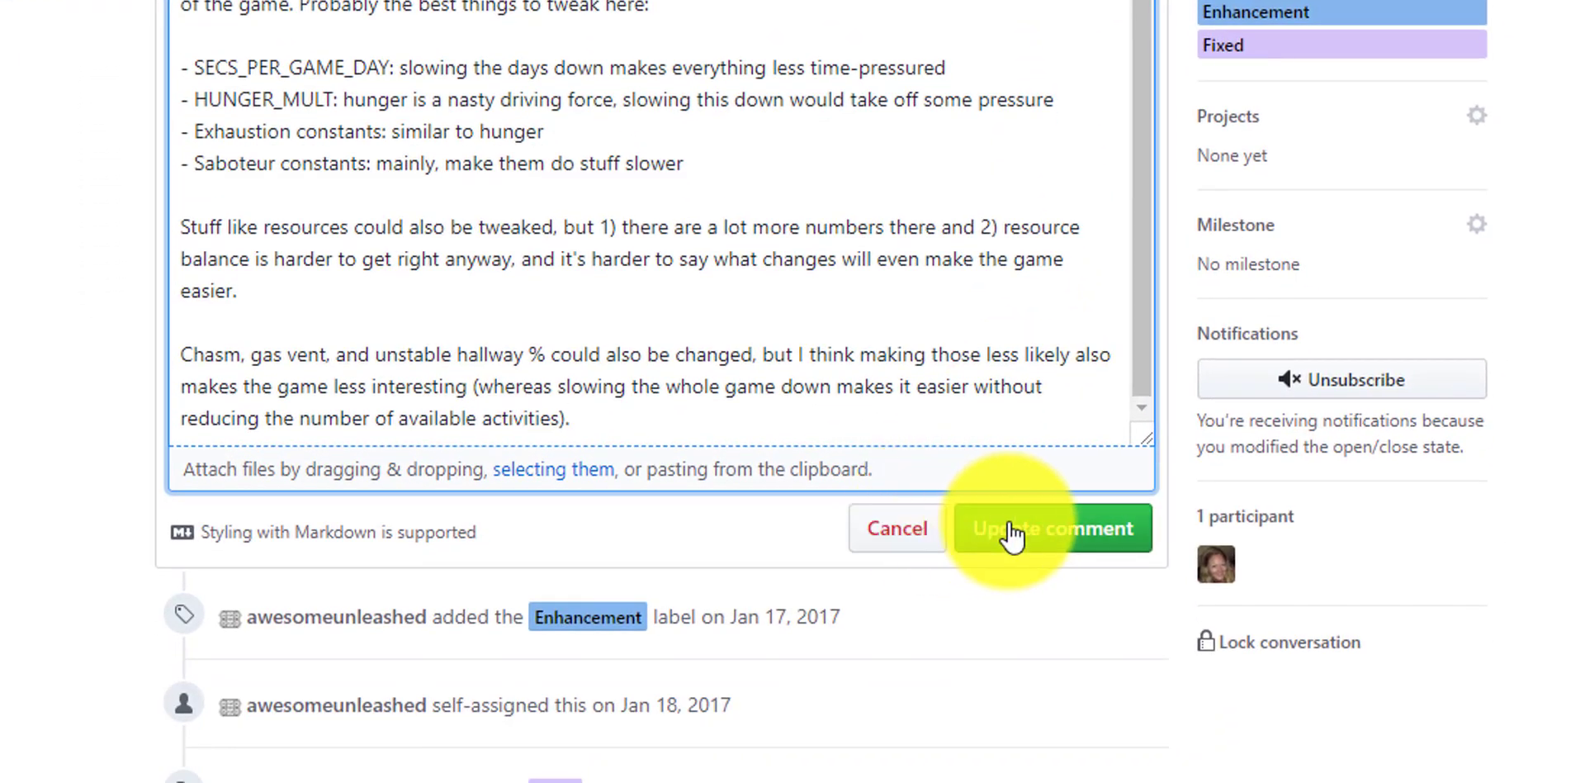
{"action": "left_click", "coordinate": [1053, 528]}
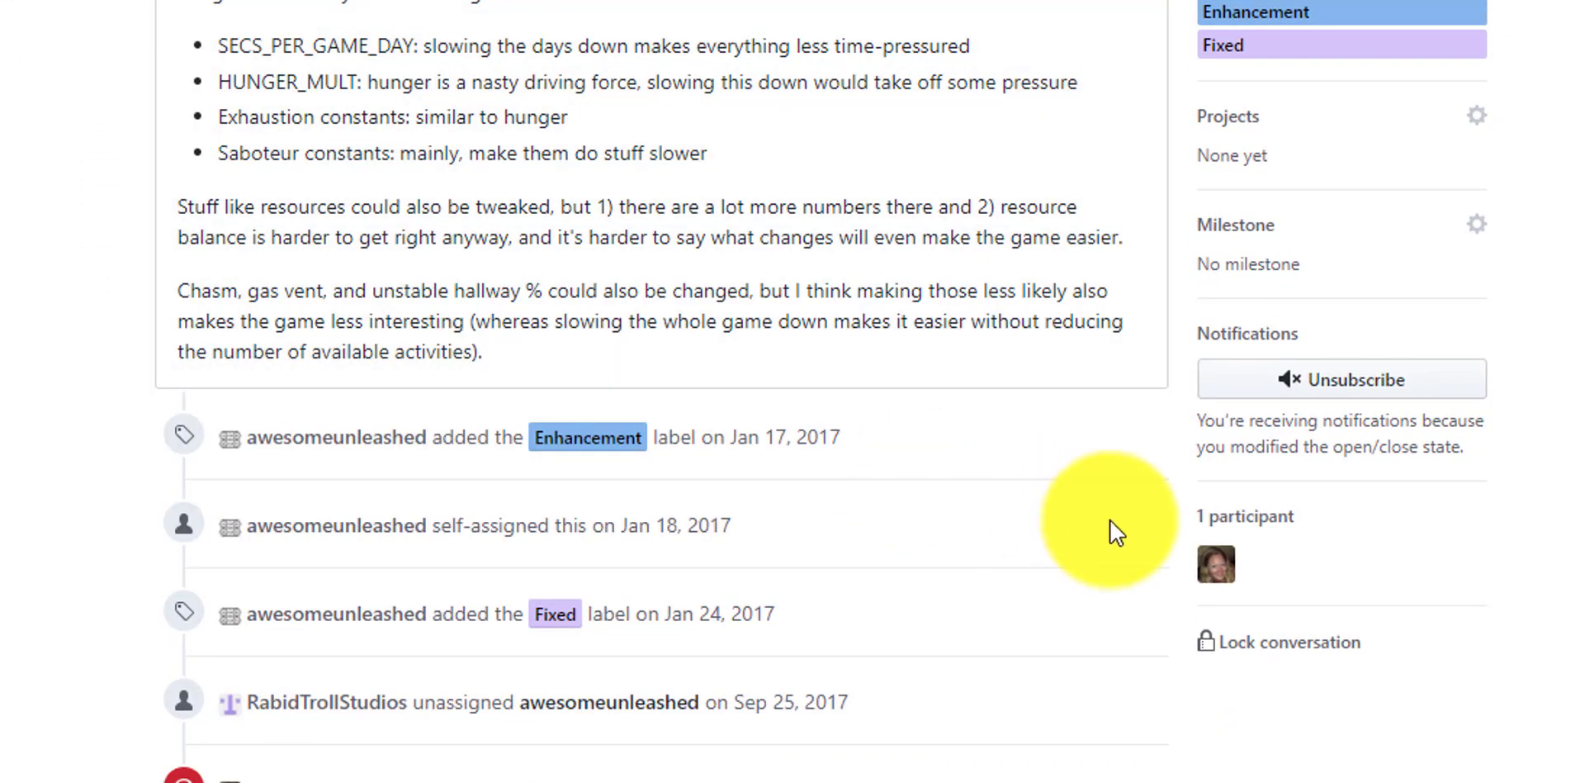
{"action": "mouse_move", "coordinate": [756, 40]}
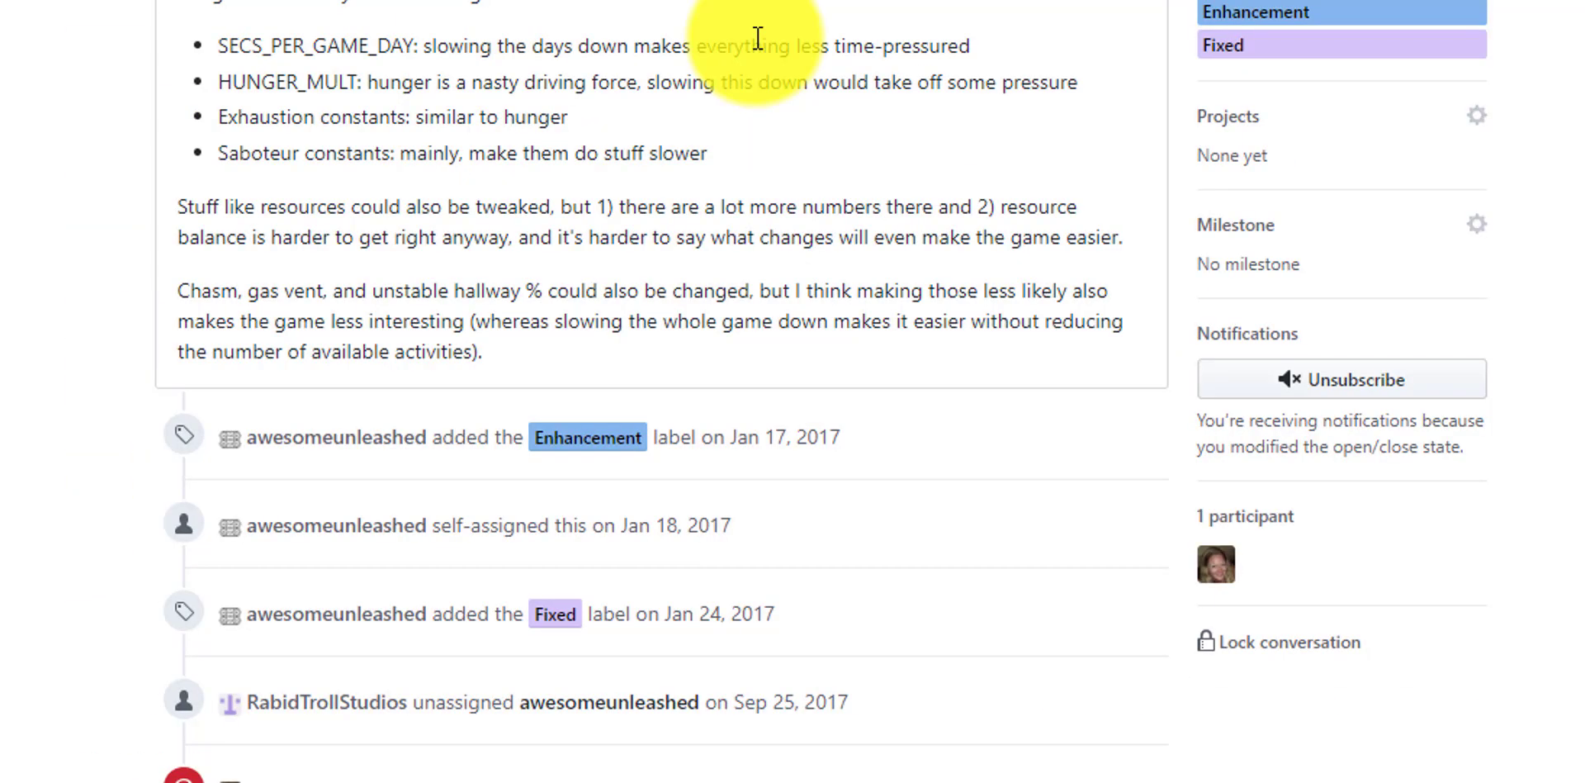
{"action": "scroll", "scroll_direction": "down", "scroll_amount": 3}
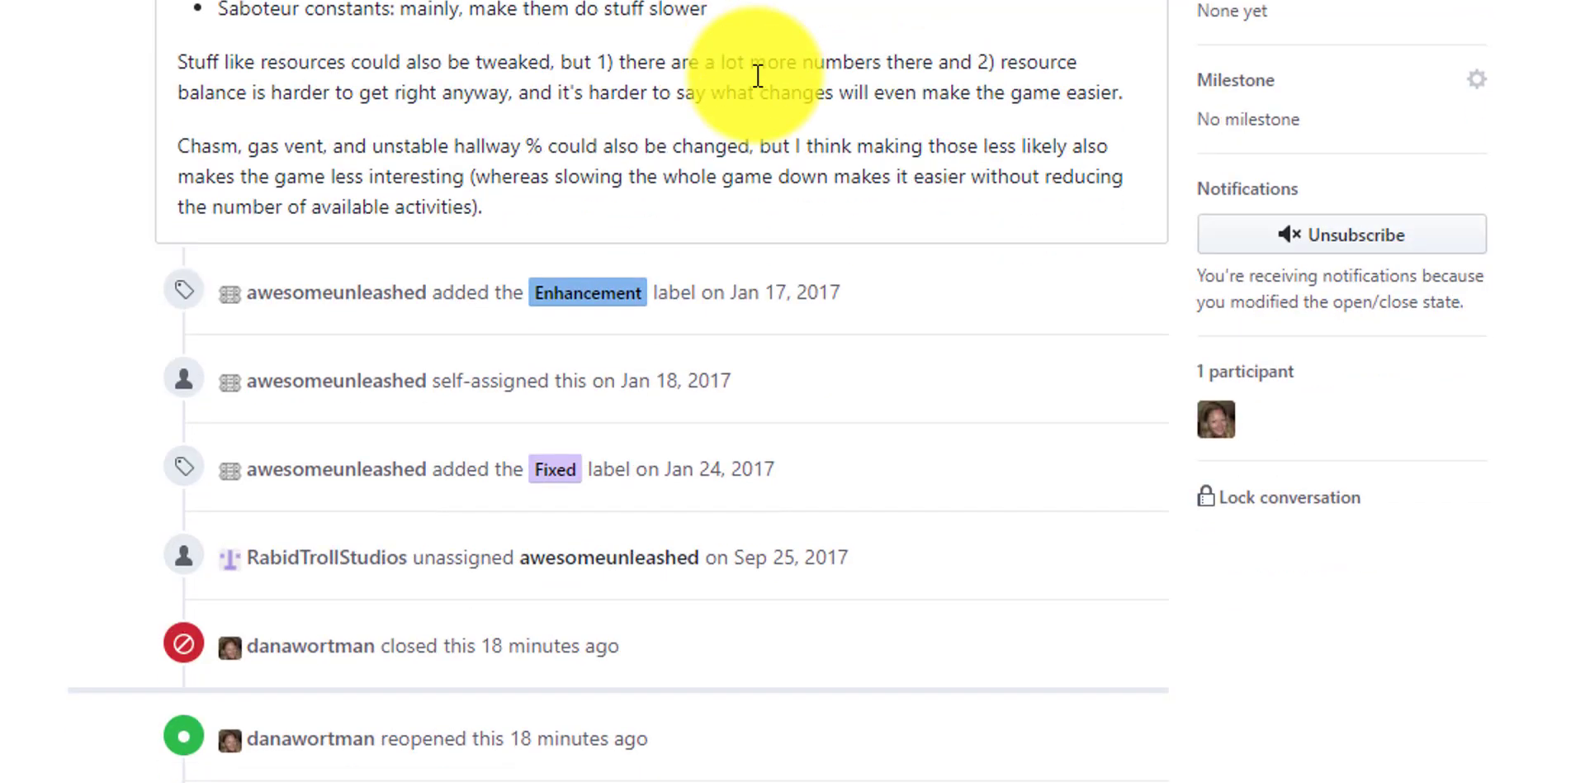
{"action": "scroll", "scroll_direction": "down", "scroll_amount": 3}
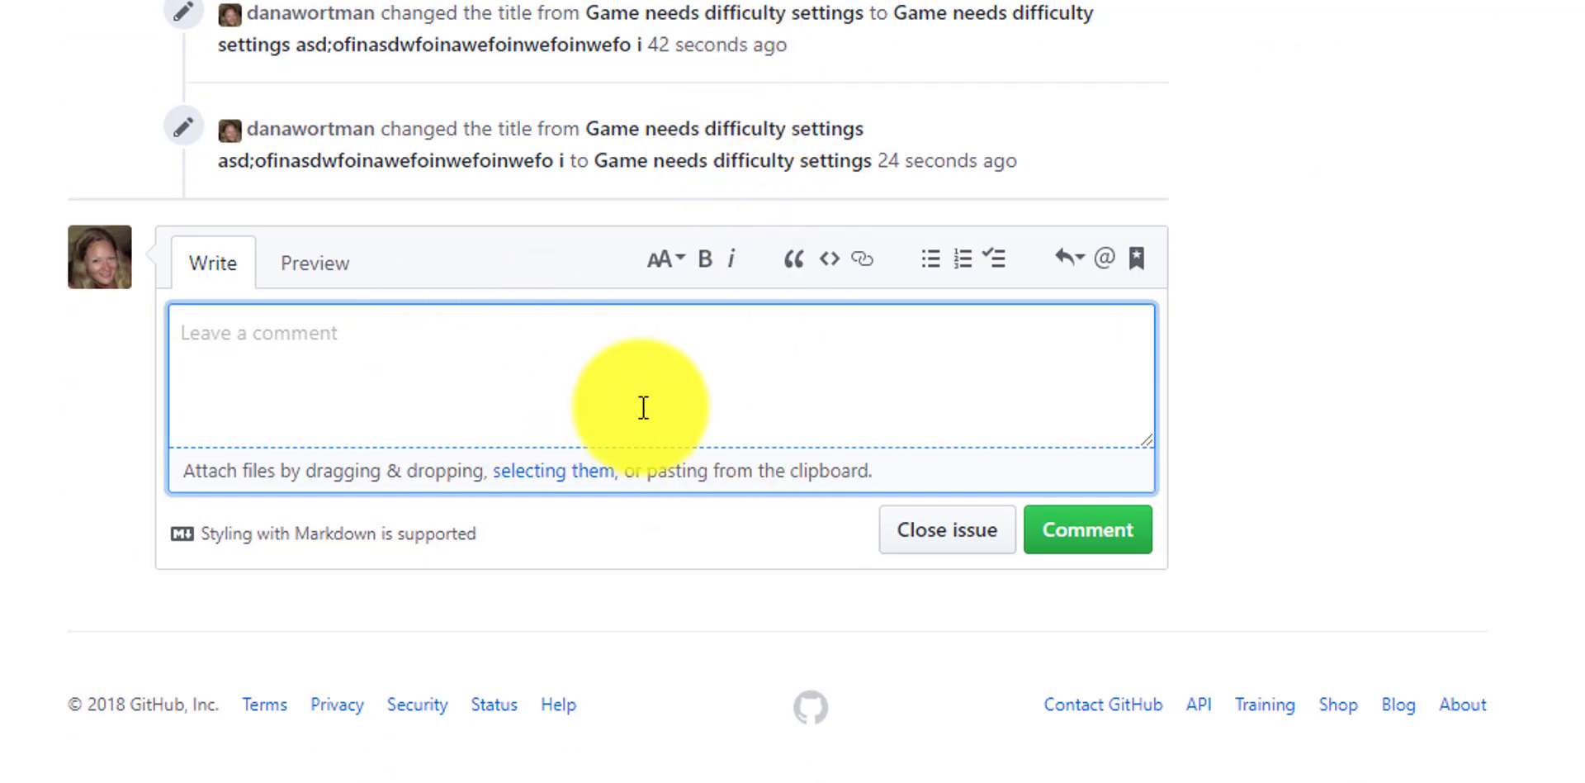
{"action": "mouse_move", "coordinate": [555, 375]}
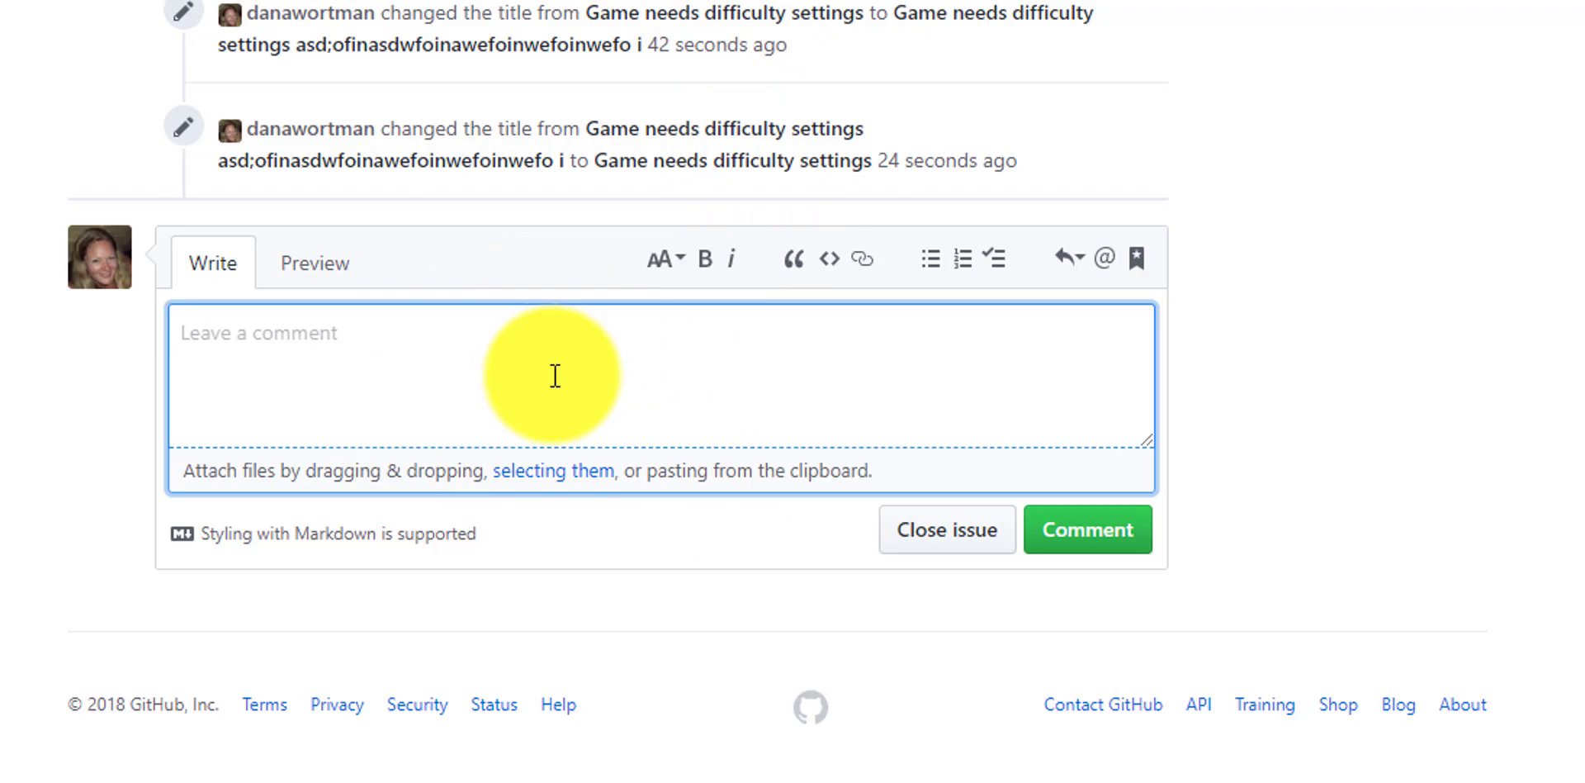
{"action": "mouse_move", "coordinate": [611, 380]}
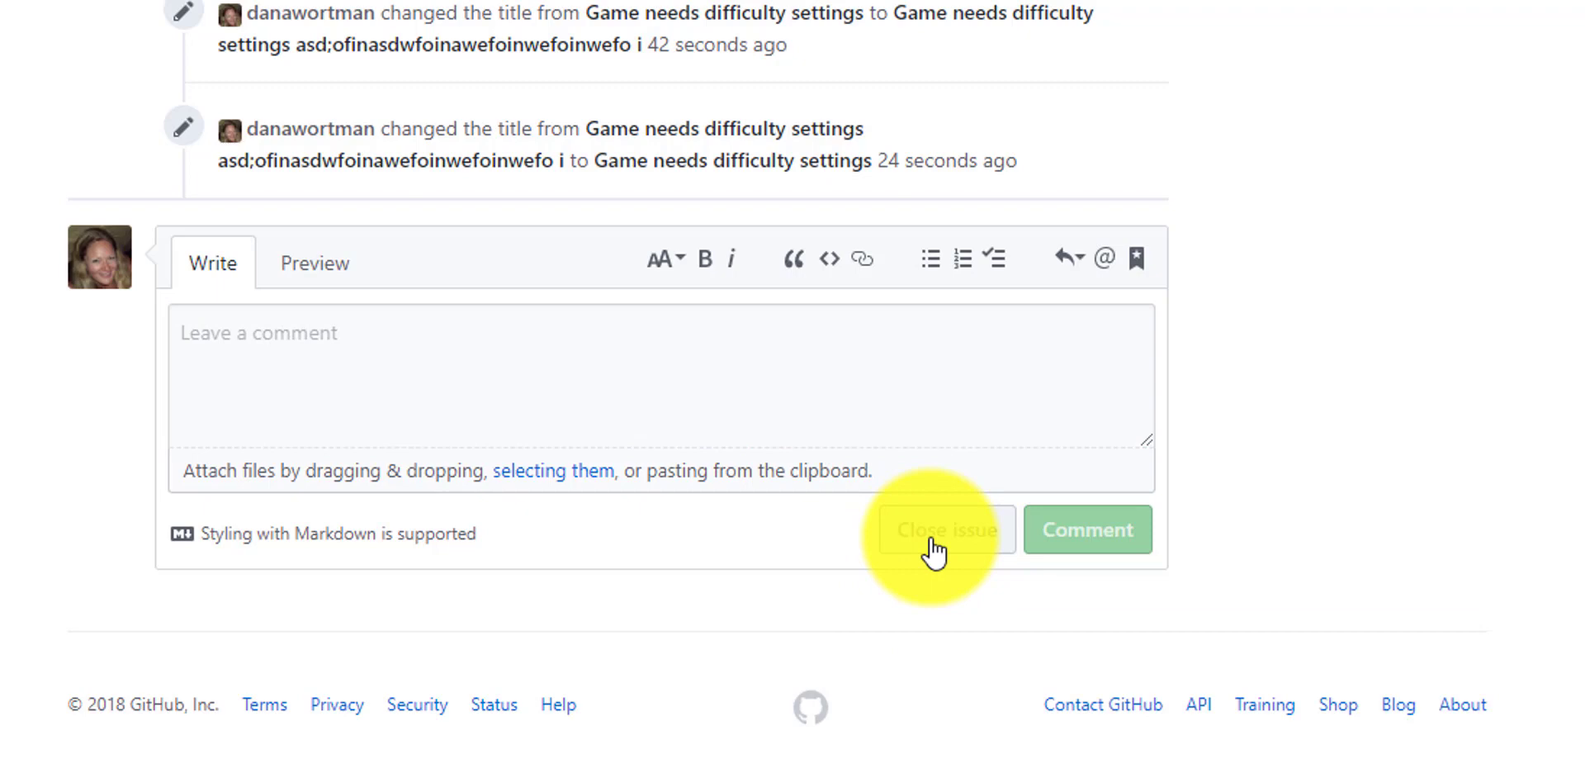
Close issue #1813, then reopen it so both events appear in its history.
{"action": "left_click", "coordinate": [944, 530]}
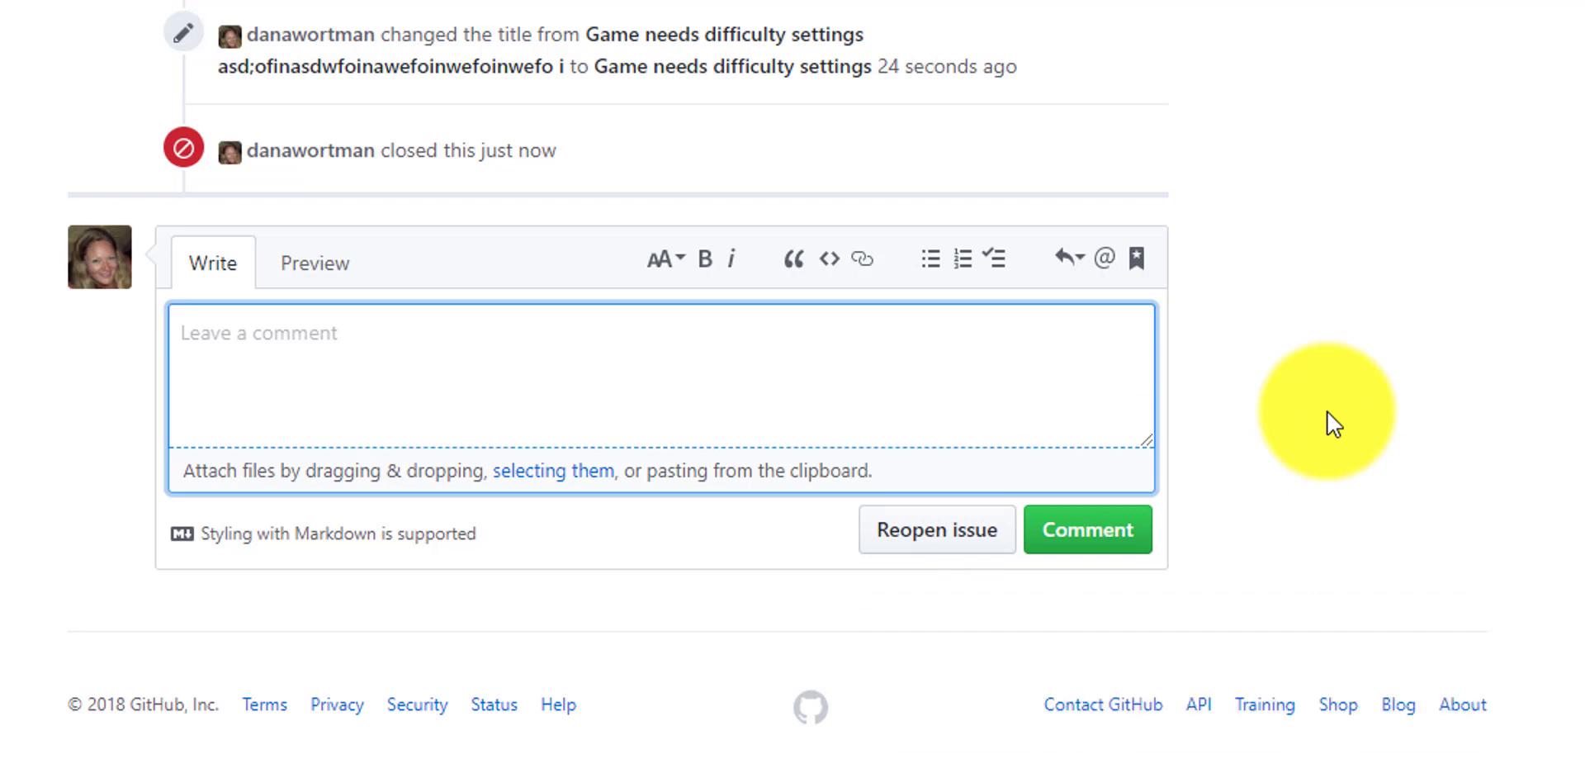
{"action": "mouse_move", "coordinate": [1179, 448]}
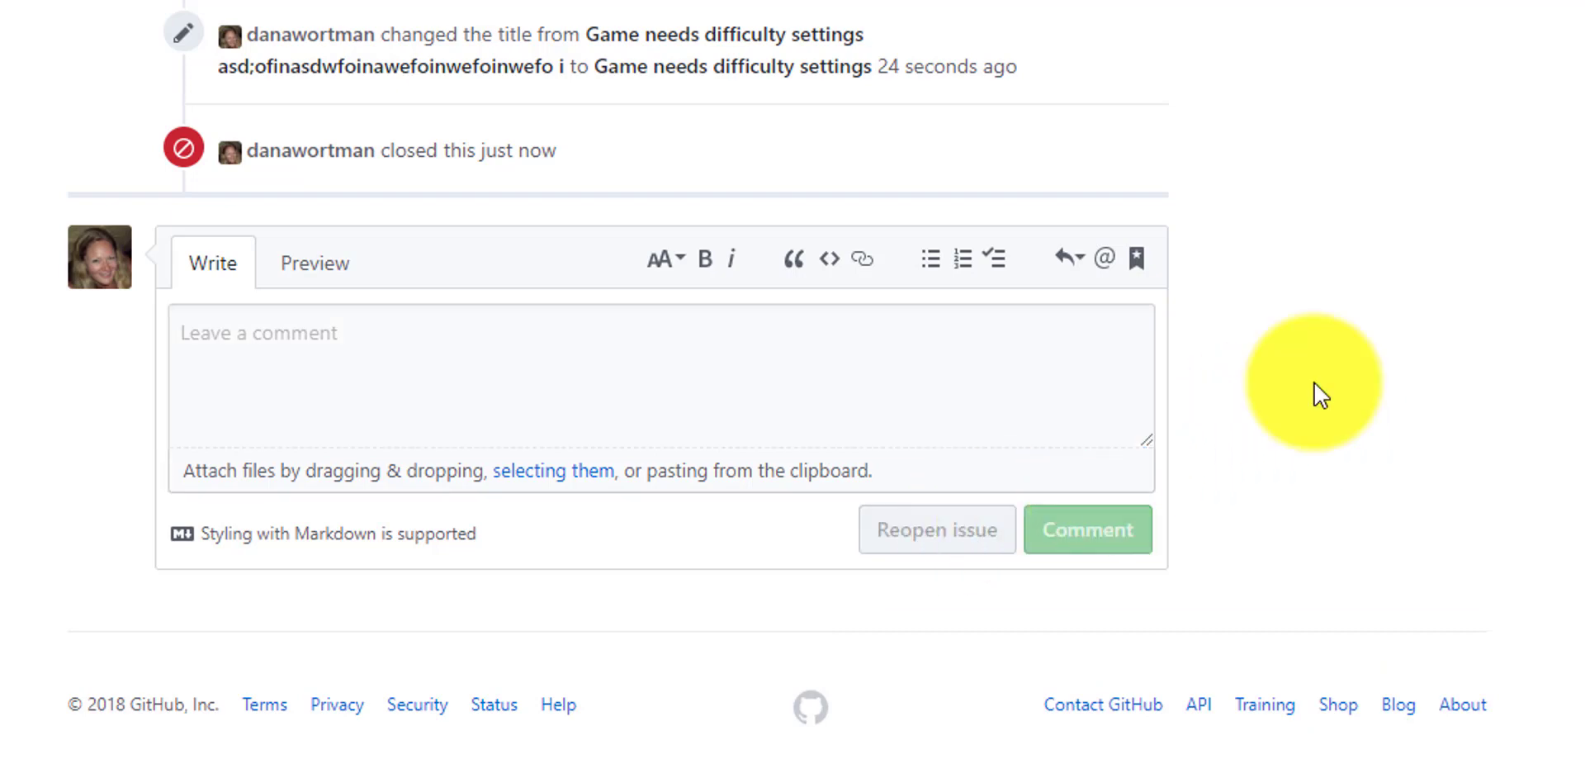
{"action": "left_click", "coordinate": [936, 529]}
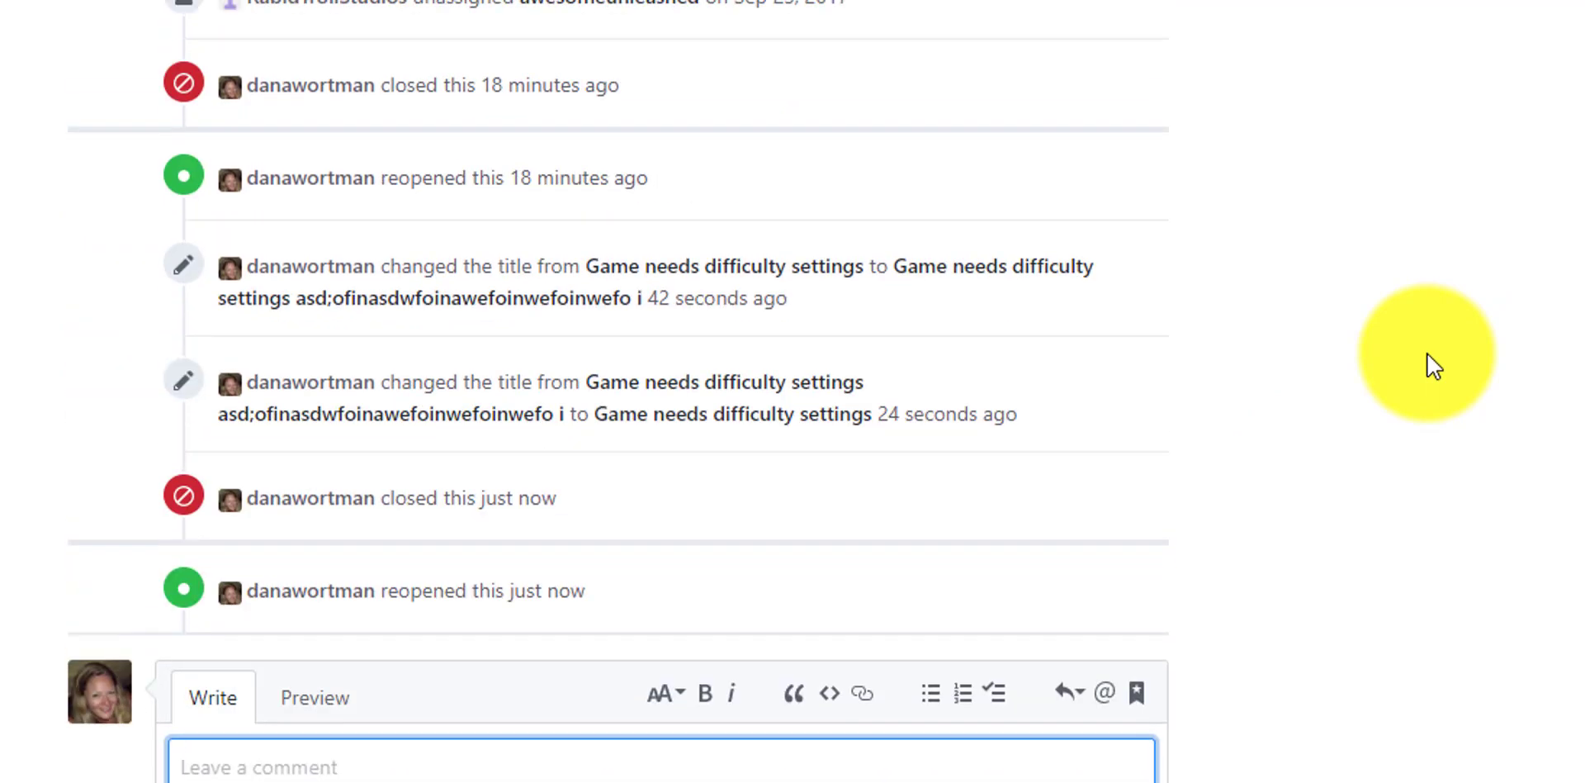